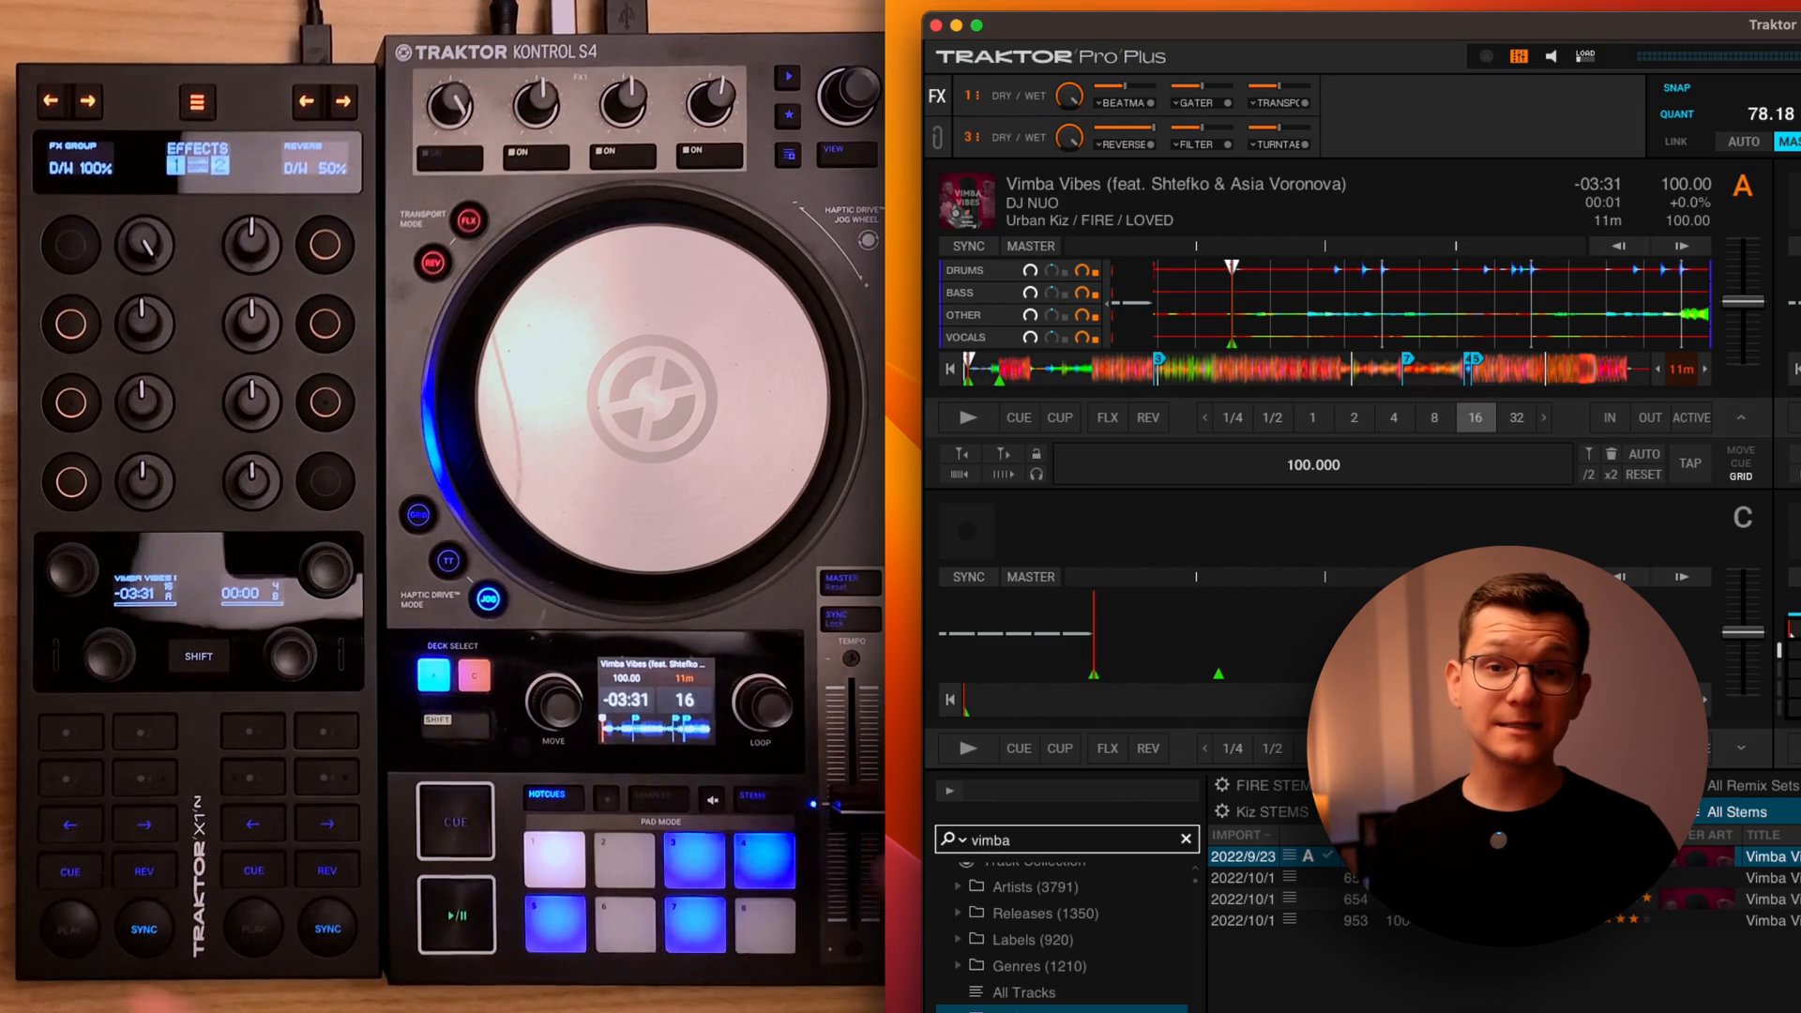
Set deck A's advanced Move panel to Loop mode and bring up the Controller Manager for the X1 MK3.
{"action": "left_click", "coordinate": [968, 416]}
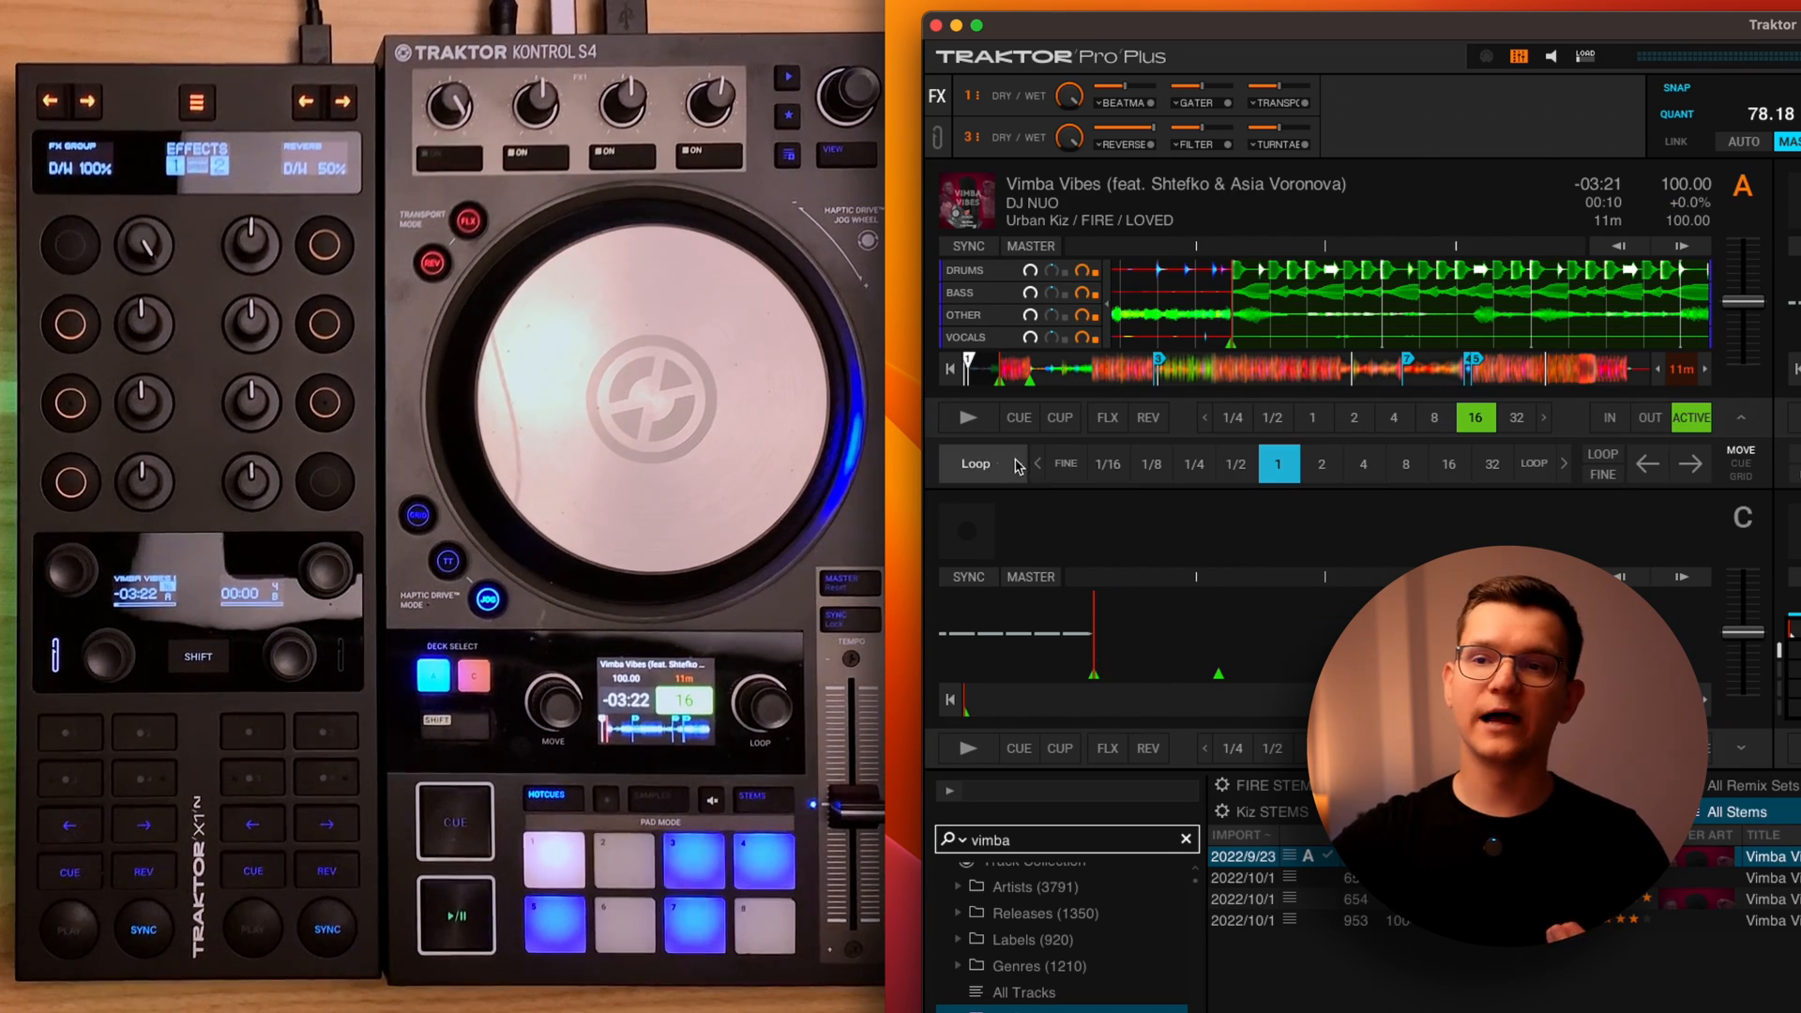
{"action": "left_click", "coordinate": [973, 463]}
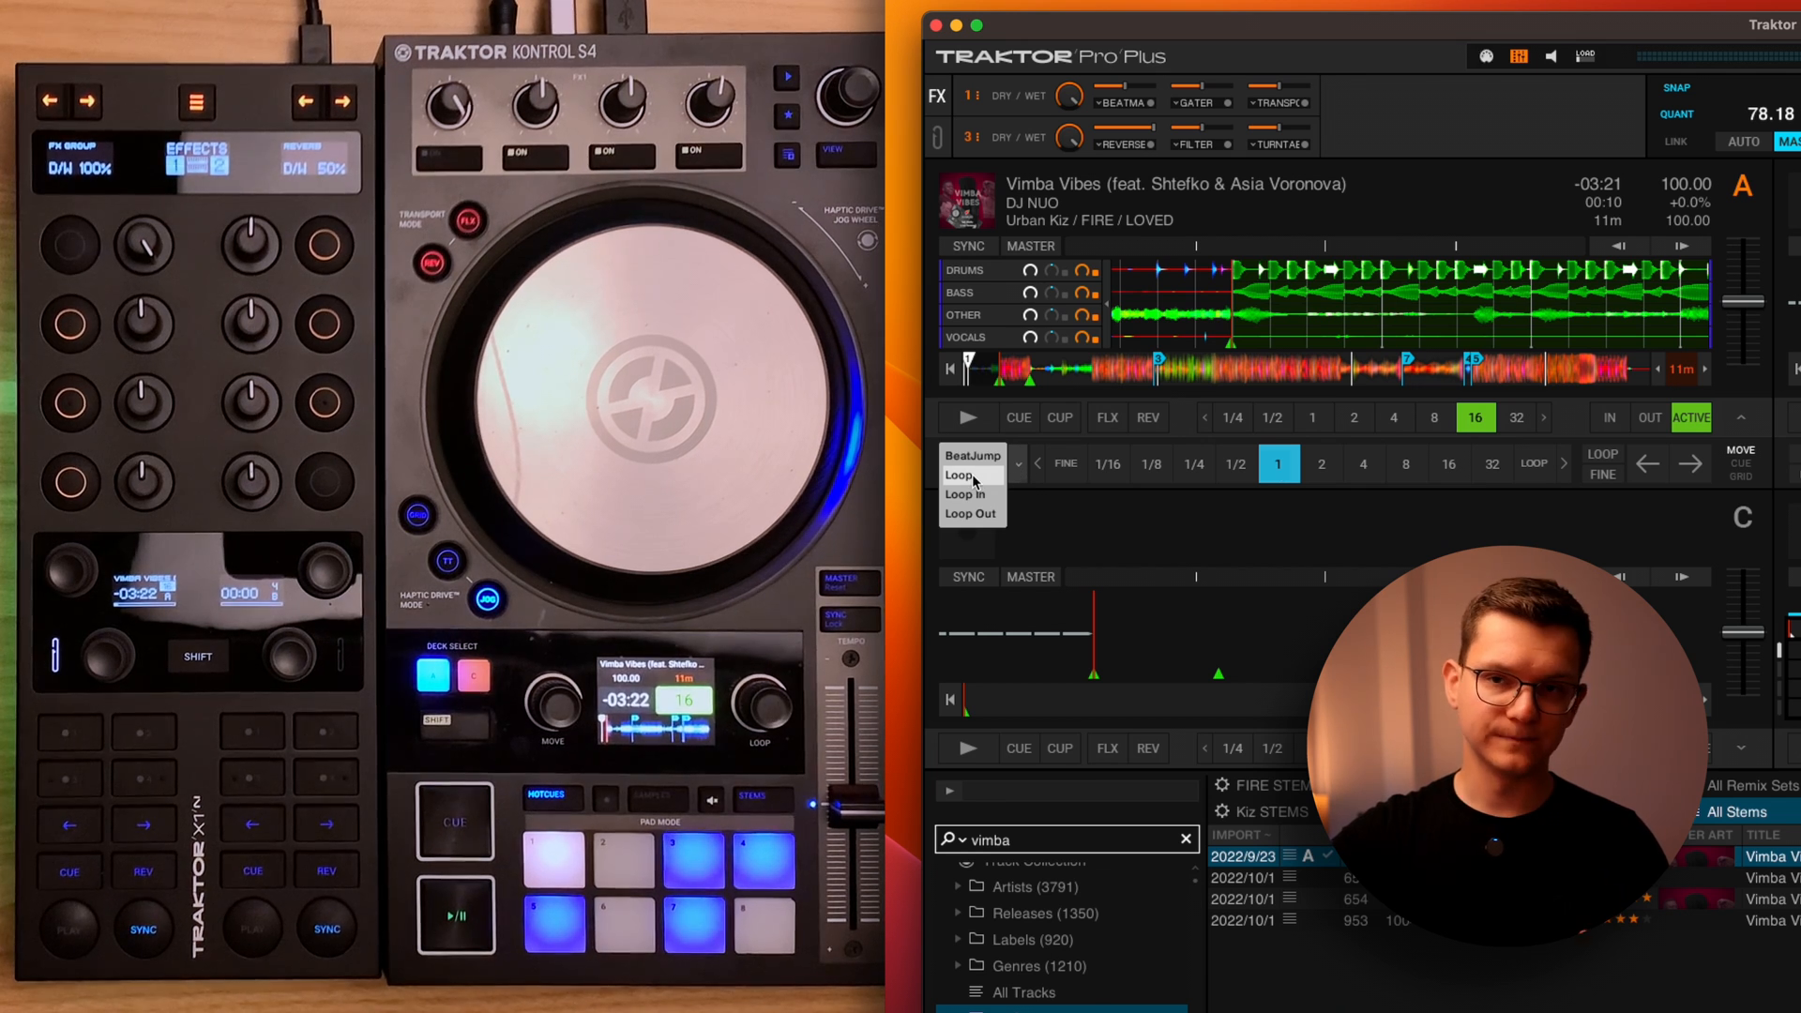
{"action": "left_click", "coordinate": [973, 474]}
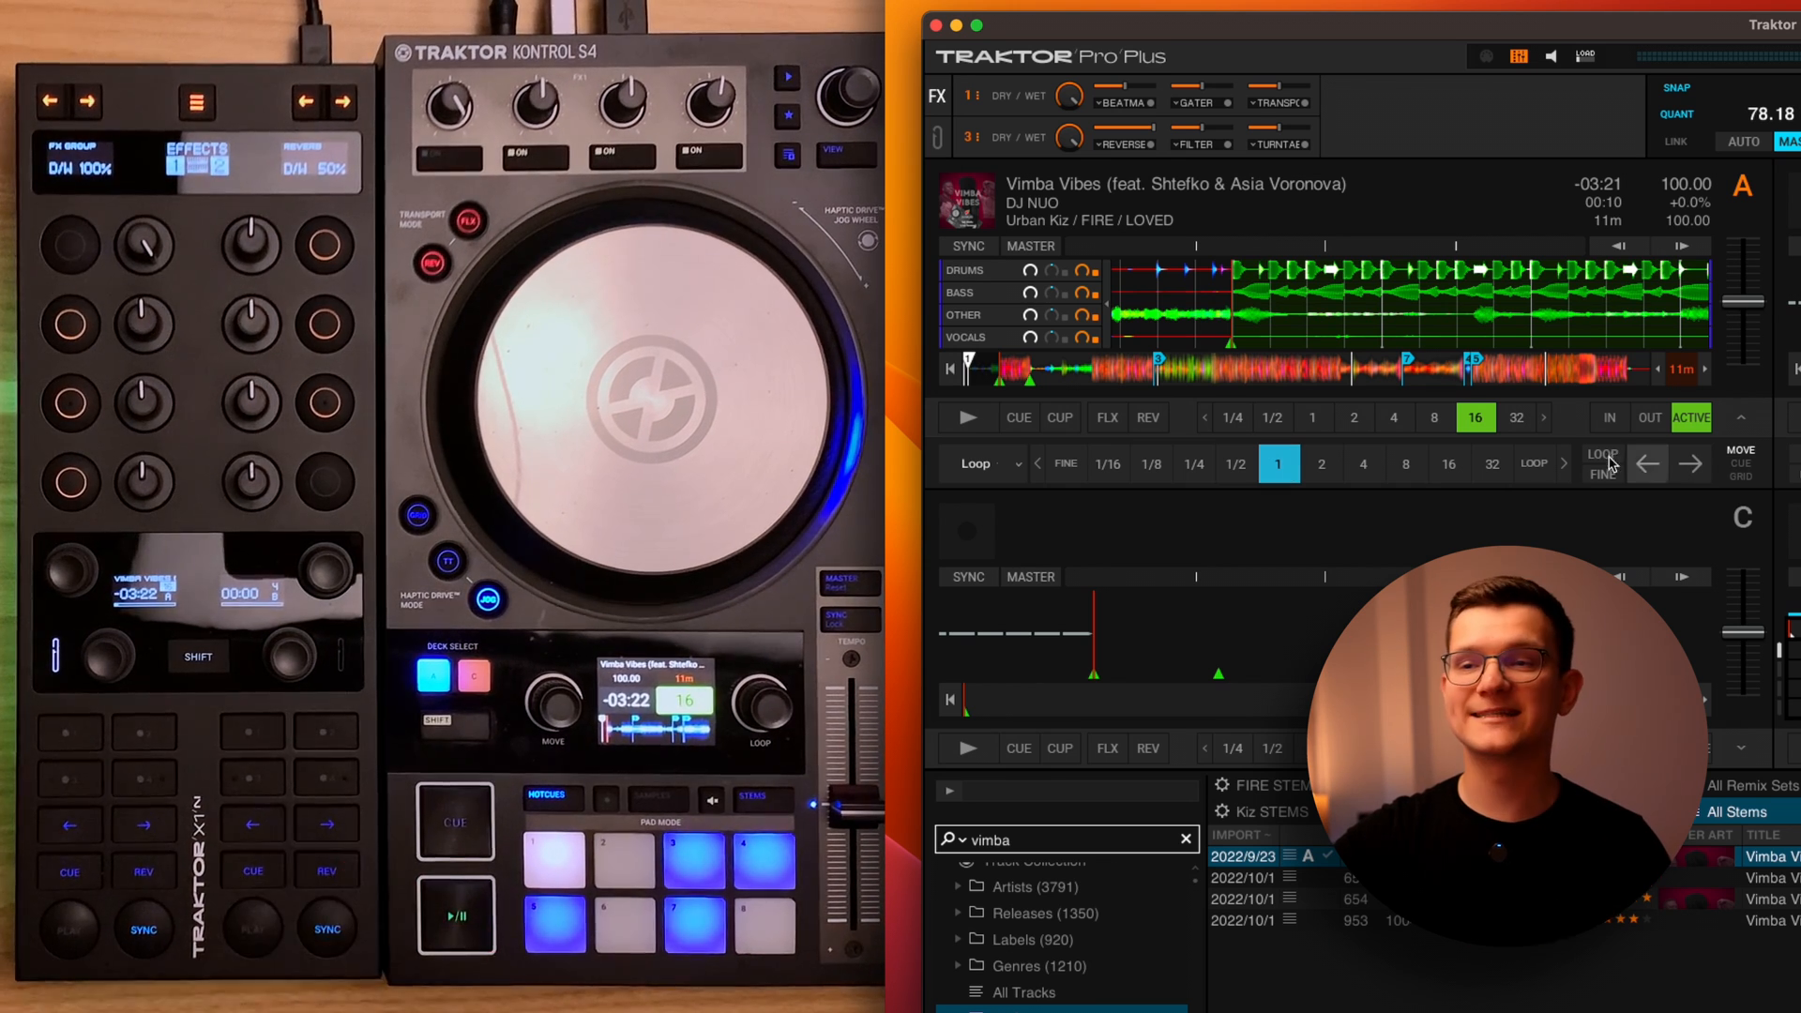
{"action": "left_click", "coordinate": [1318, 463]}
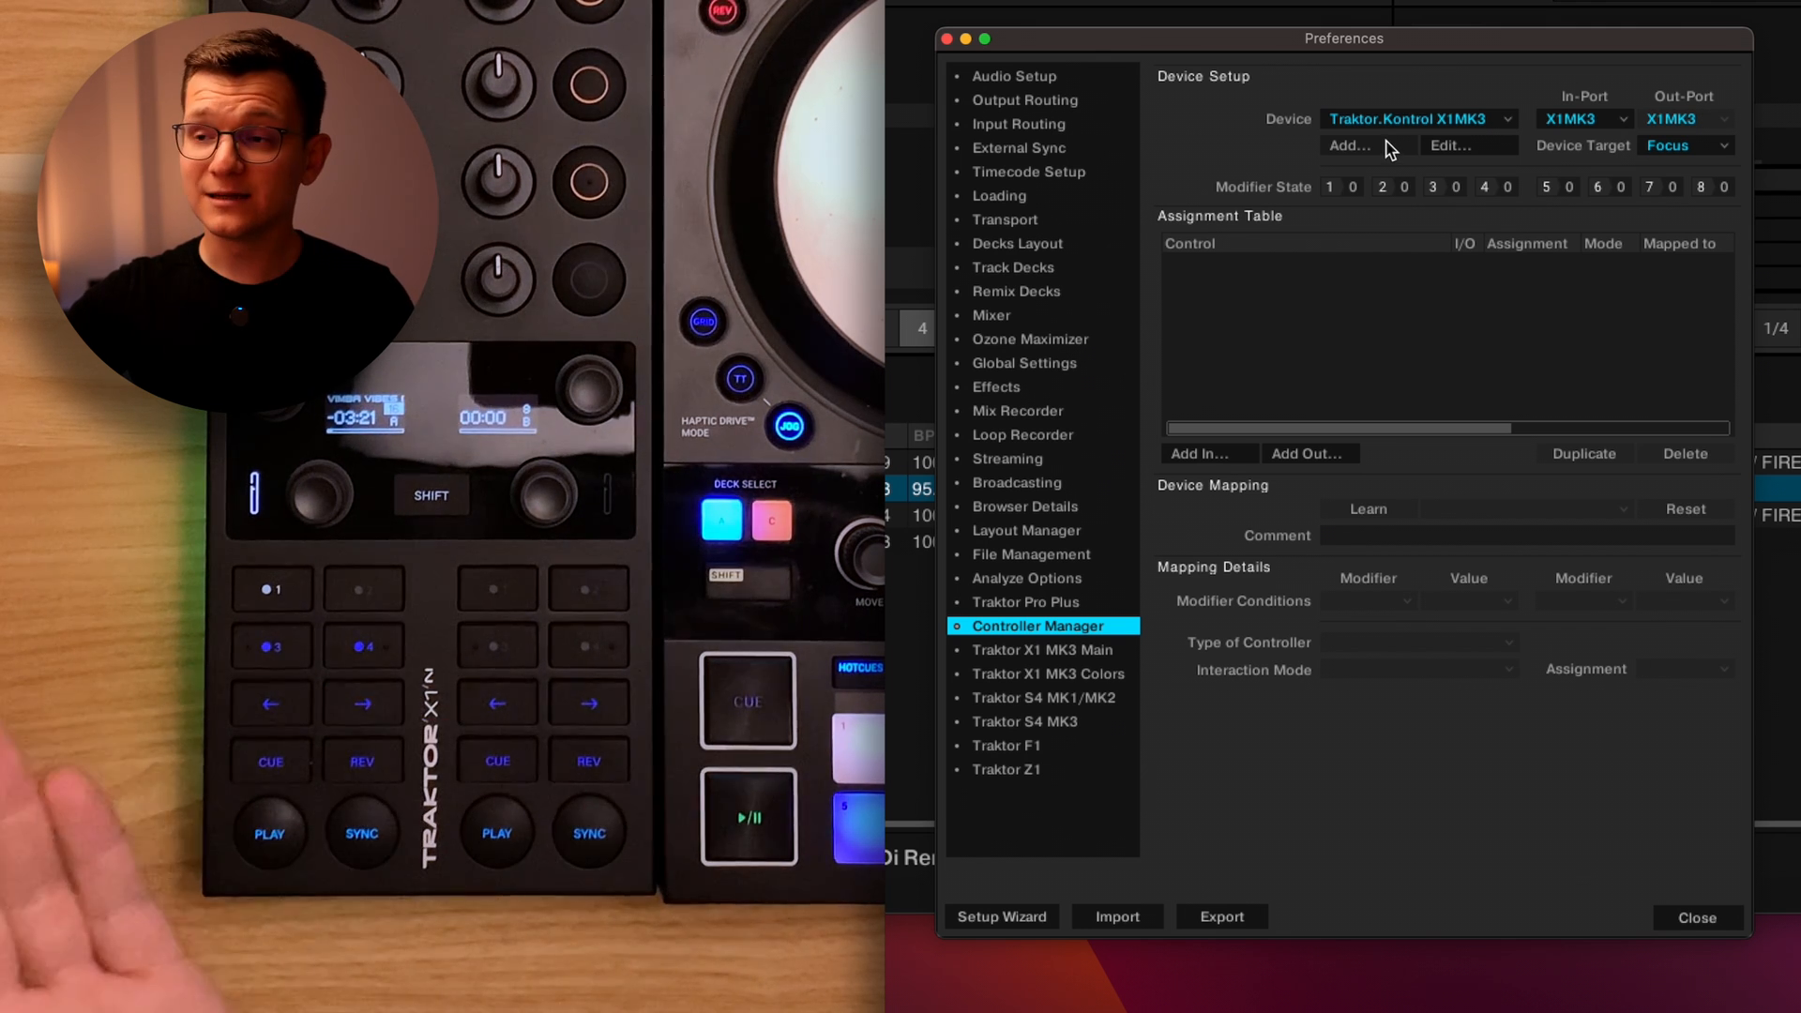
Add the Kontrol X1MK3 device and set its In-Port to X1MK3.
{"action": "left_click", "coordinate": [1349, 146]}
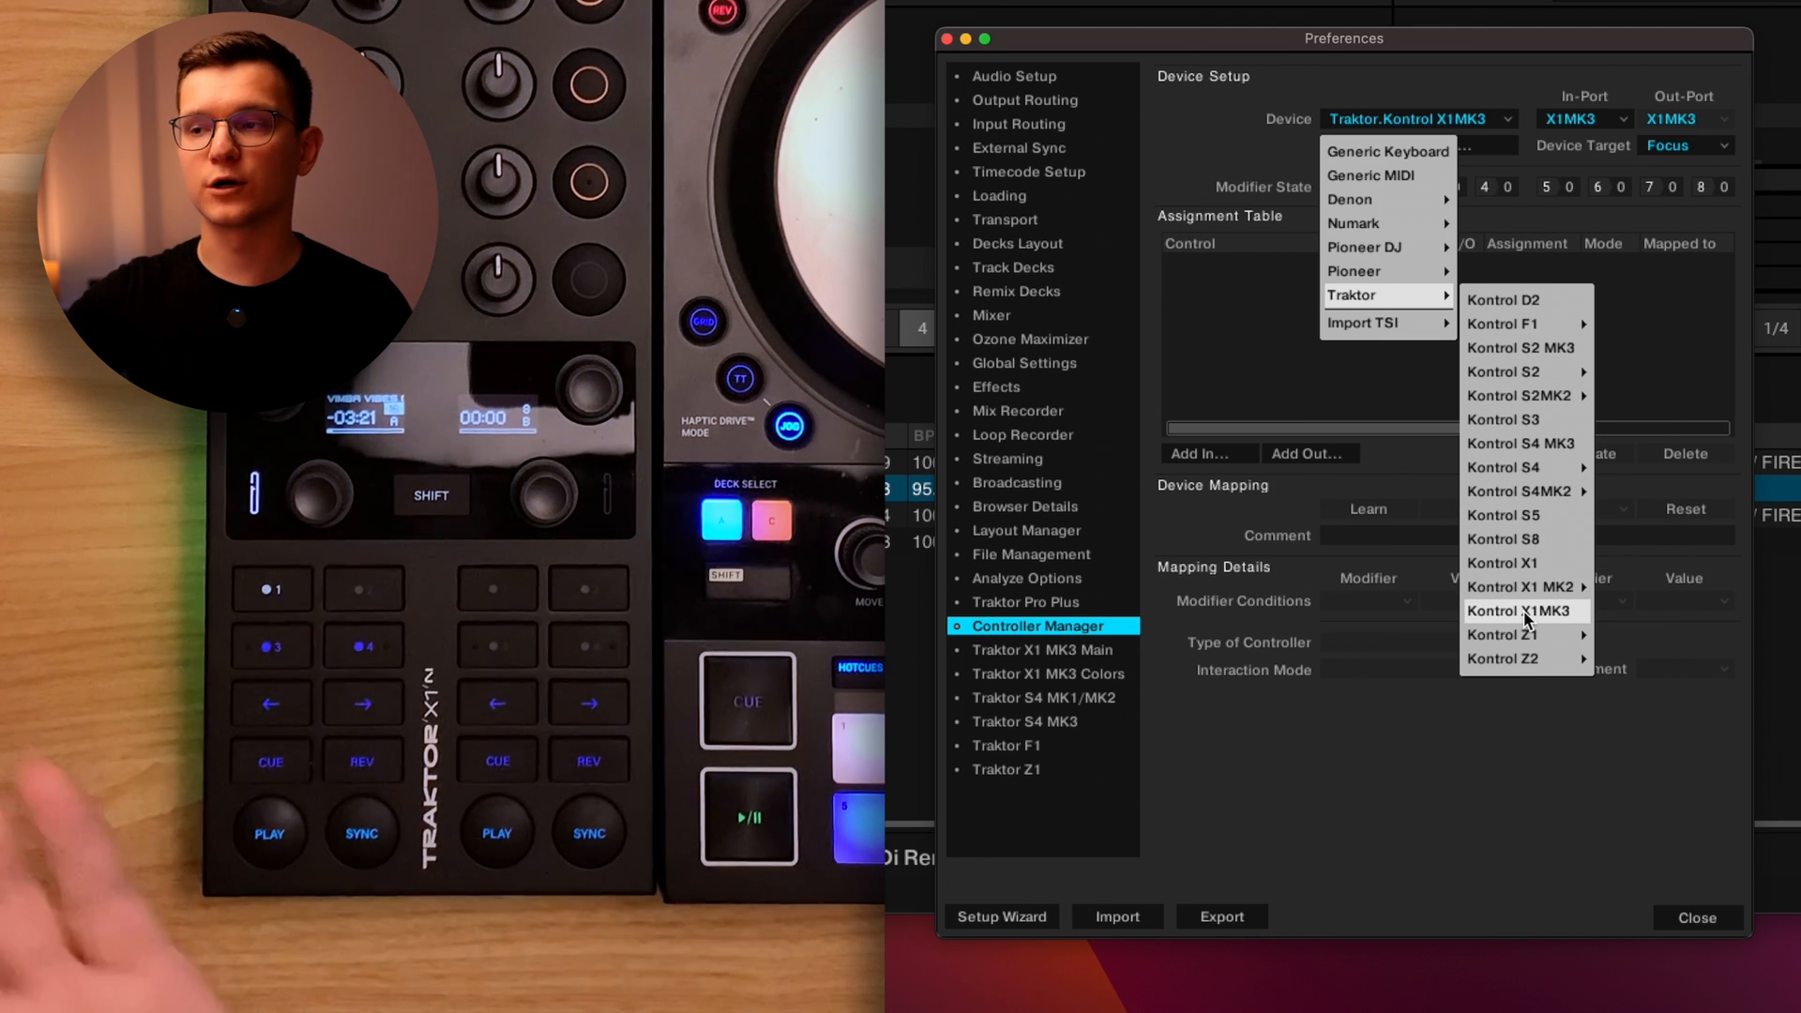
{"action": "left_click", "coordinate": [1523, 610]}
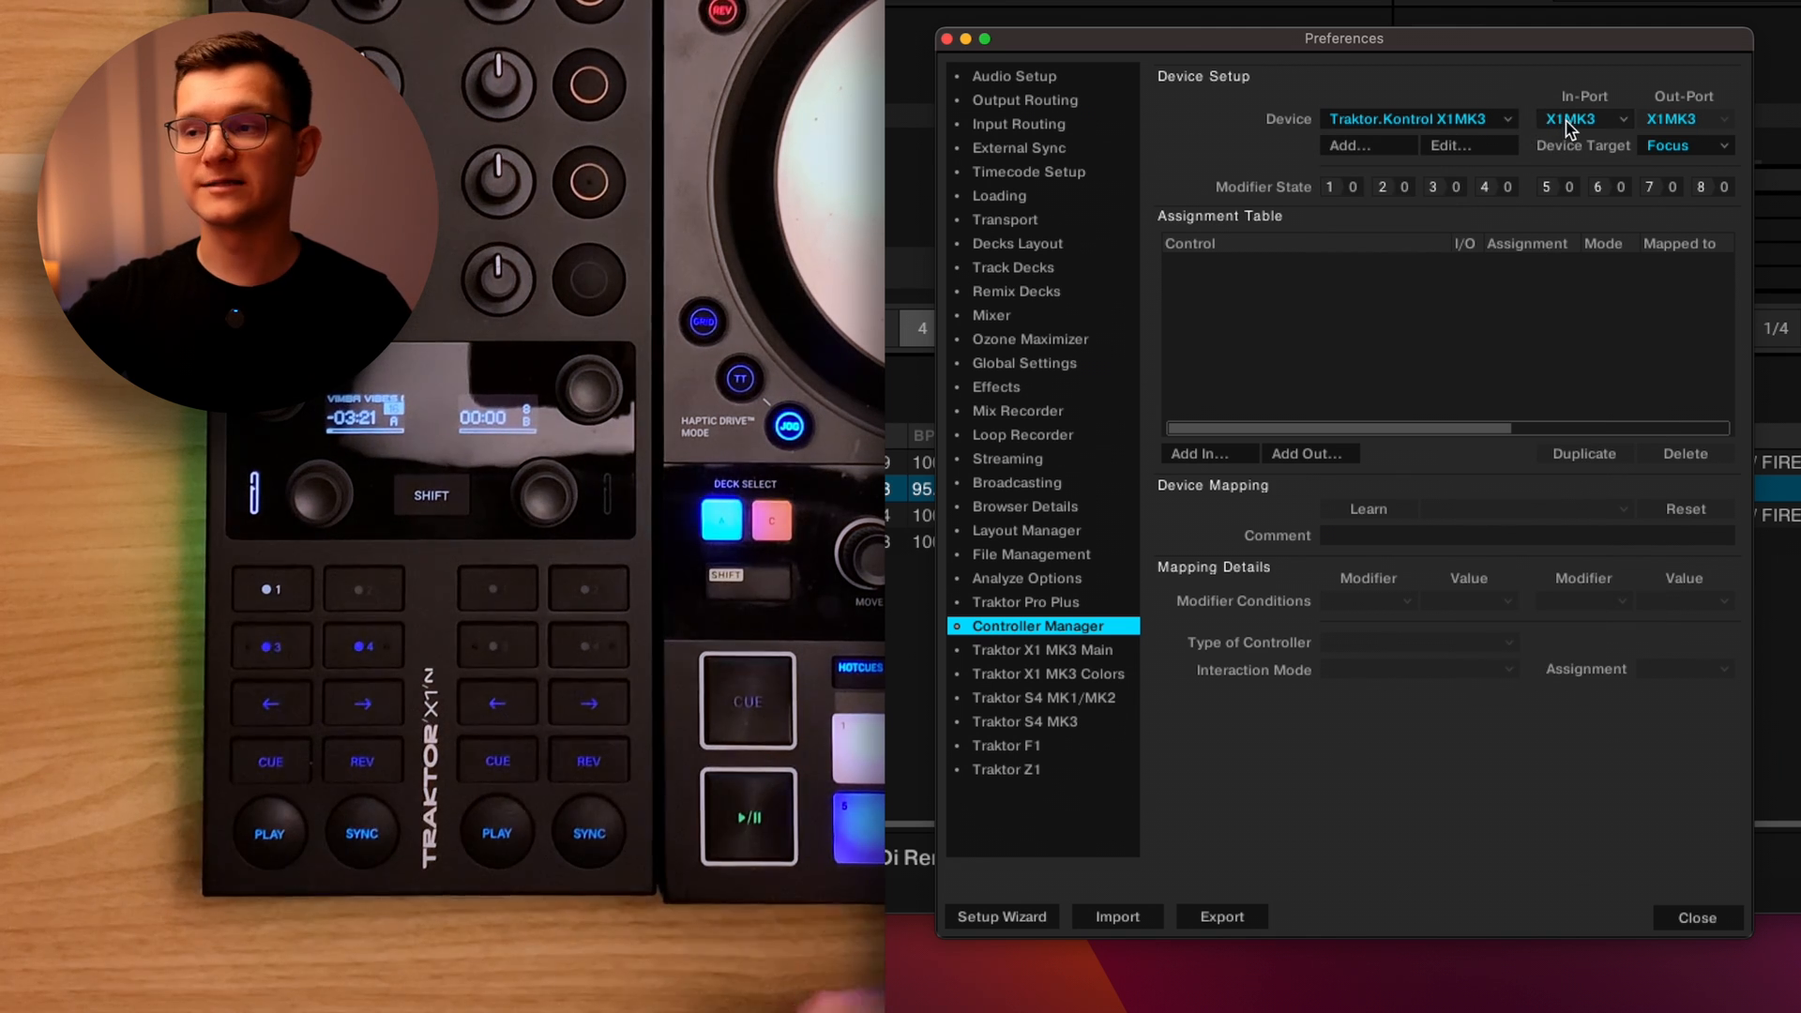
{"action": "left_click", "coordinate": [1583, 119]}
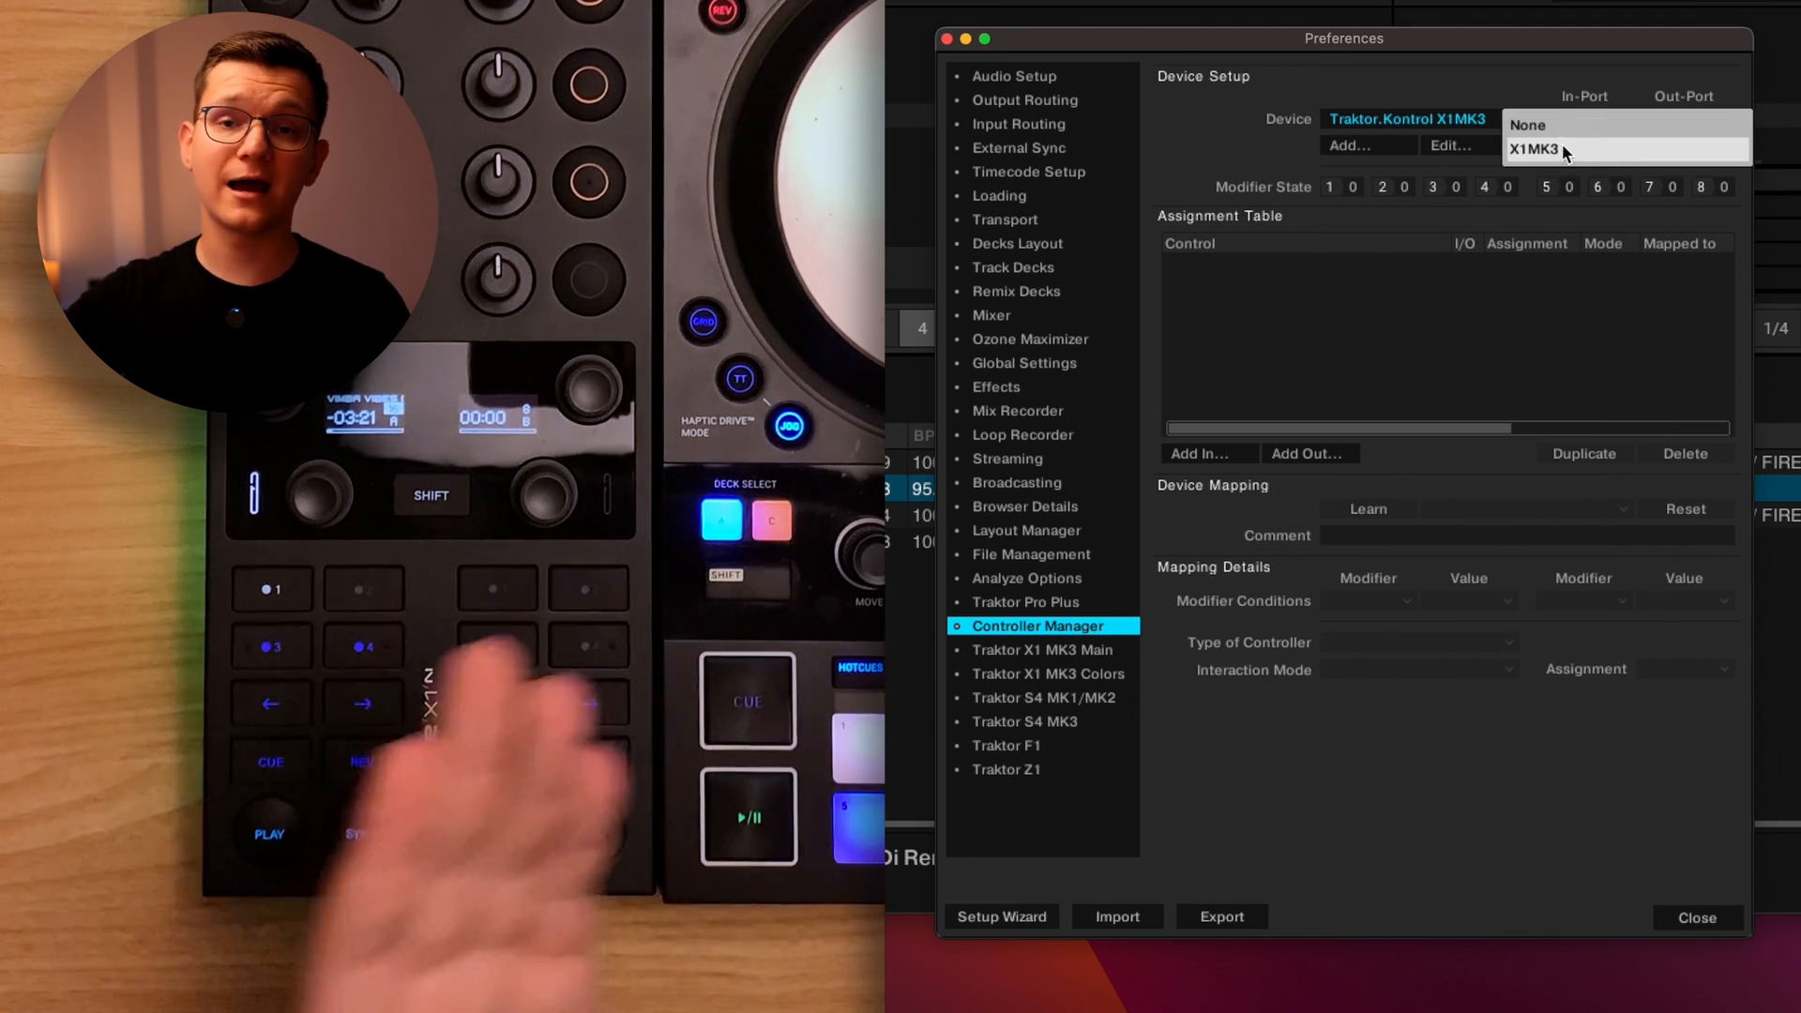
{"action": "left_click", "coordinate": [1533, 150]}
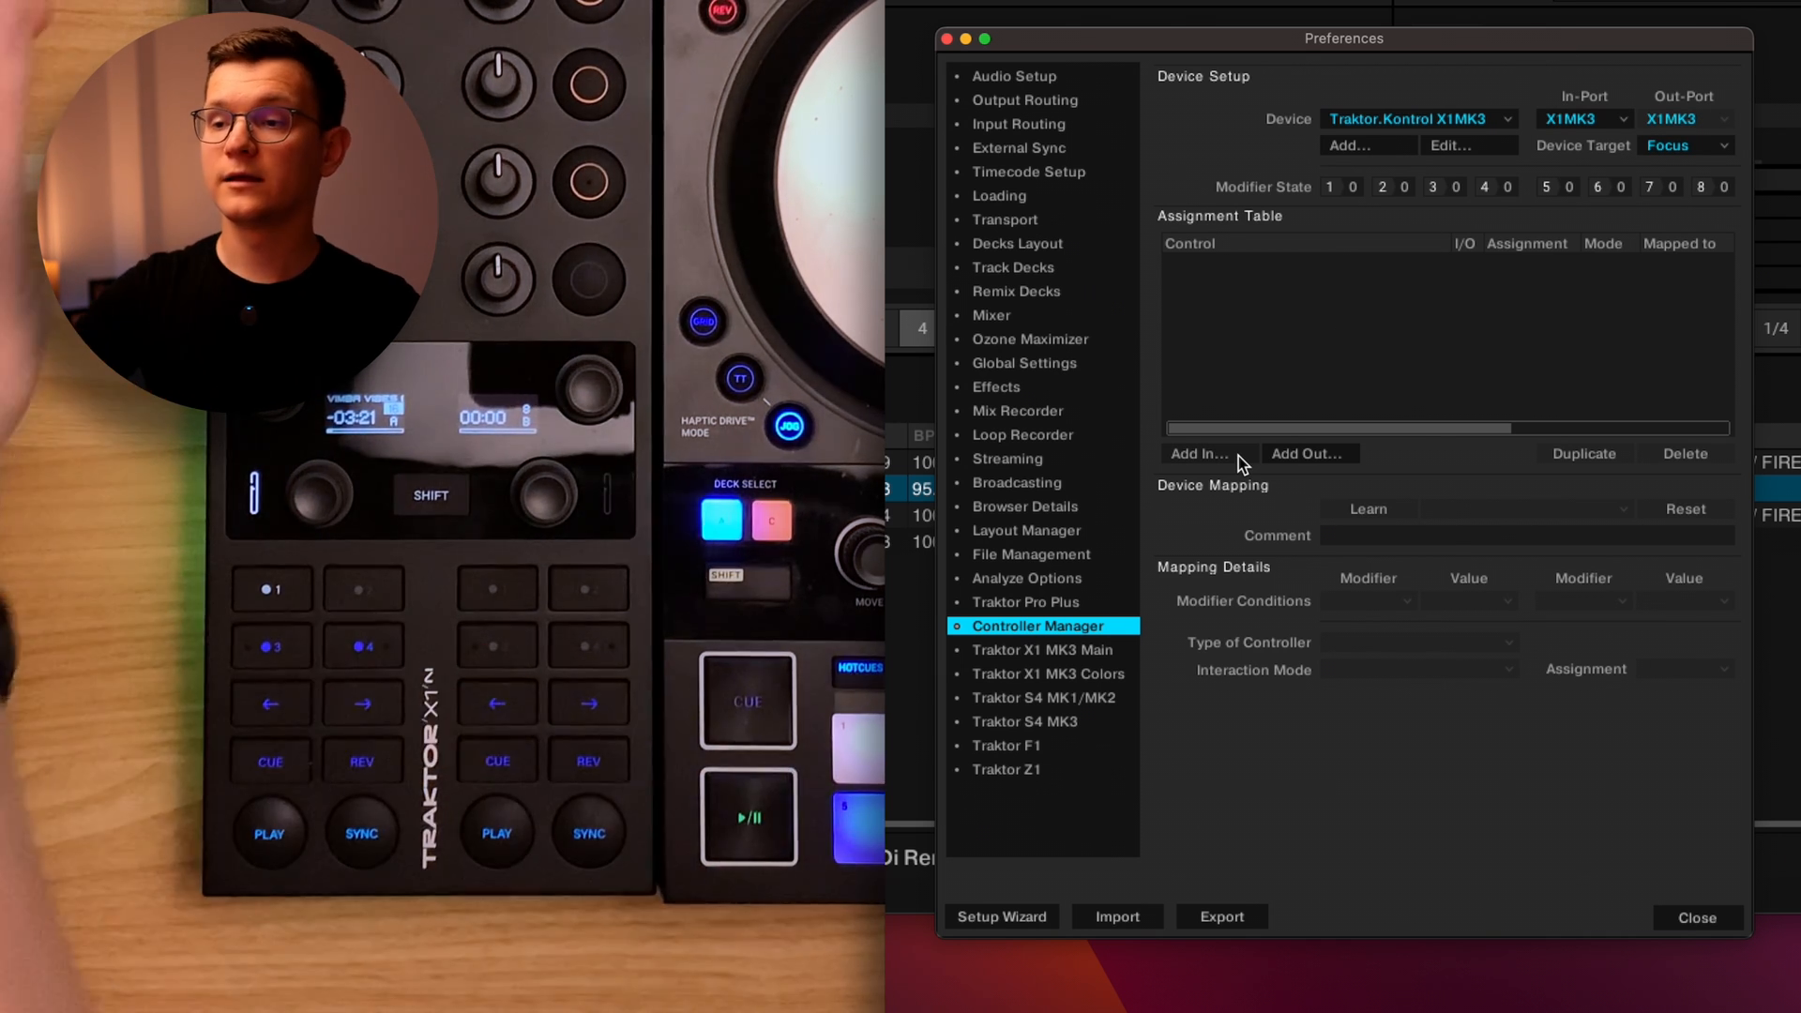
Add Modifier #1 on the Shift button in Hold mode, factory-map override off, with its set value chosen.
{"action": "left_click", "coordinate": [1202, 452]}
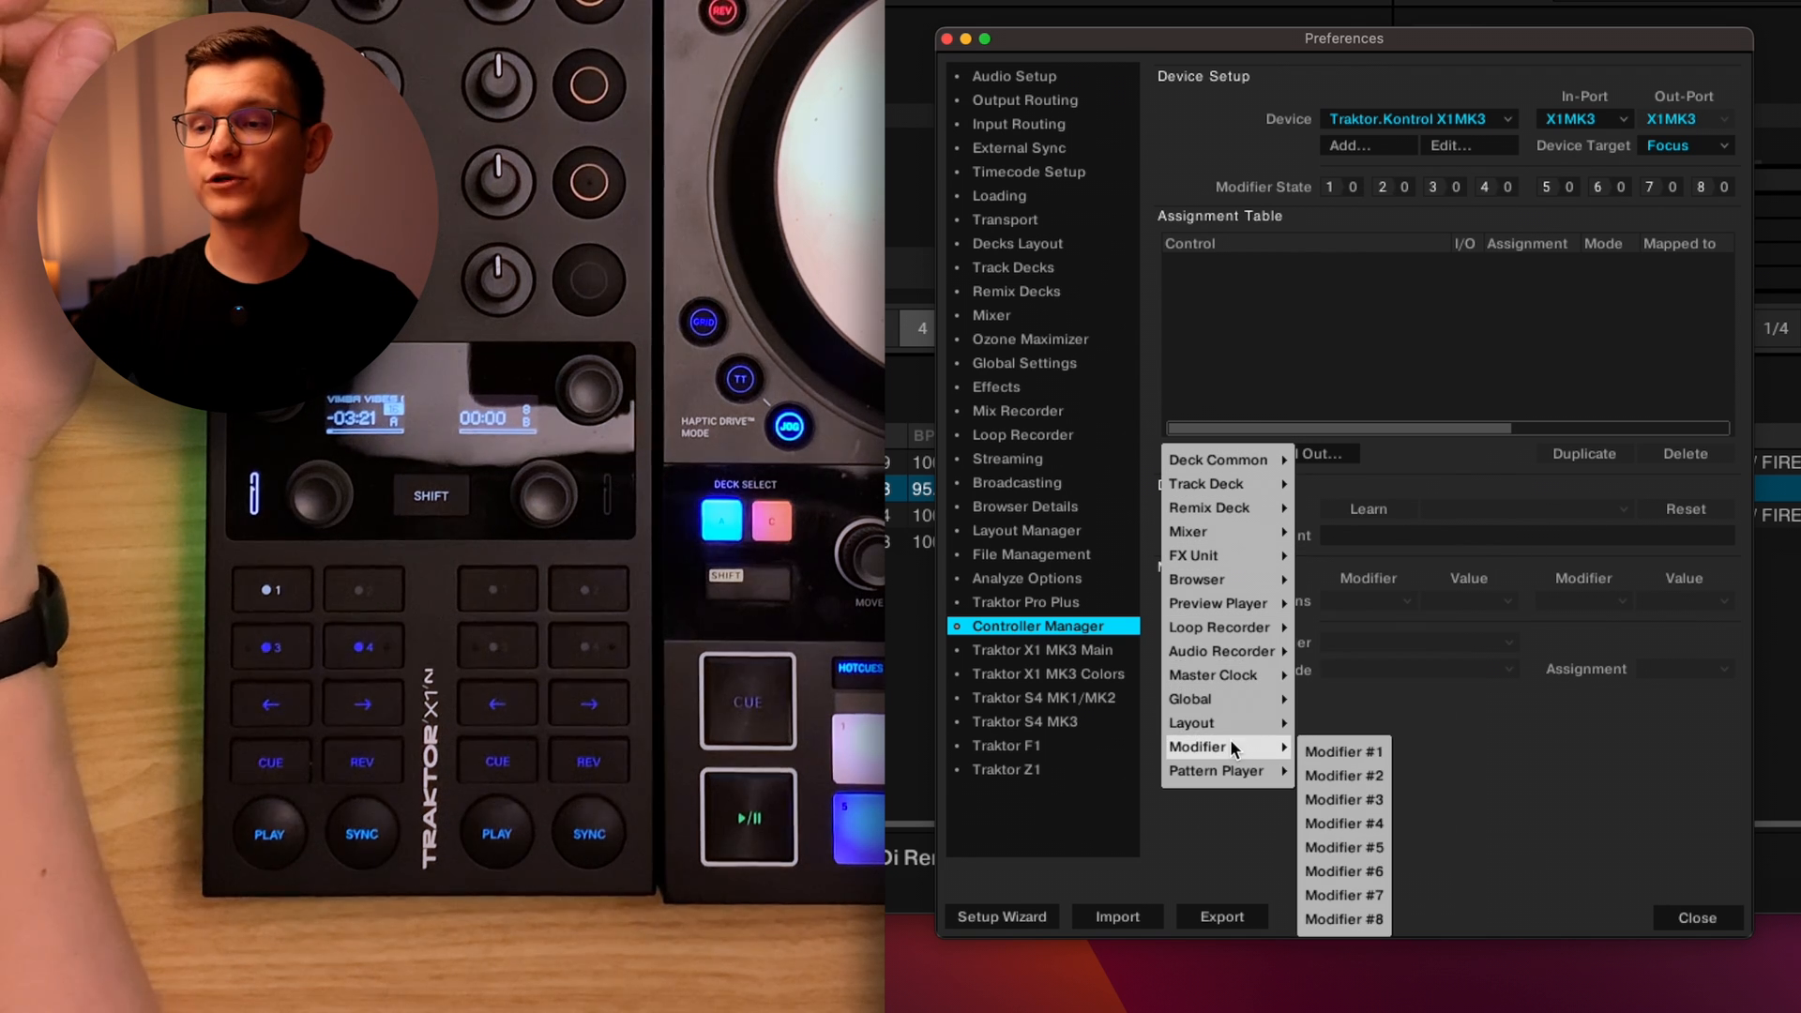
{"action": "mouse_move", "coordinate": [1341, 750]}
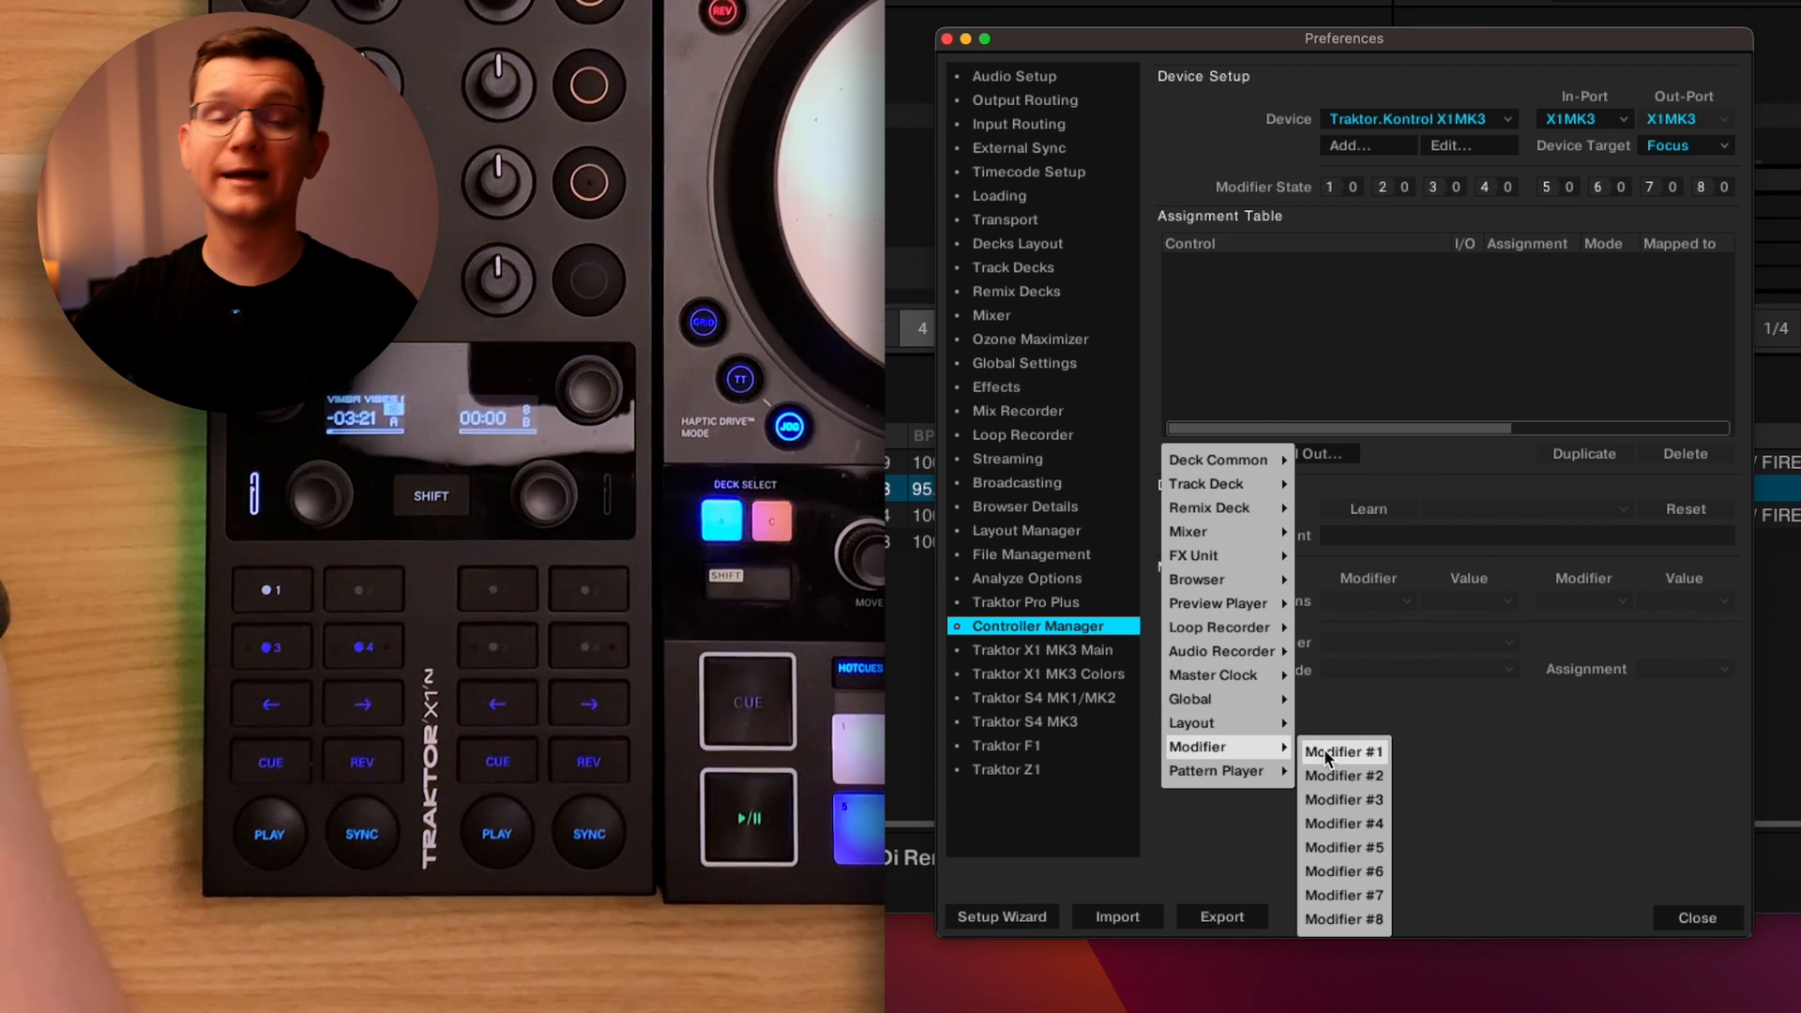
{"action": "left_click", "coordinate": [1339, 750]}
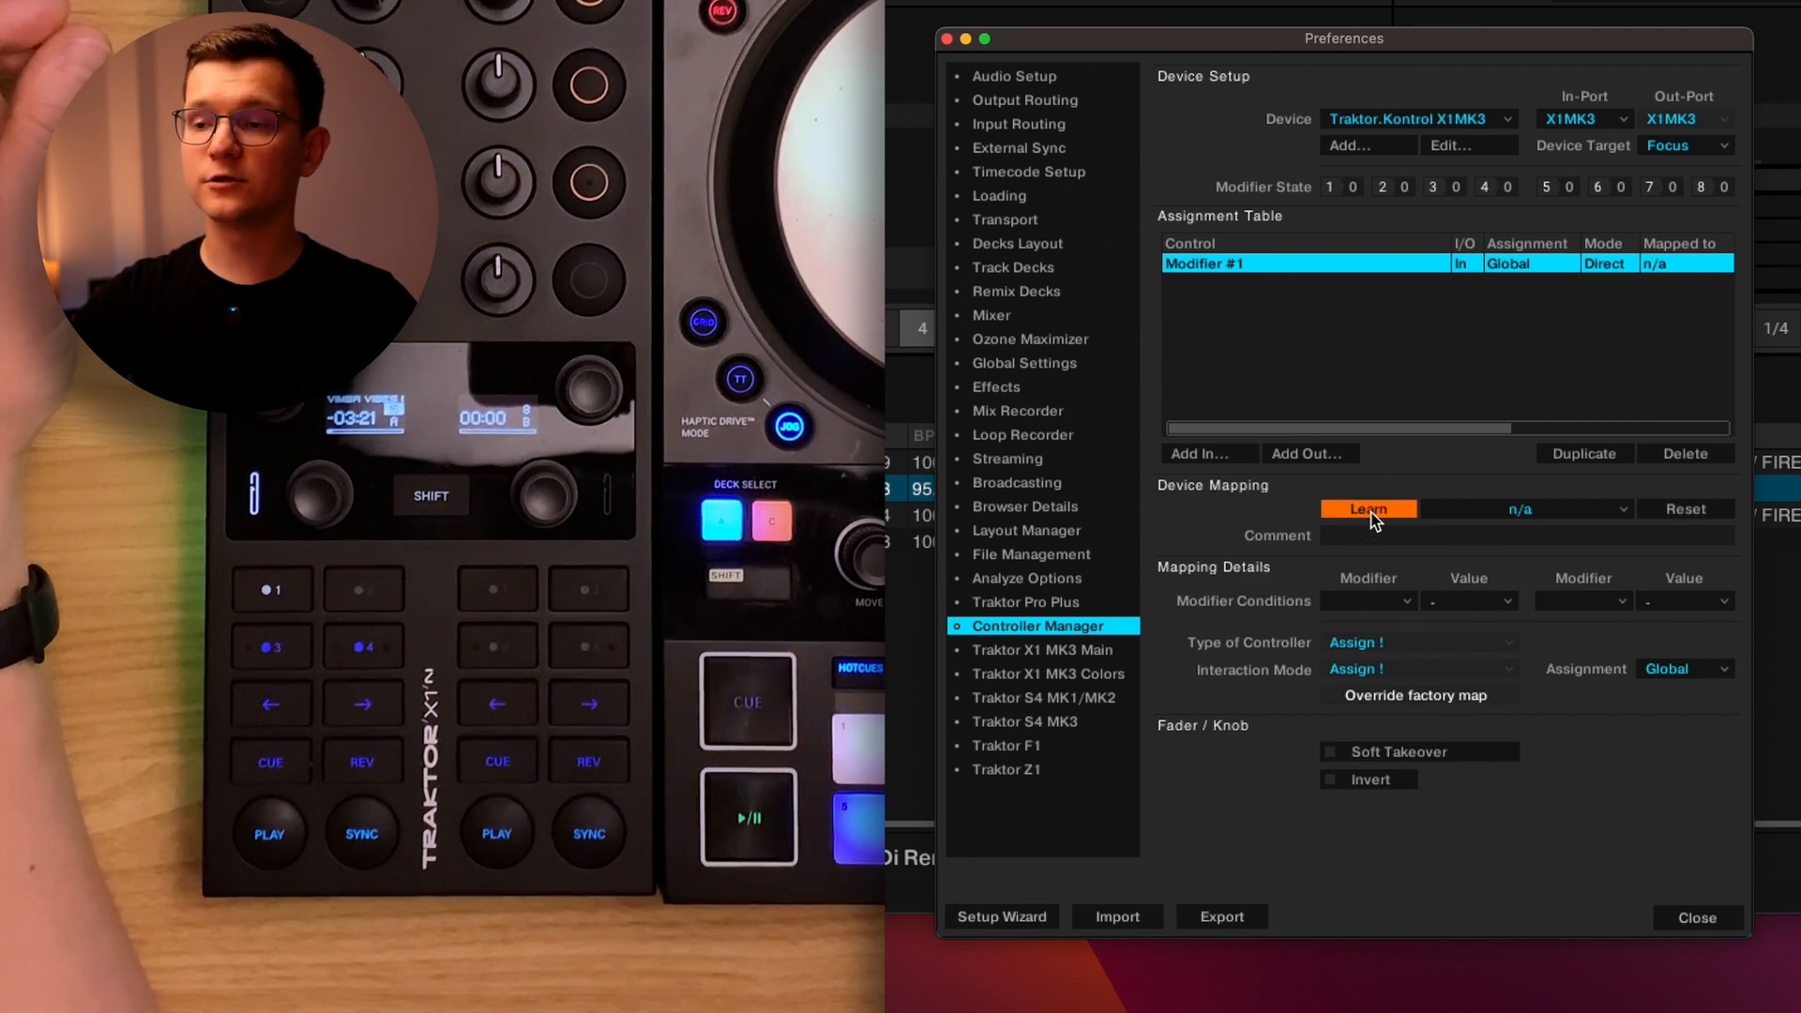
{"action": "left_click", "coordinate": [1420, 669]}
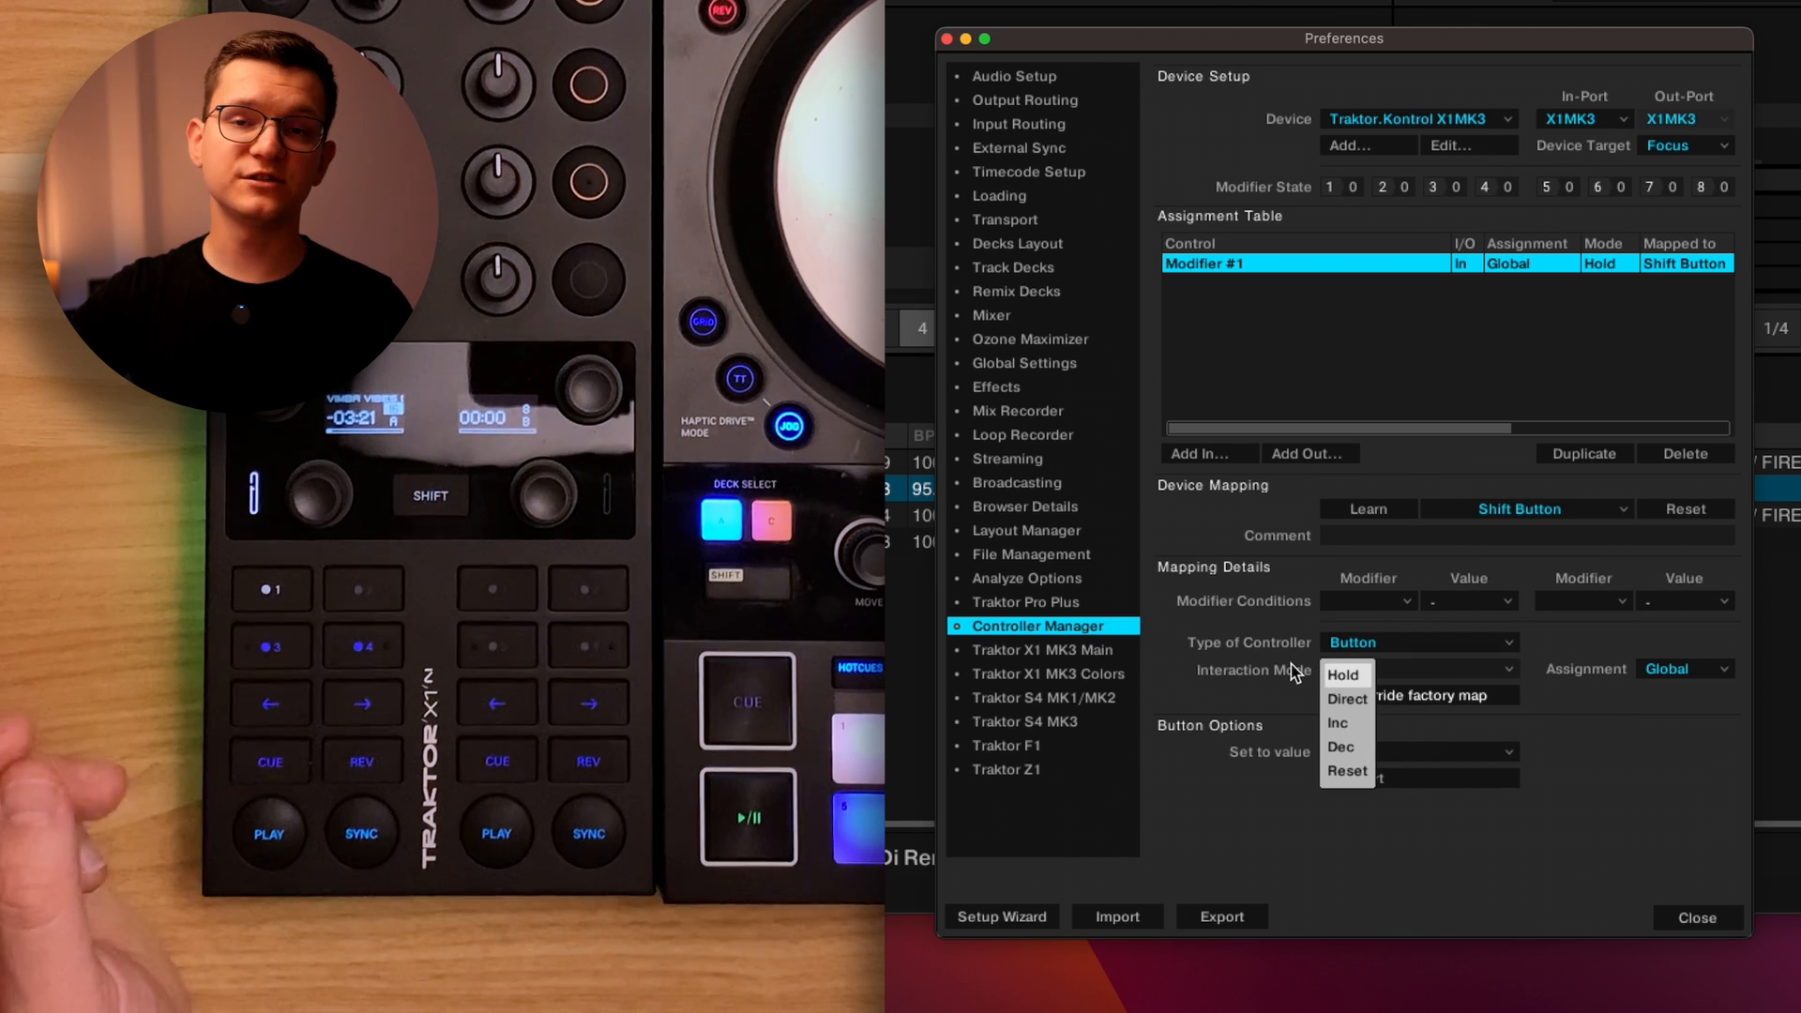
{"action": "left_click", "coordinate": [1343, 674]}
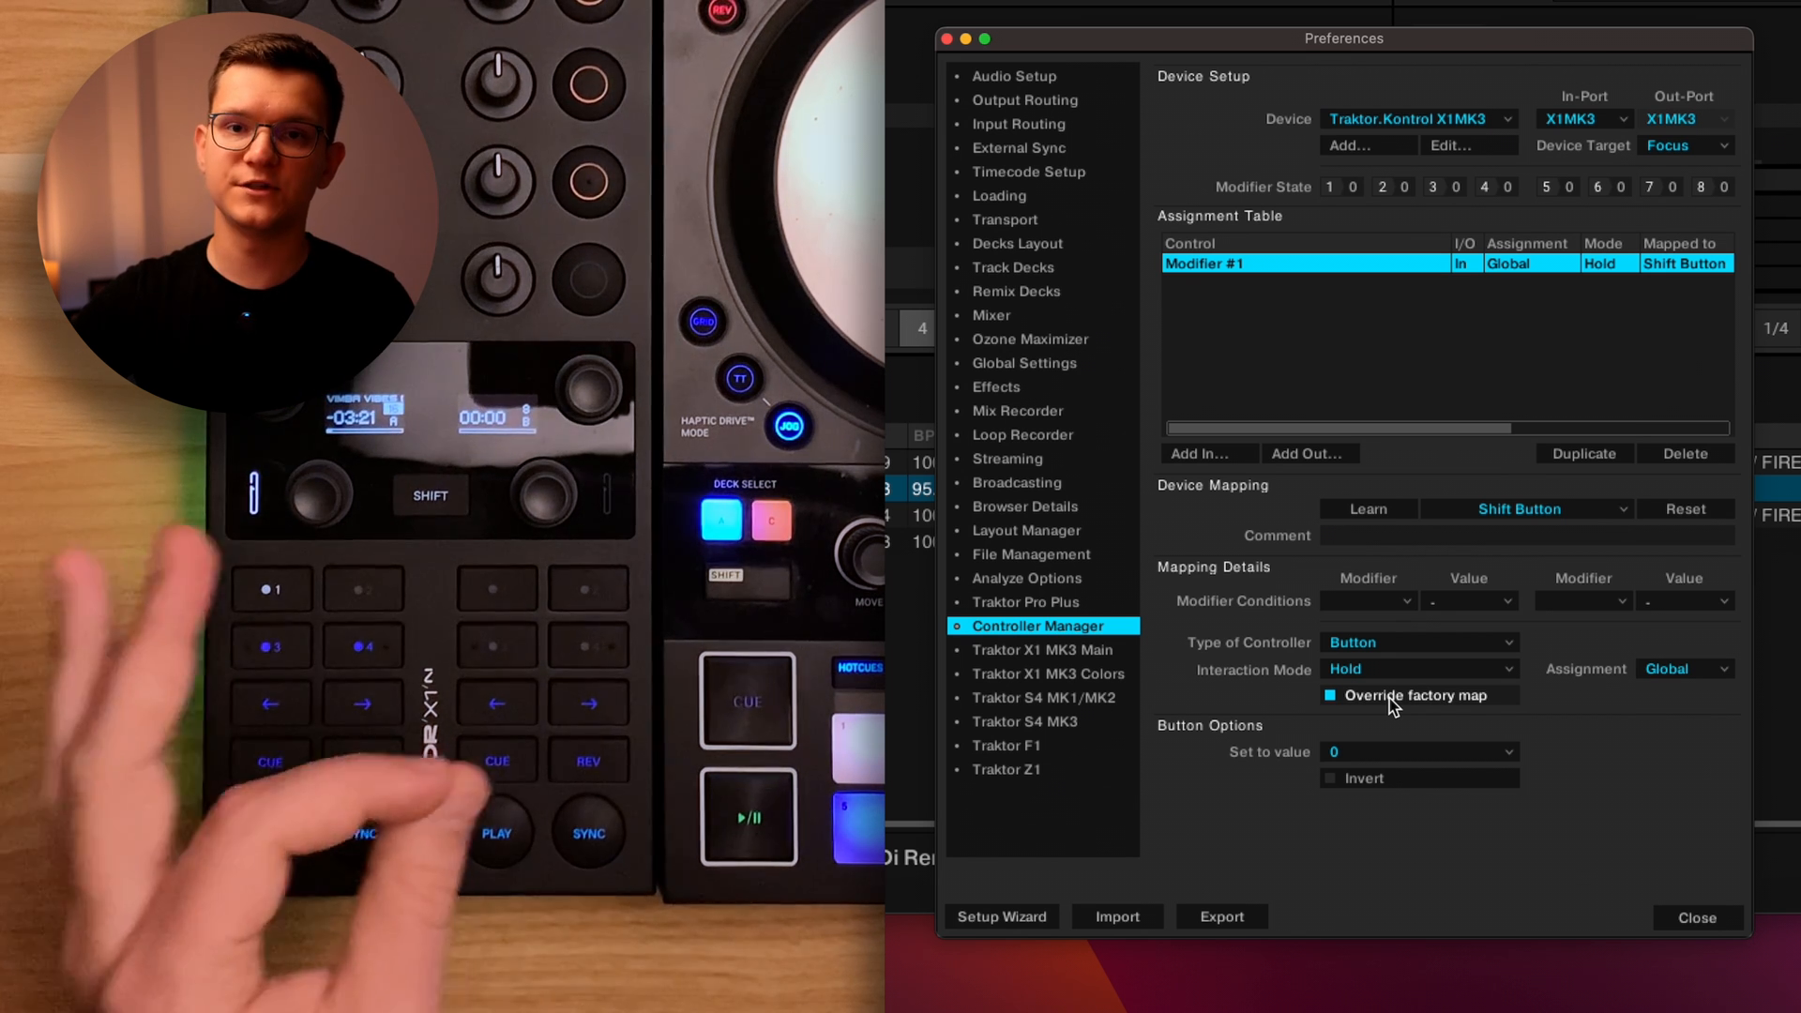
{"action": "left_click", "coordinate": [1330, 694]}
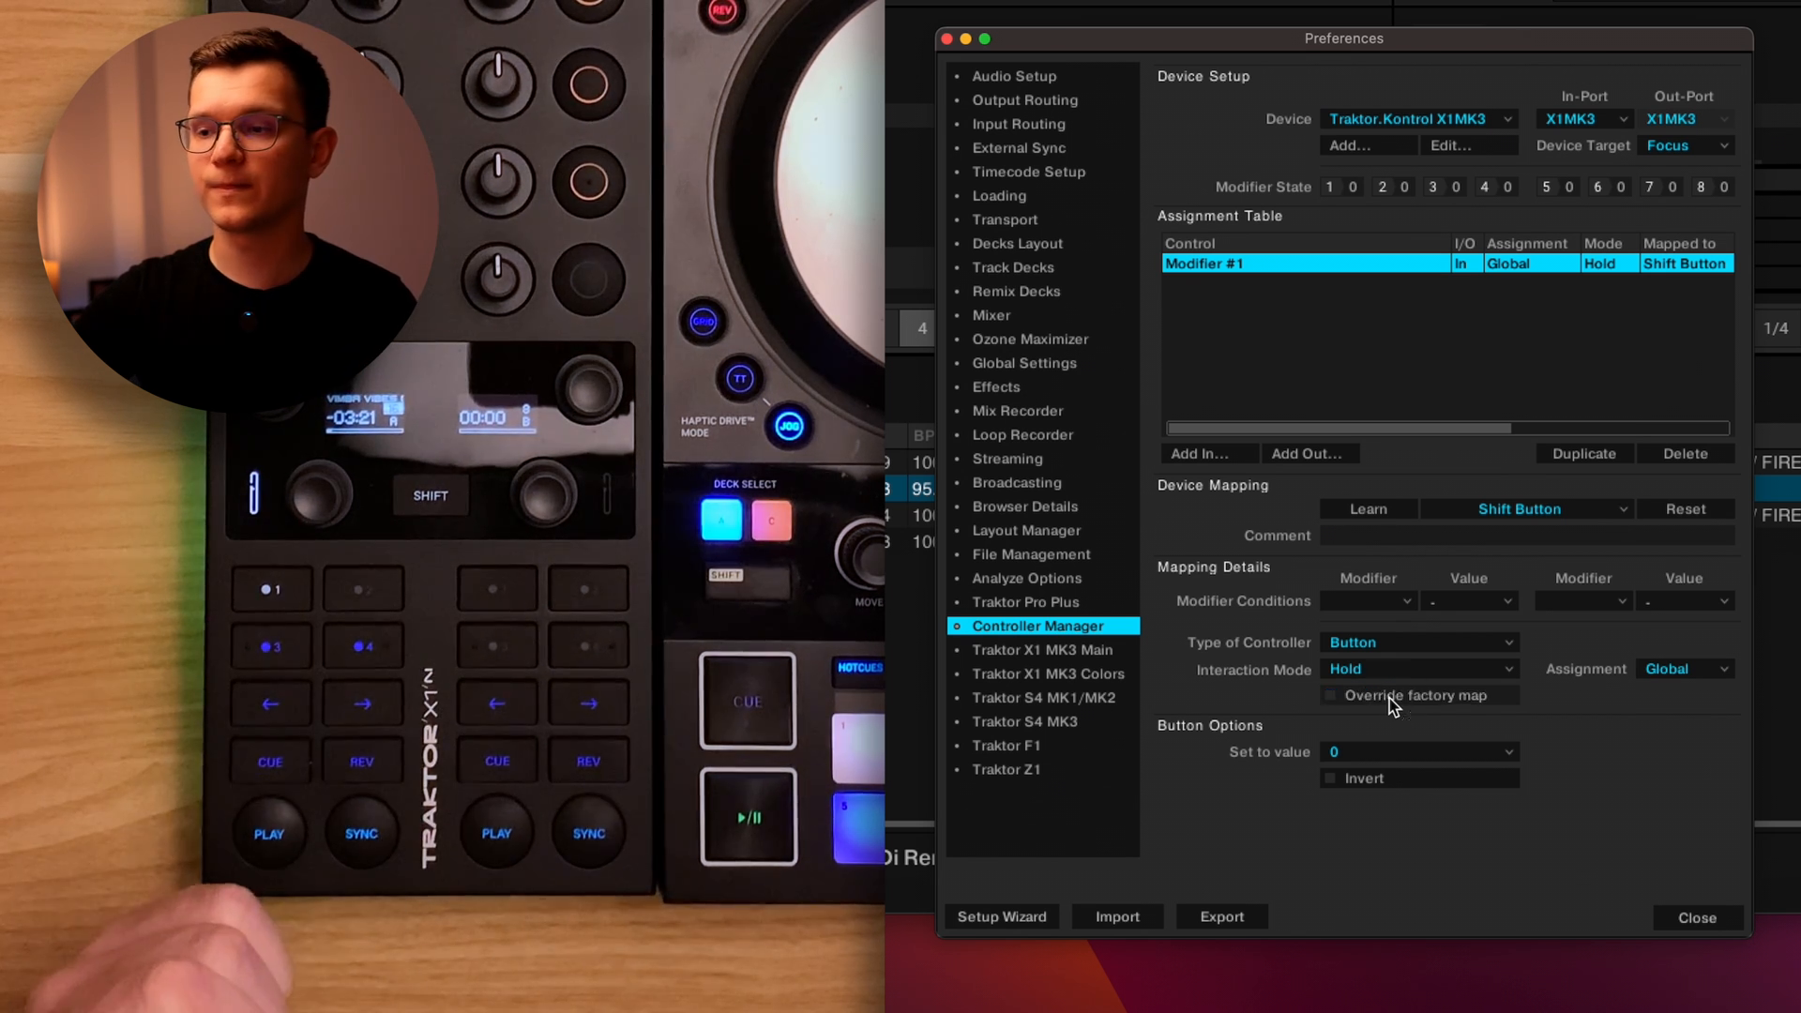
{"action": "left_click", "coordinate": [1420, 751]}
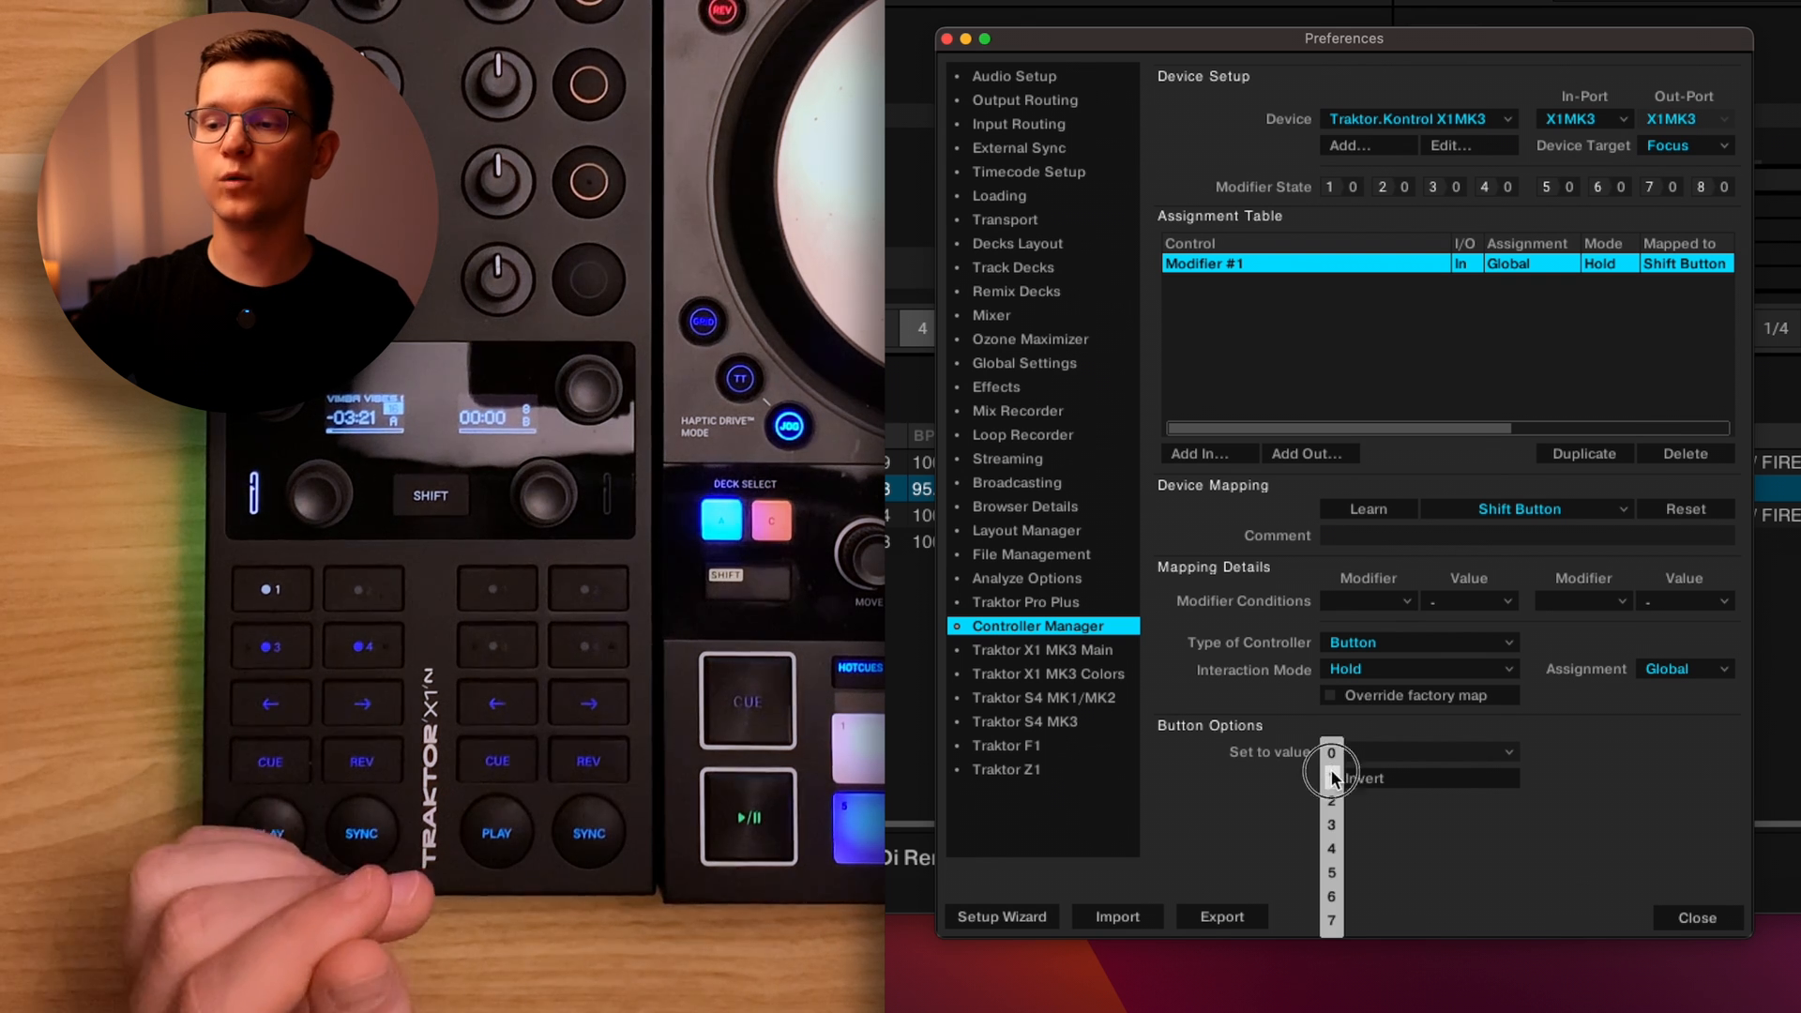
{"action": "left_click", "coordinate": [1332, 801]}
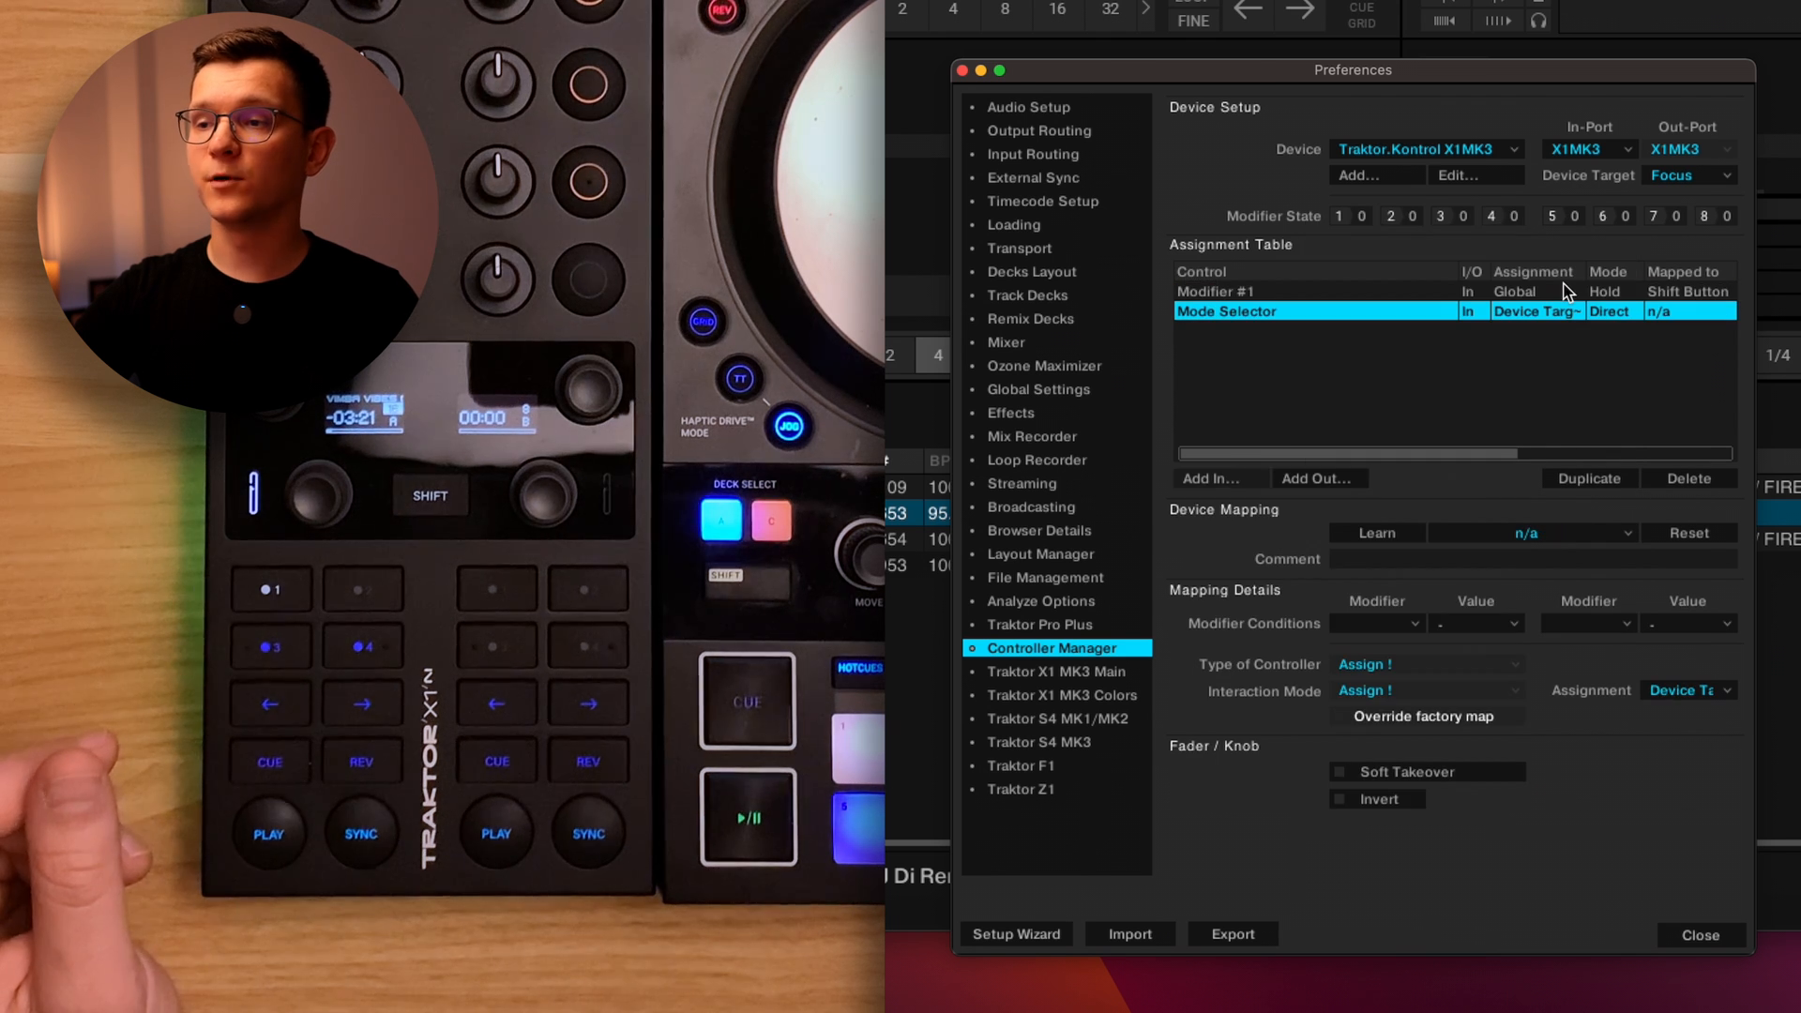
Learn the left arrow button for the Mode Selector and require modifier condition M1 = 1.
{"action": "left_click", "coordinate": [1375, 531]}
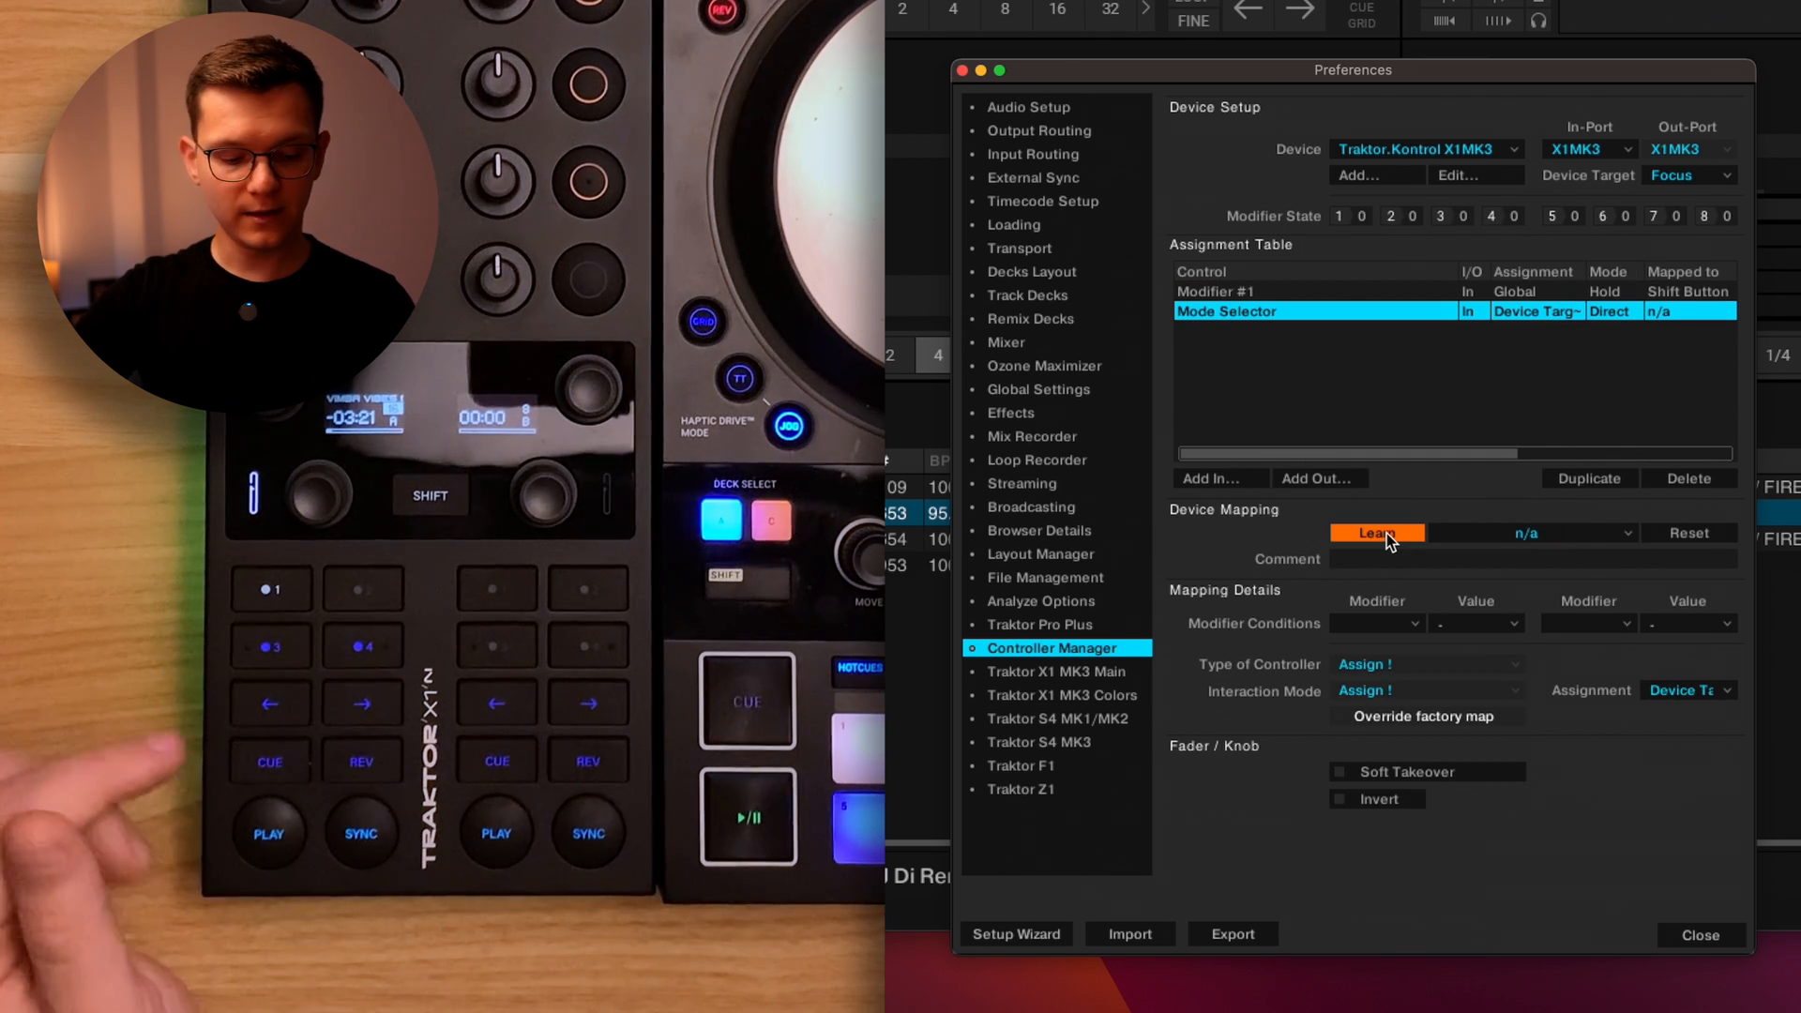
{"action": "left_click", "coordinate": [1375, 531]}
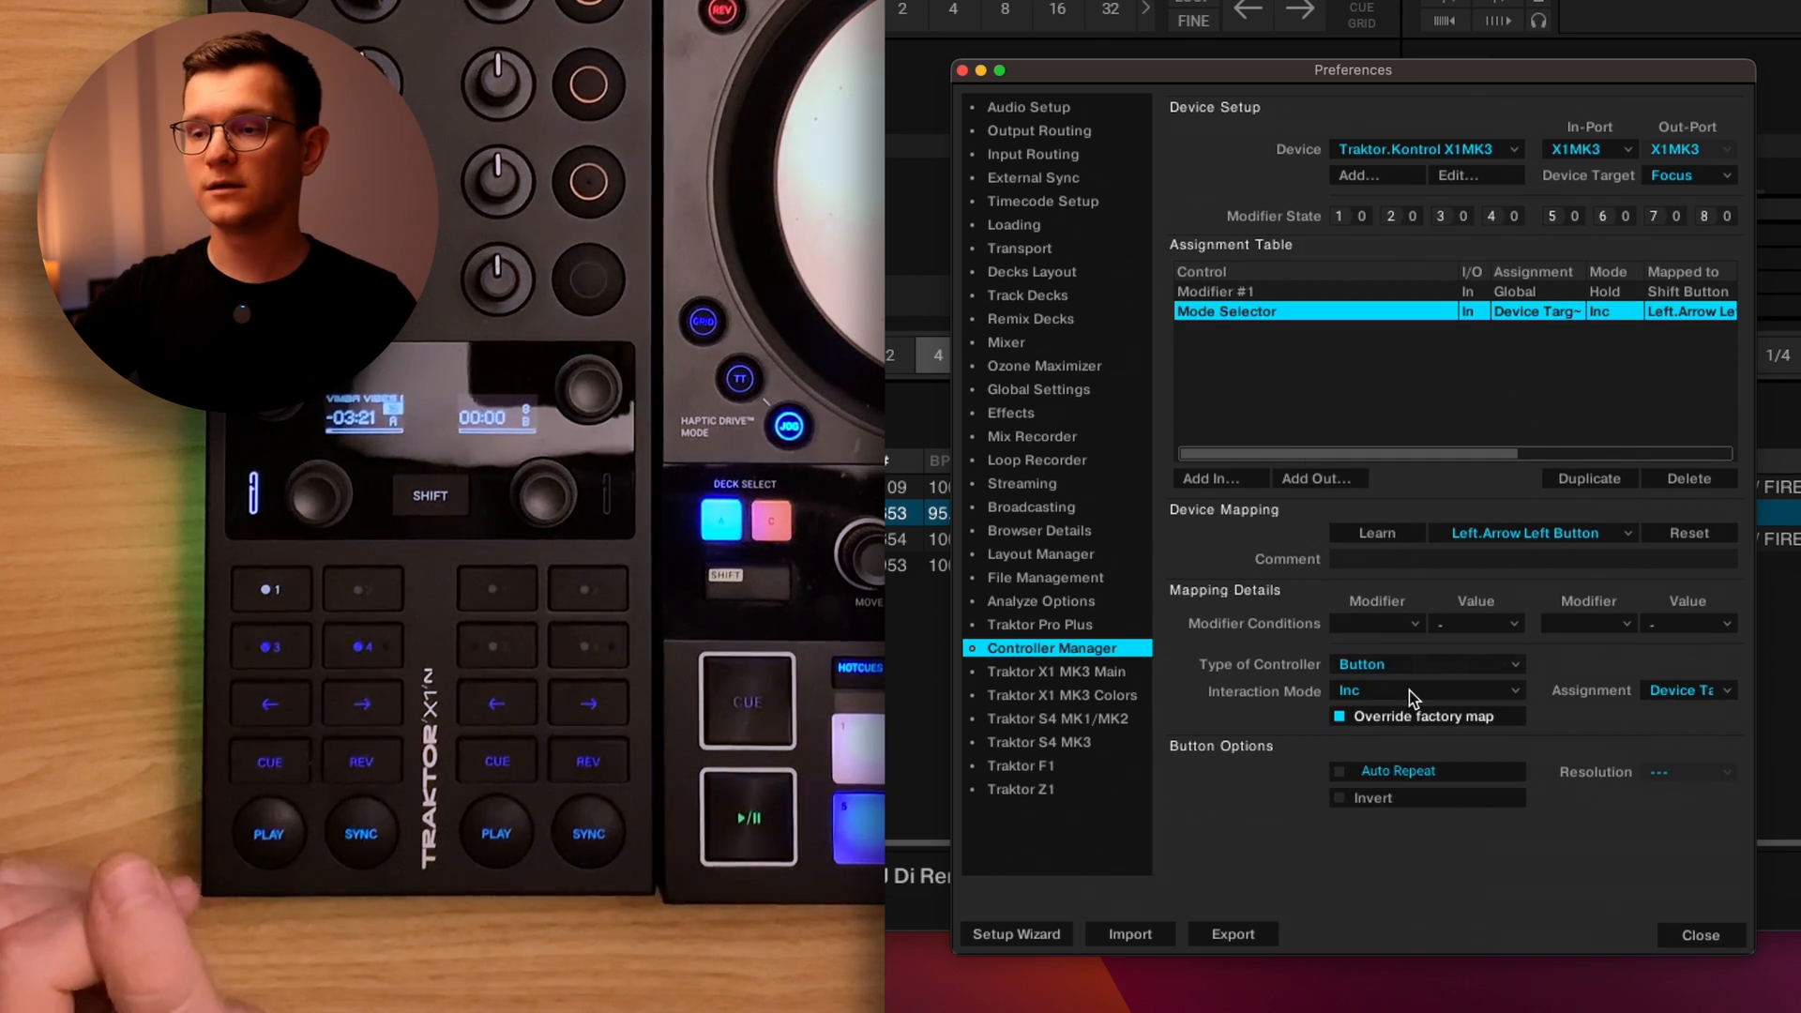
{"action": "left_click", "coordinate": [1375, 623]}
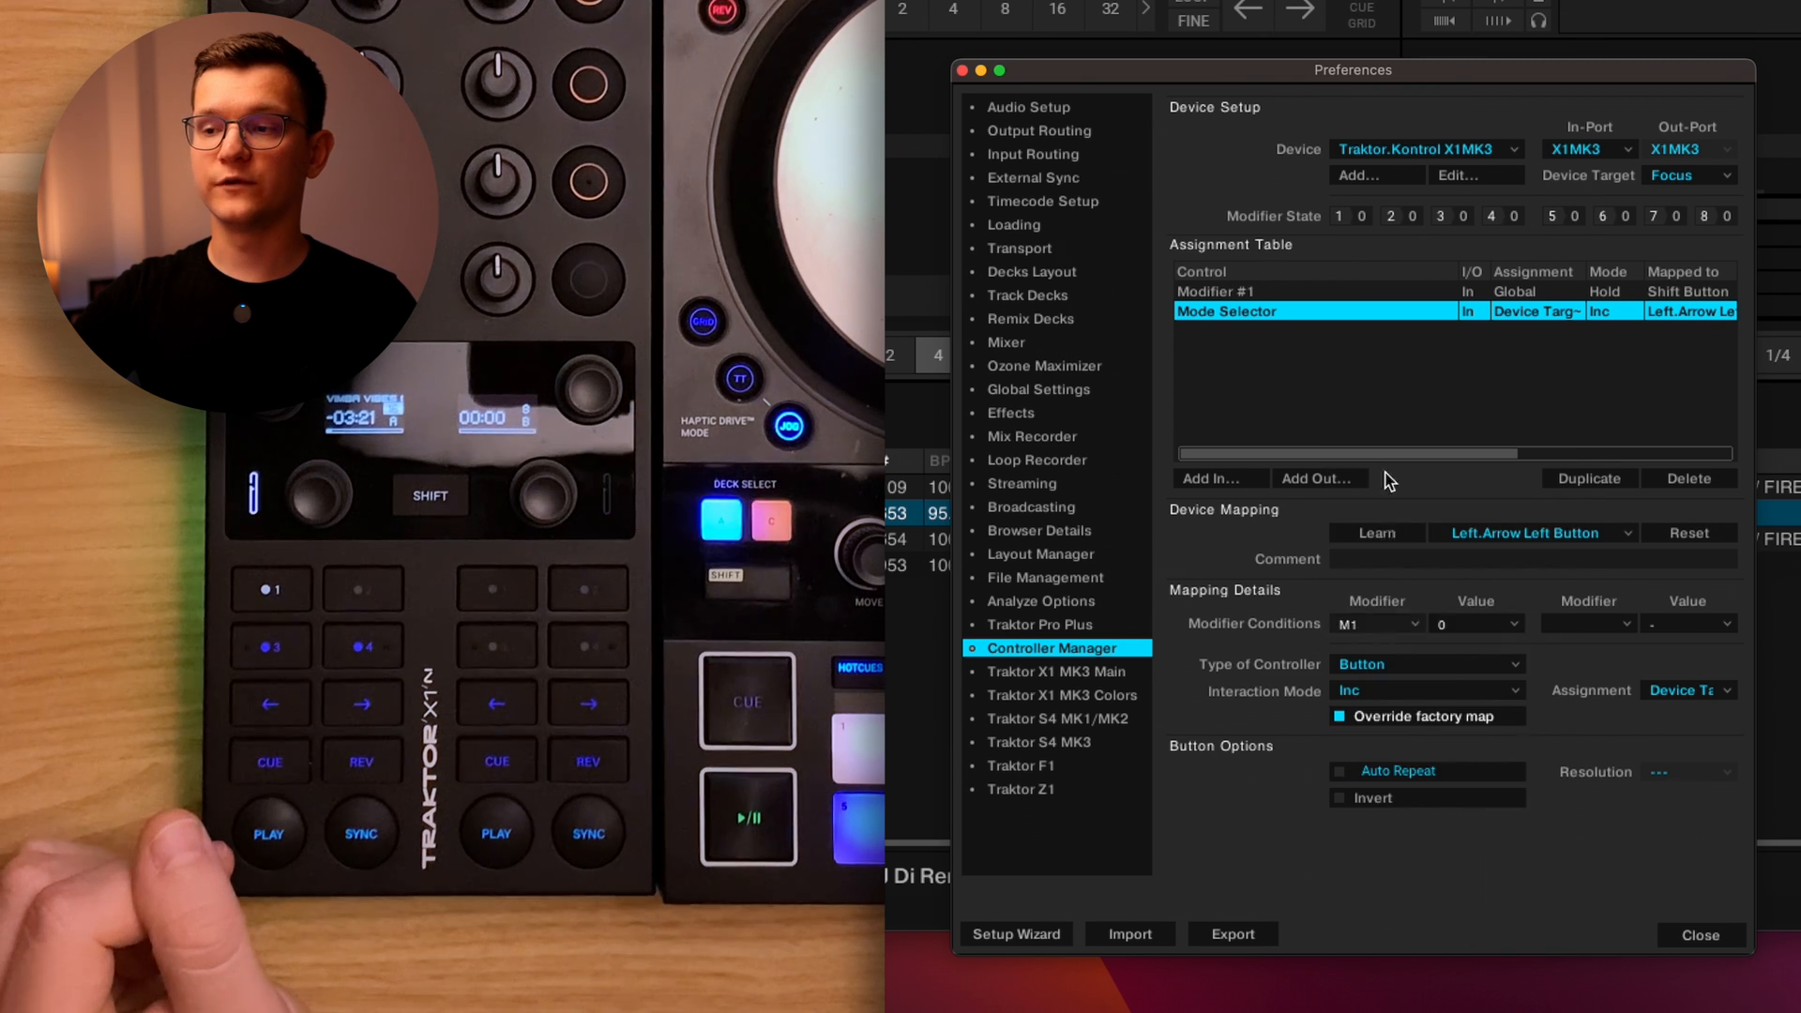
{"action": "left_click", "coordinate": [1474, 623]}
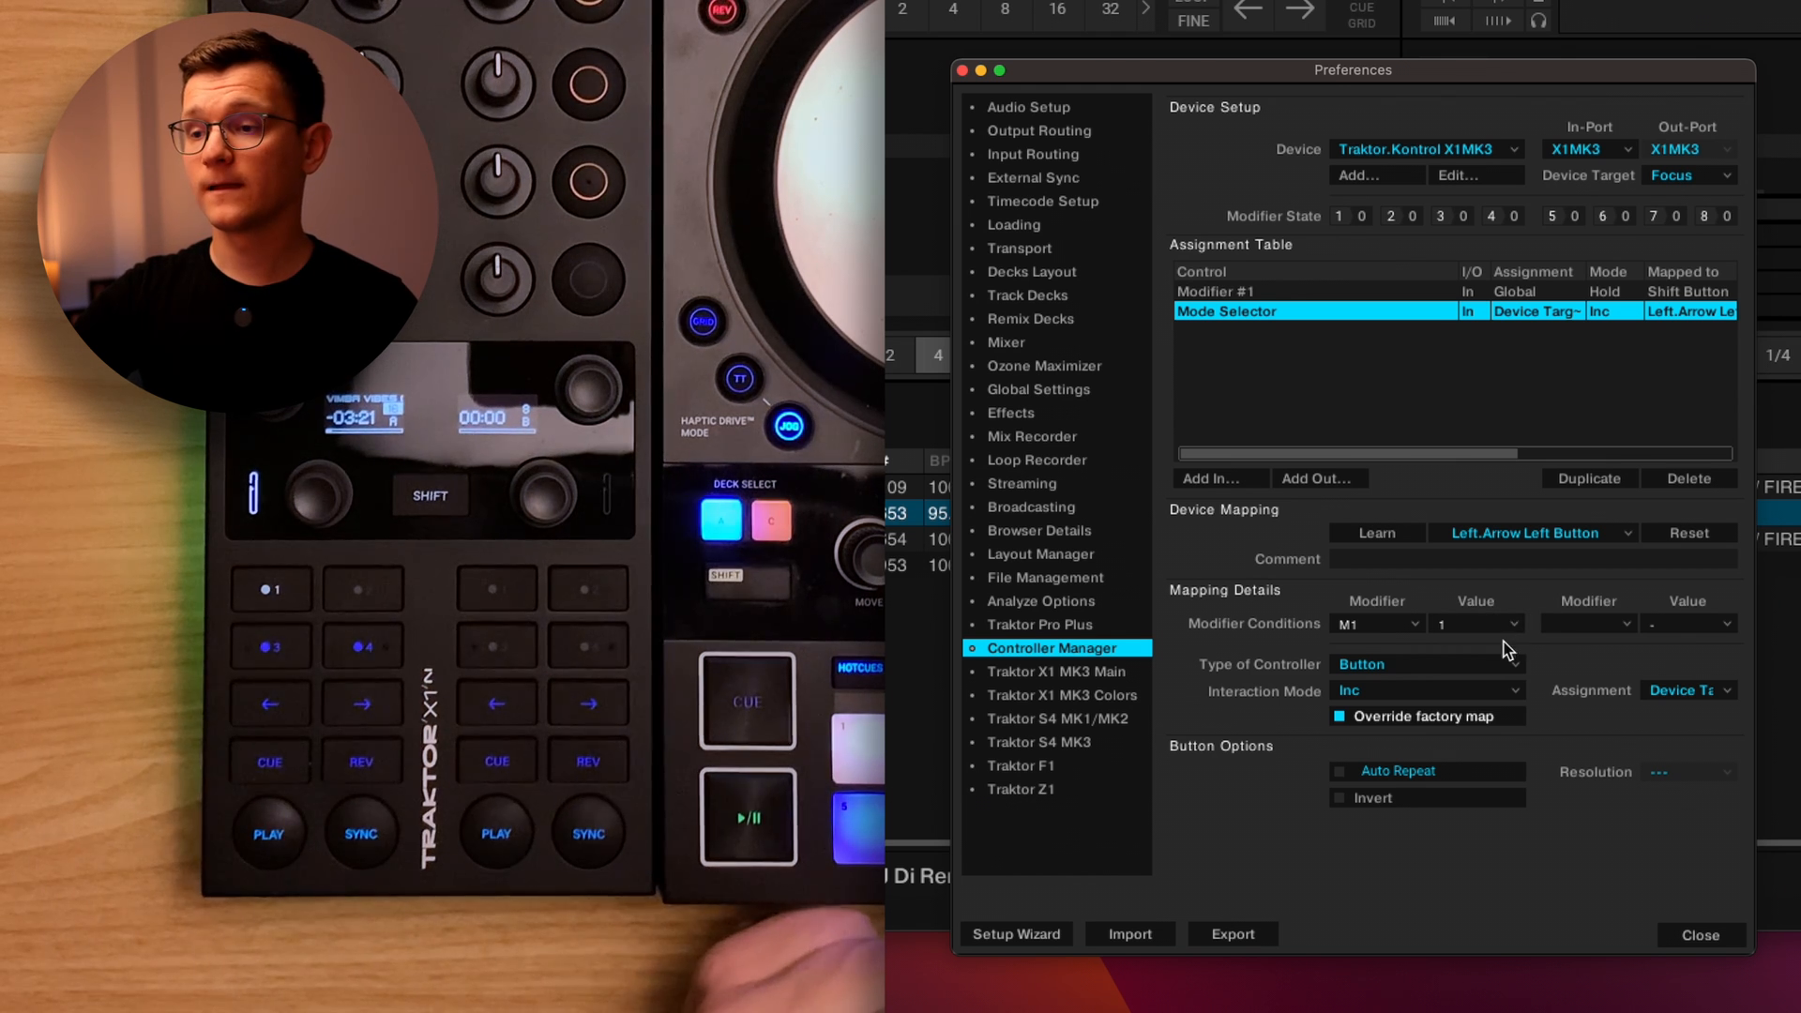
Make it set Loop directly and assign it to Deck A.
{"action": "left_click", "coordinate": [1424, 690]}
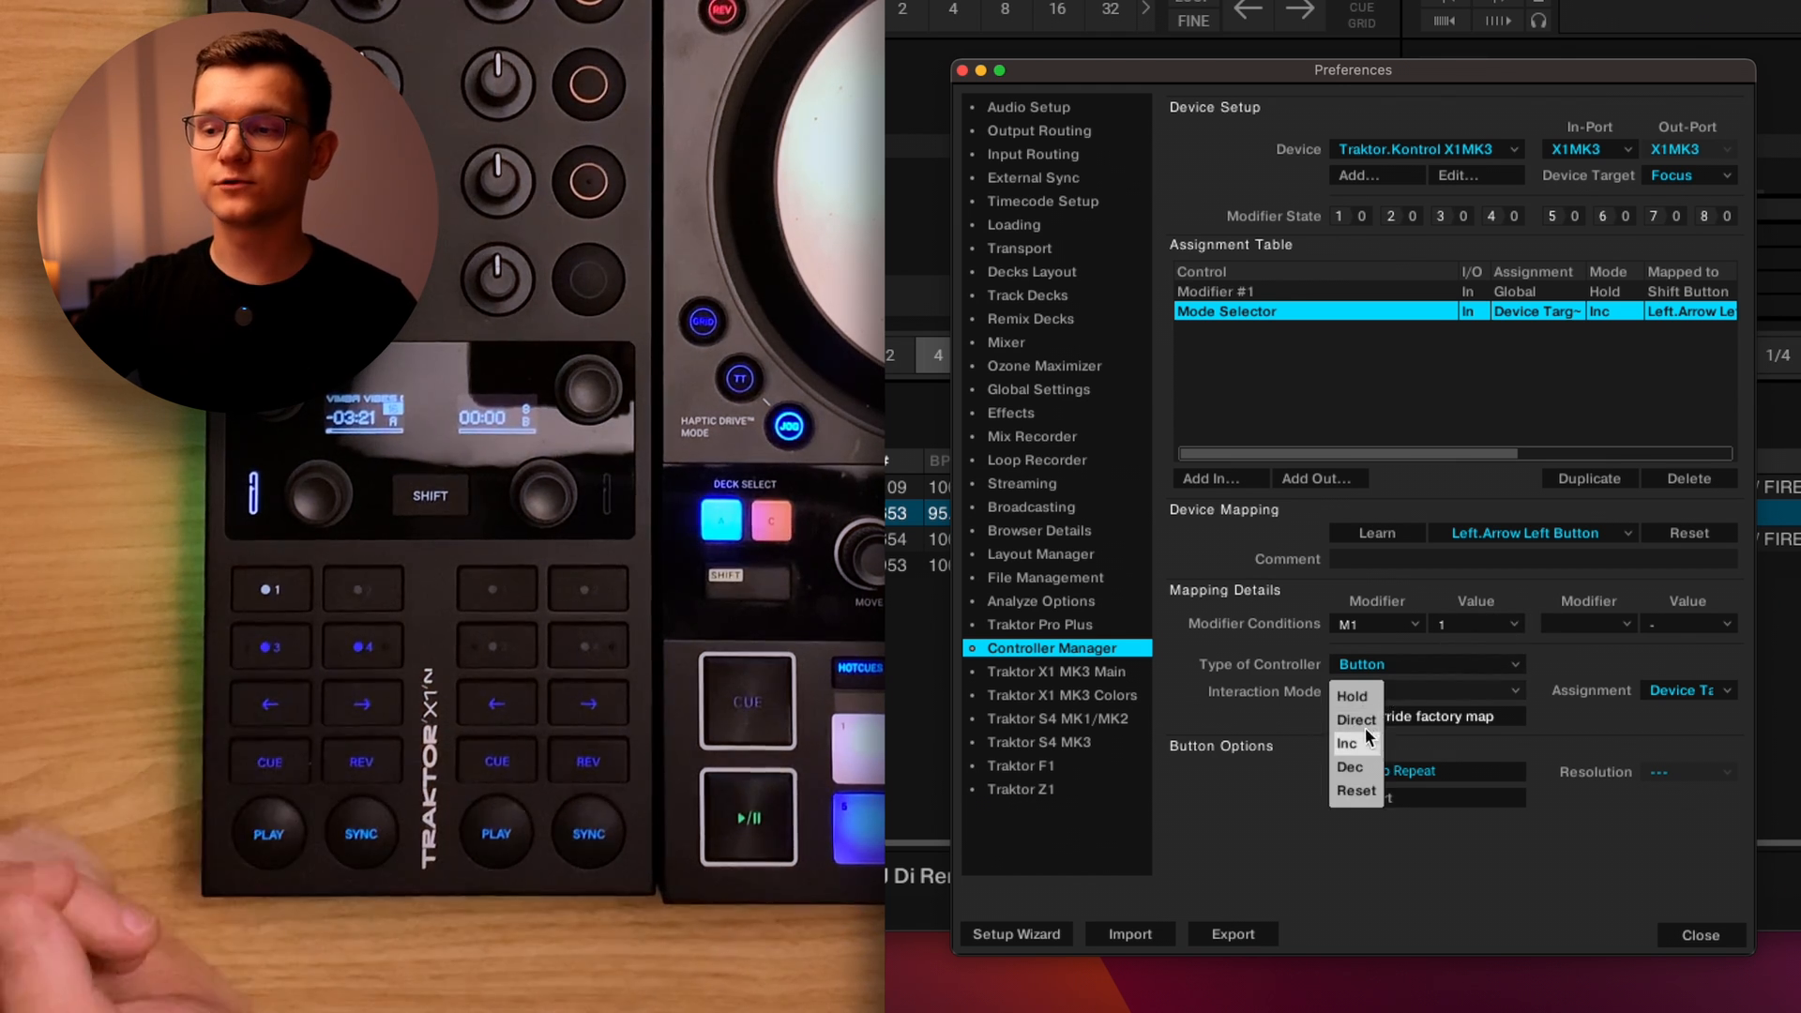
{"action": "left_click", "coordinate": [1354, 721]}
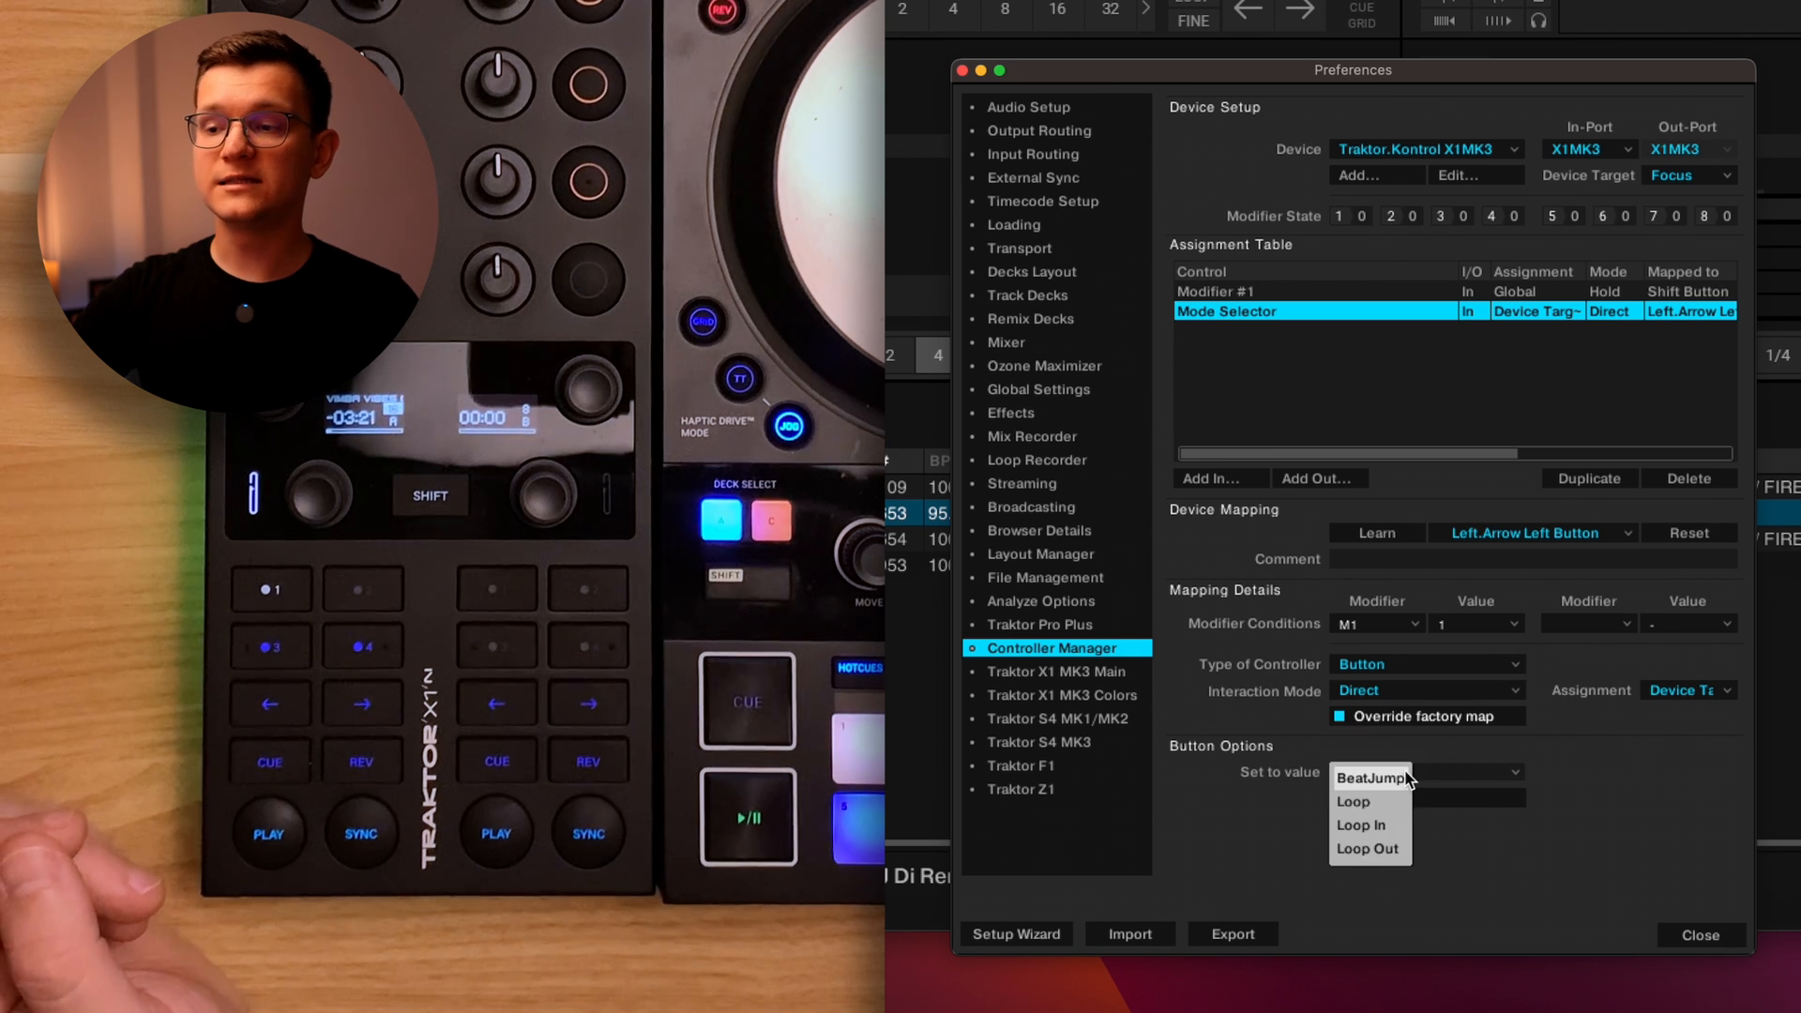
{"action": "left_click", "coordinate": [1353, 801]}
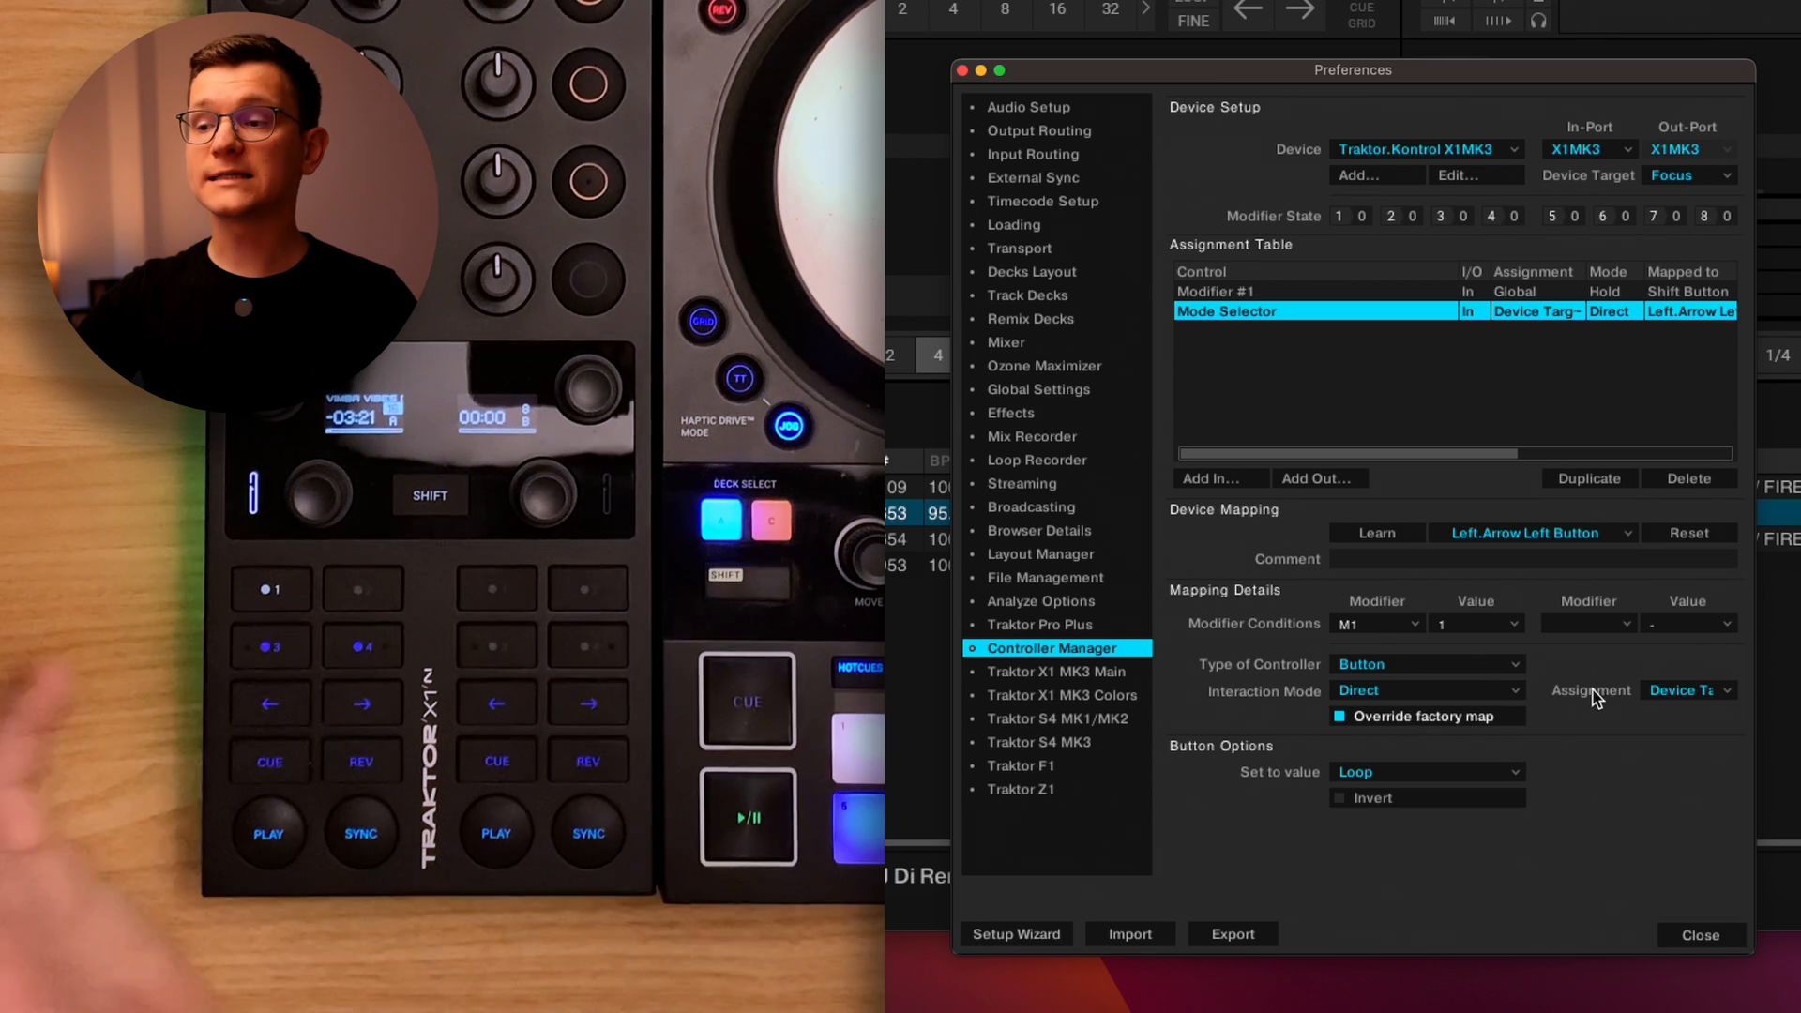
{"action": "left_click", "coordinate": [1687, 690]}
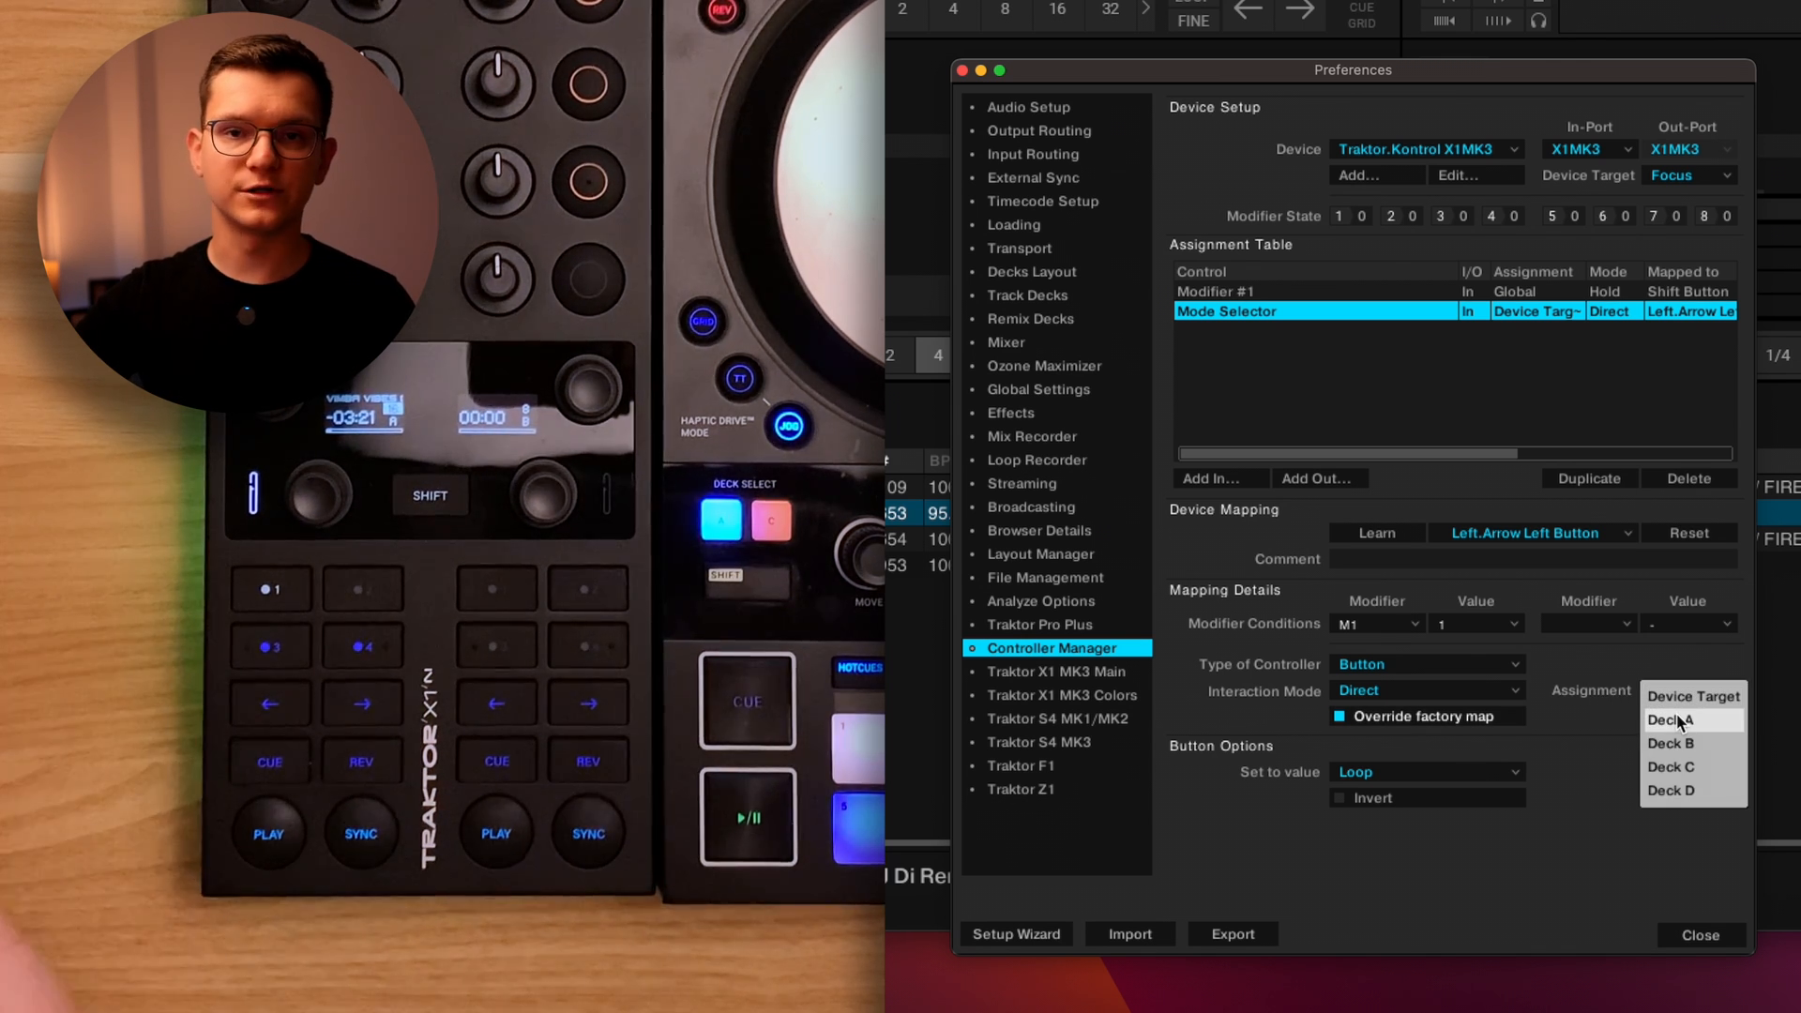
{"action": "left_click", "coordinate": [1670, 720]}
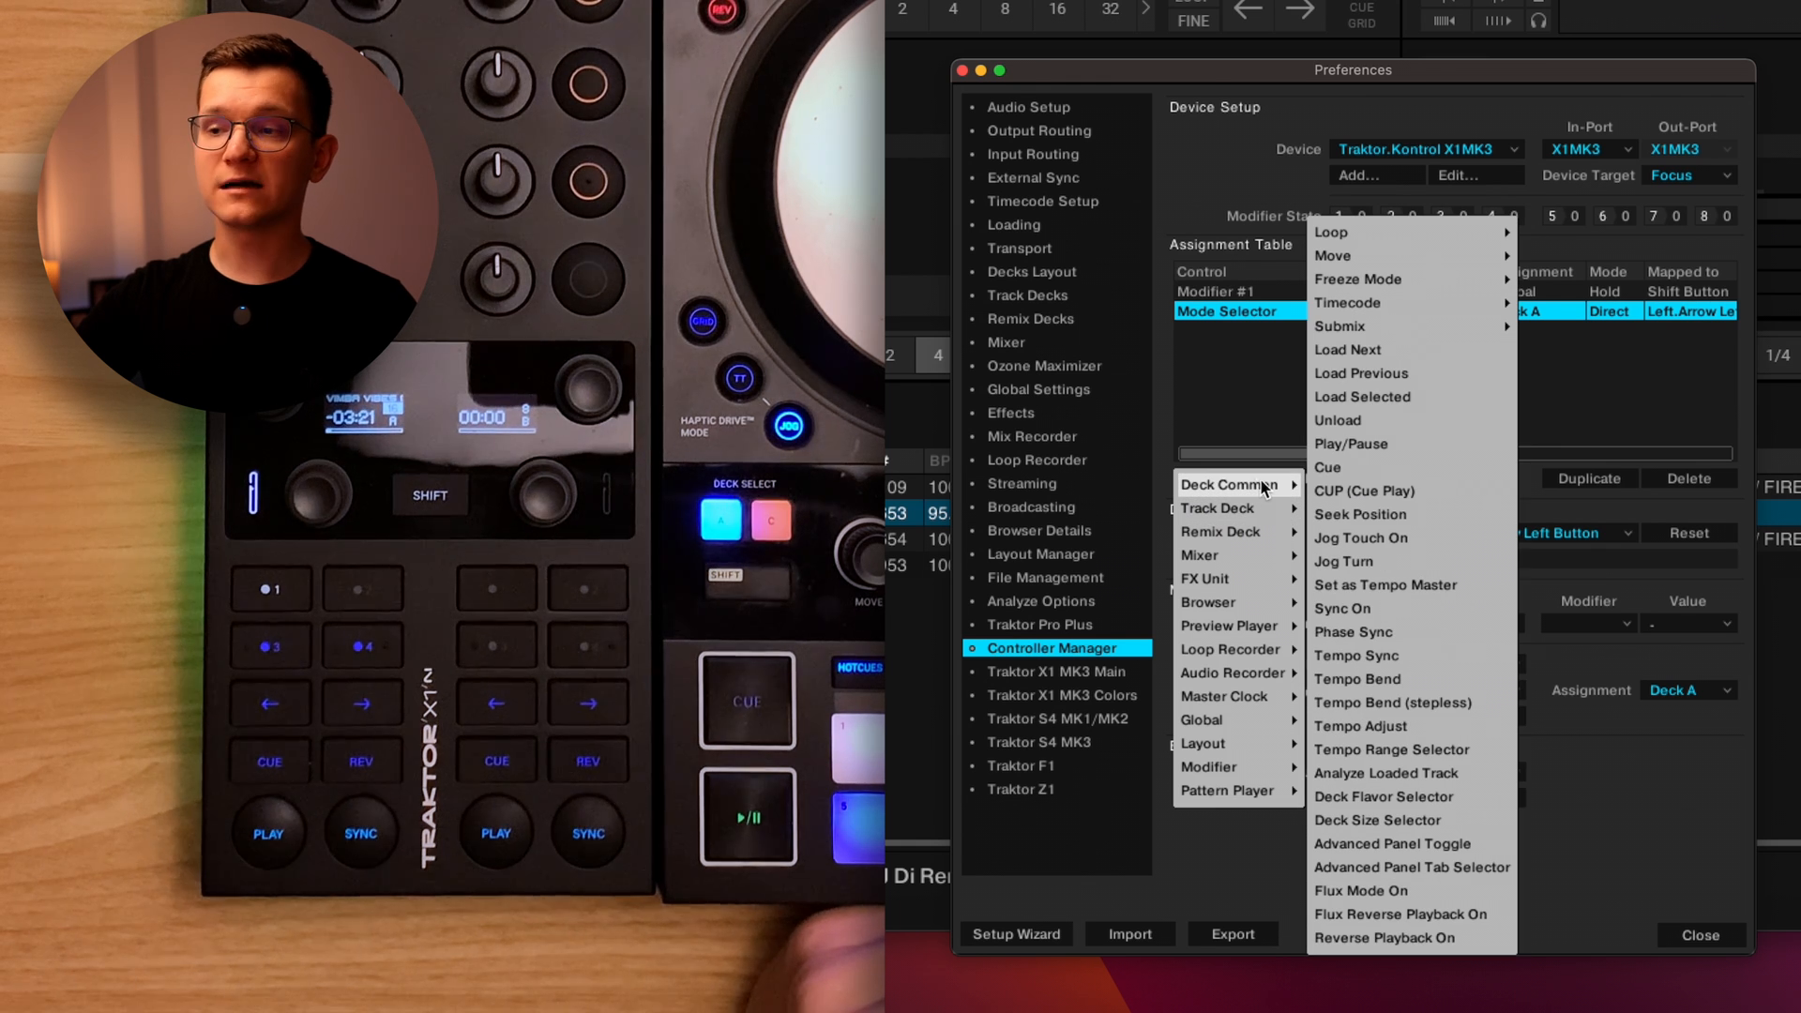
{"action": "mouse_move", "coordinate": [1411, 255]}
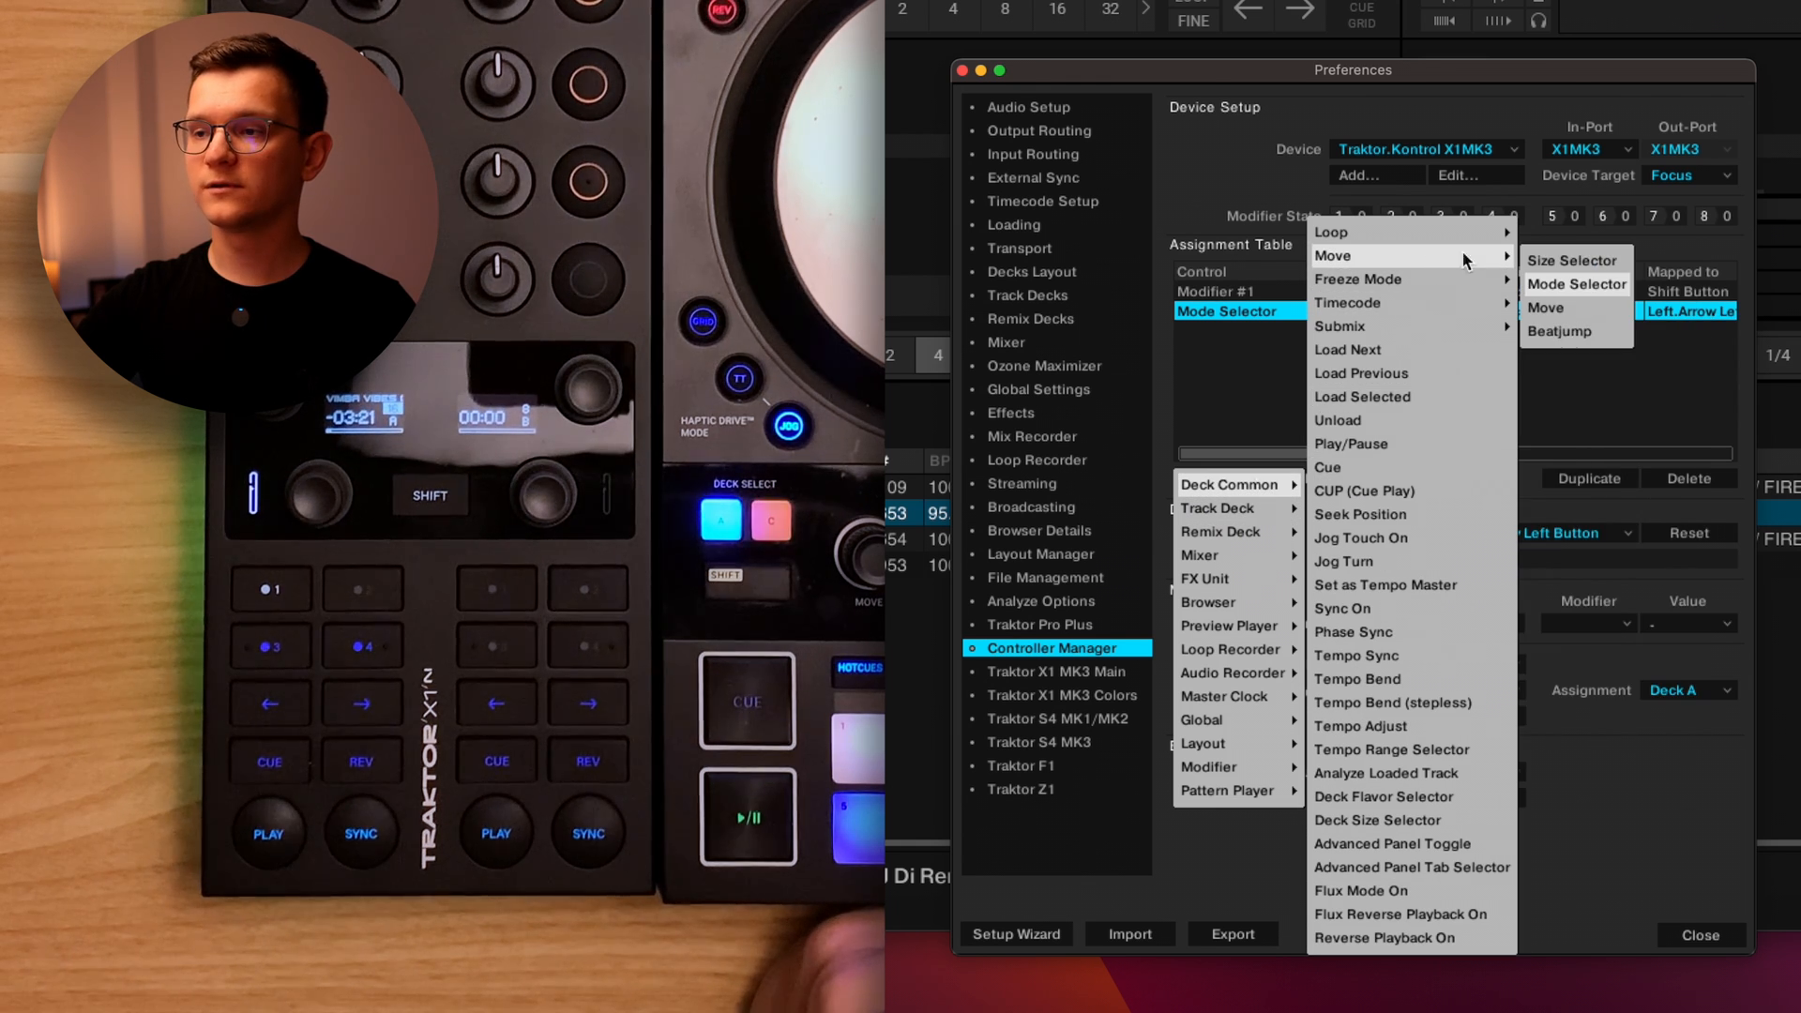
Learn the left arrow button for the Size Selector and require modifier condition M1 = 1.
{"action": "left_click", "coordinate": [1574, 259]}
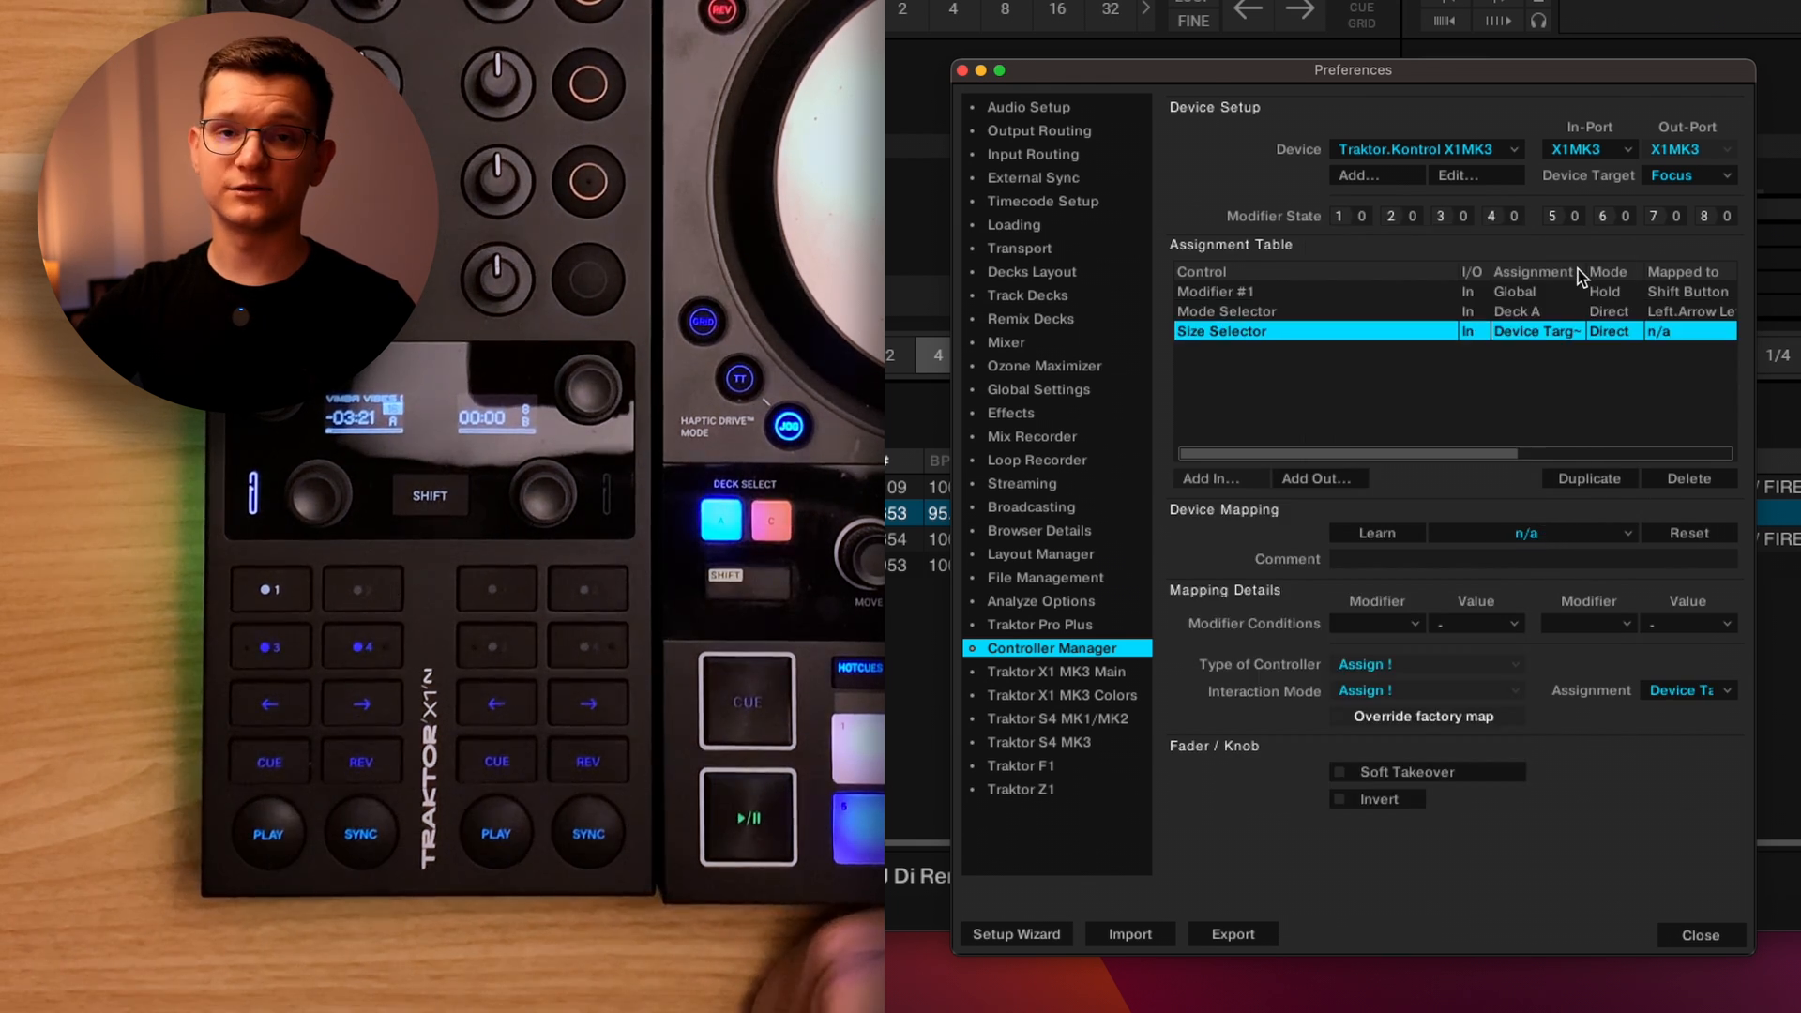
{"action": "left_click", "coordinate": [1375, 533]}
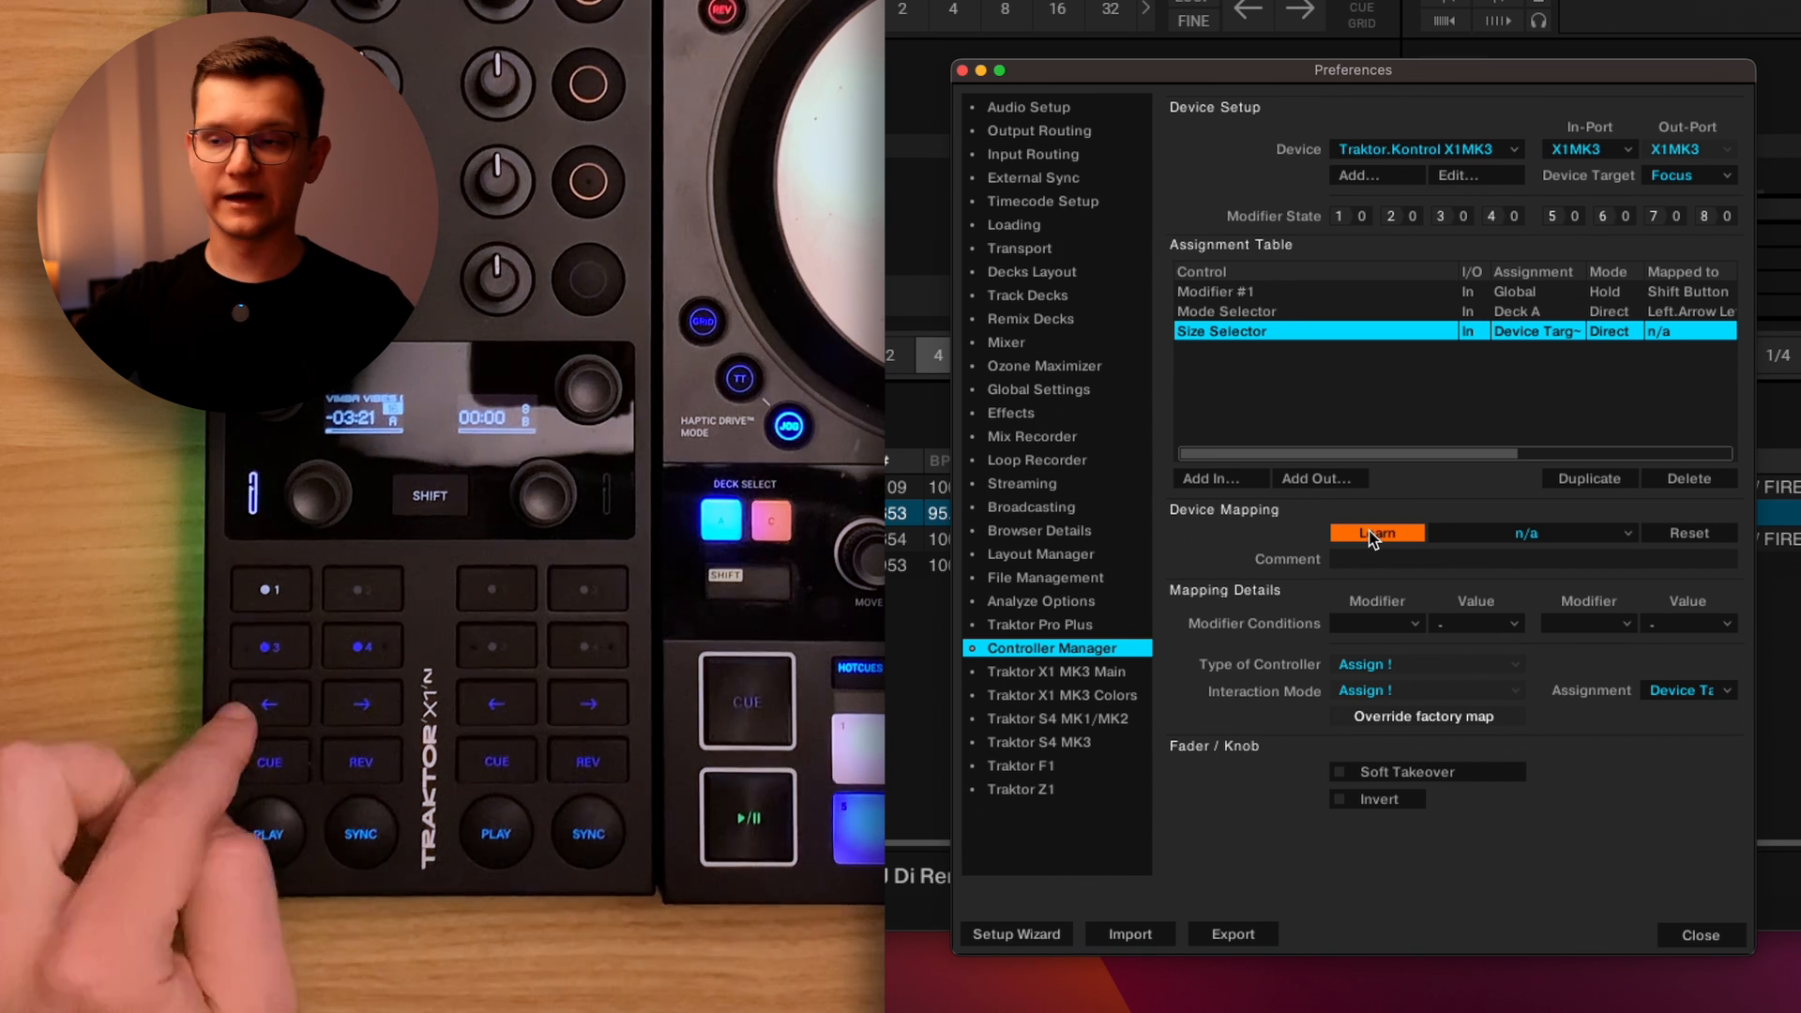
{"action": "left_click", "coordinate": [1225, 312]}
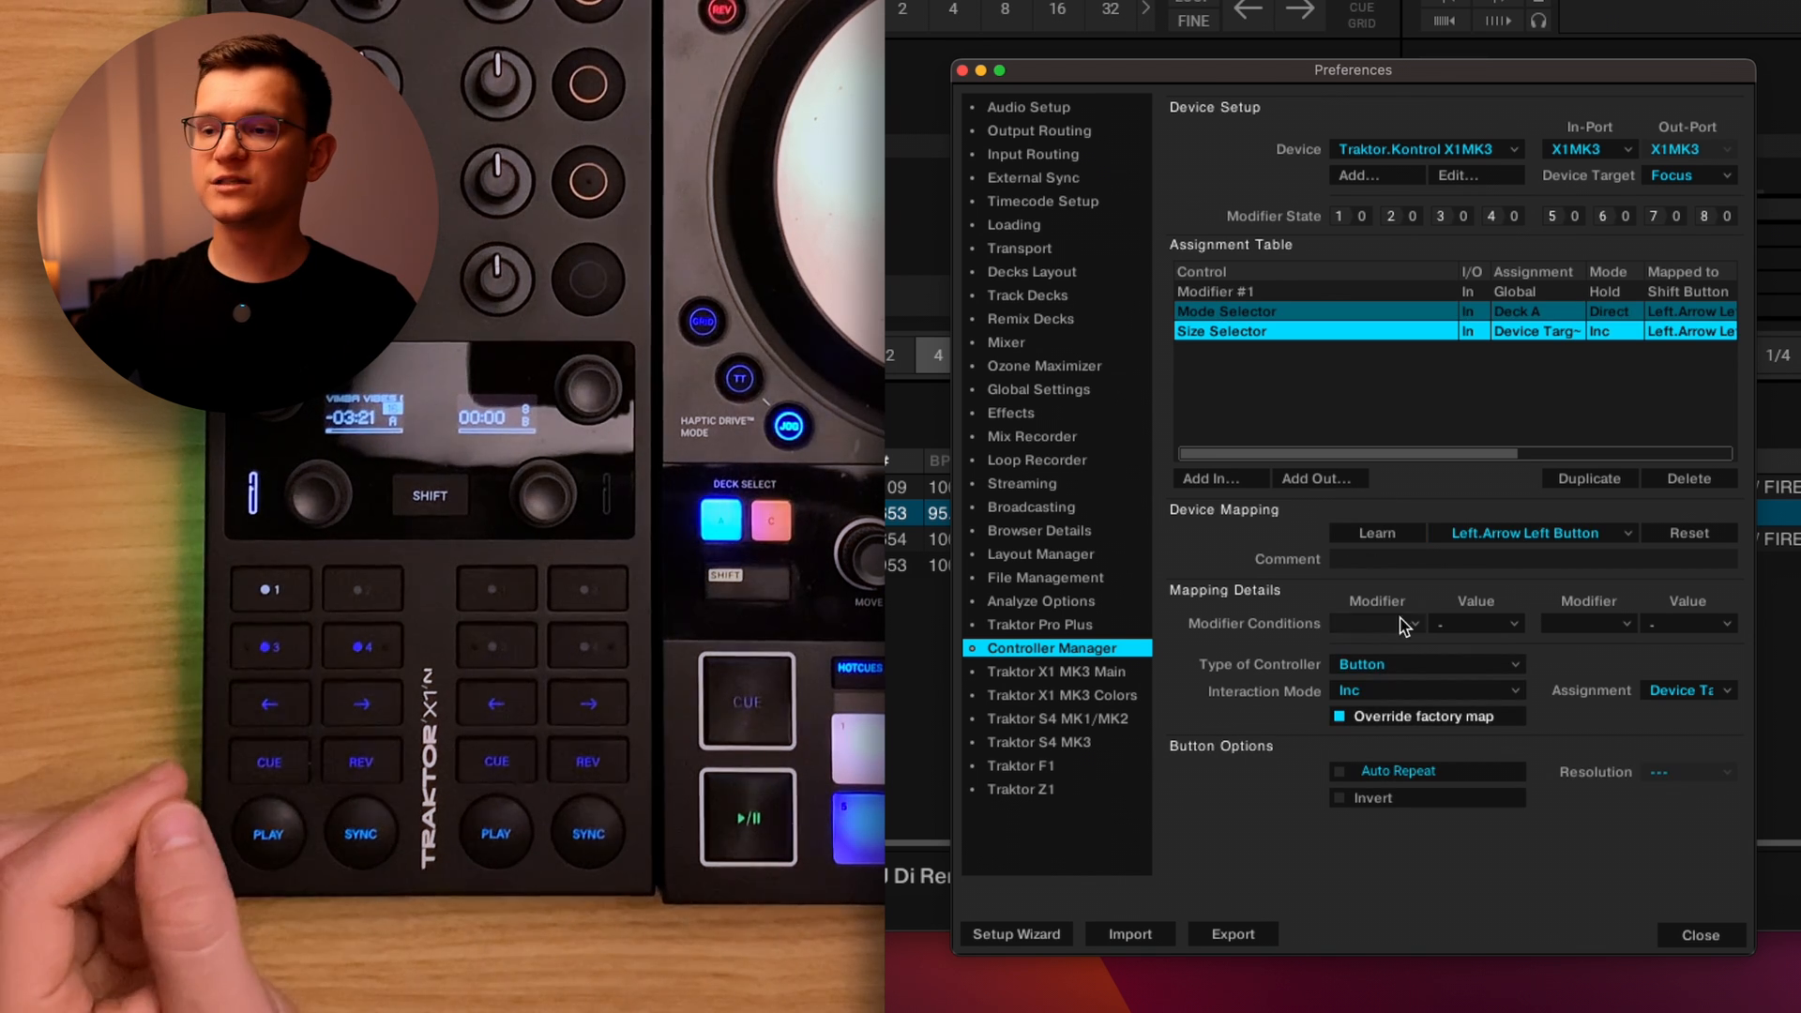
{"action": "left_click", "coordinate": [1476, 622]}
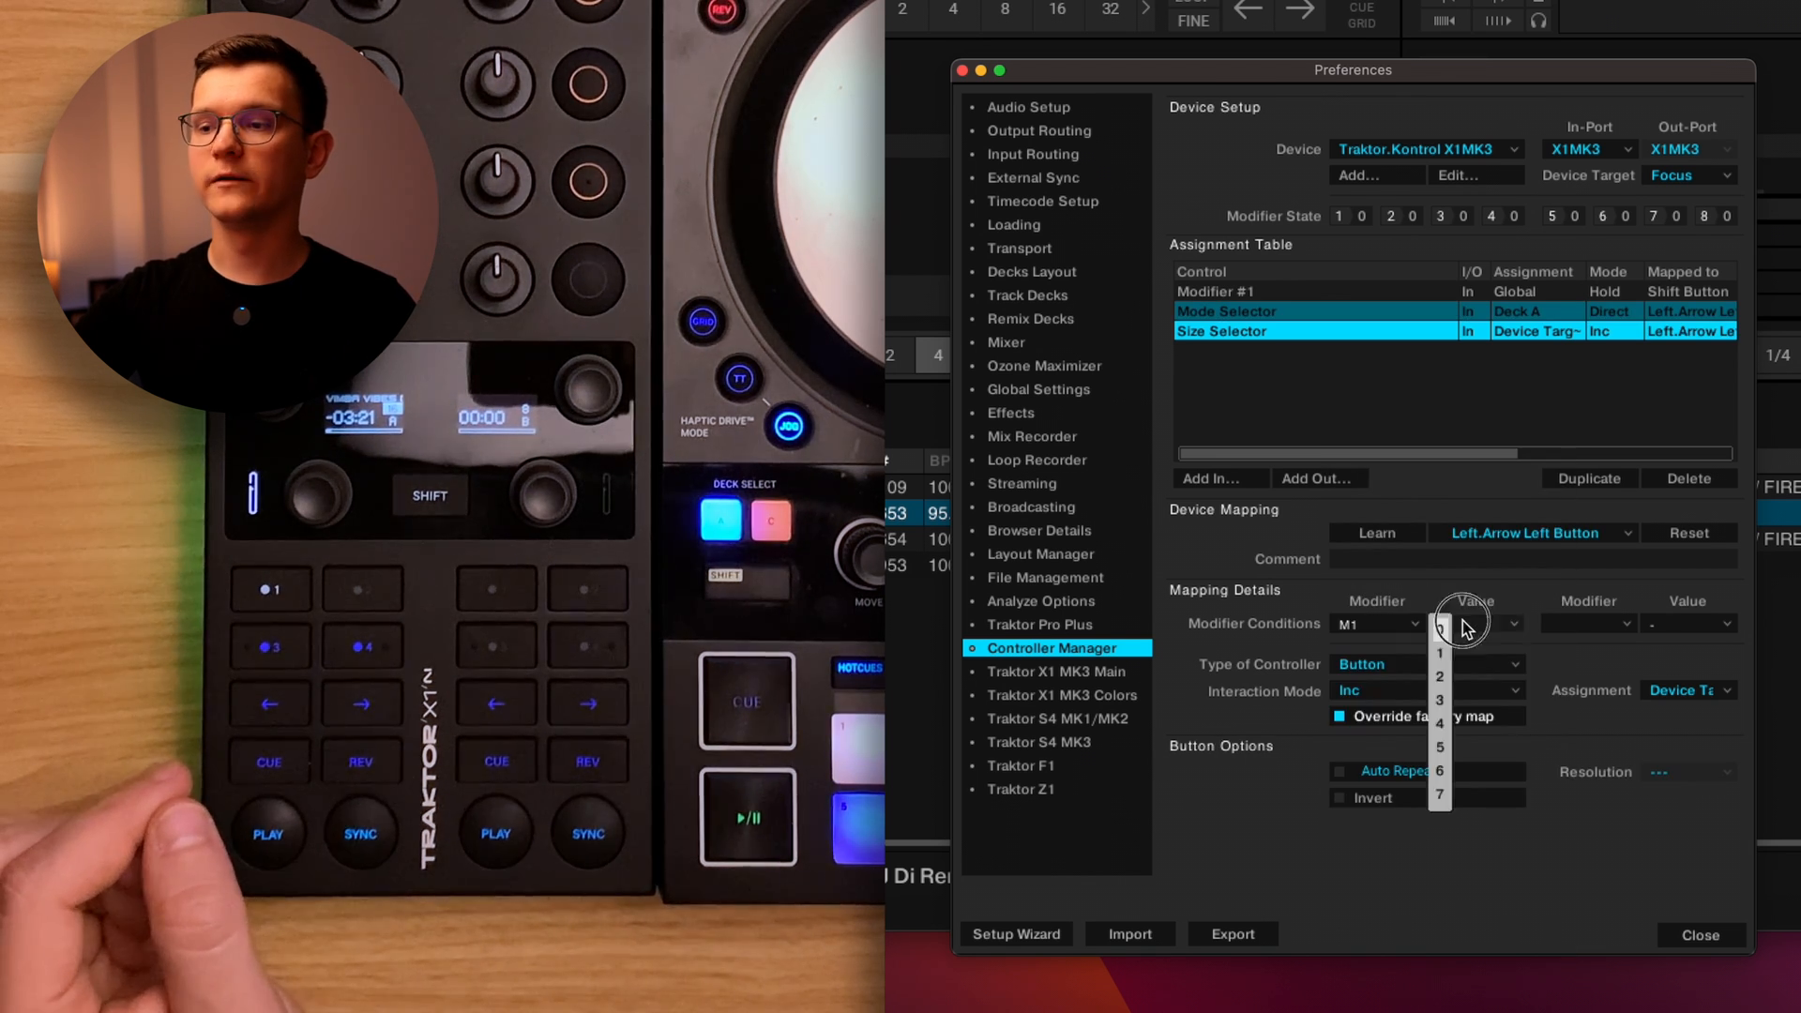
{"action": "left_click", "coordinate": [1439, 651]}
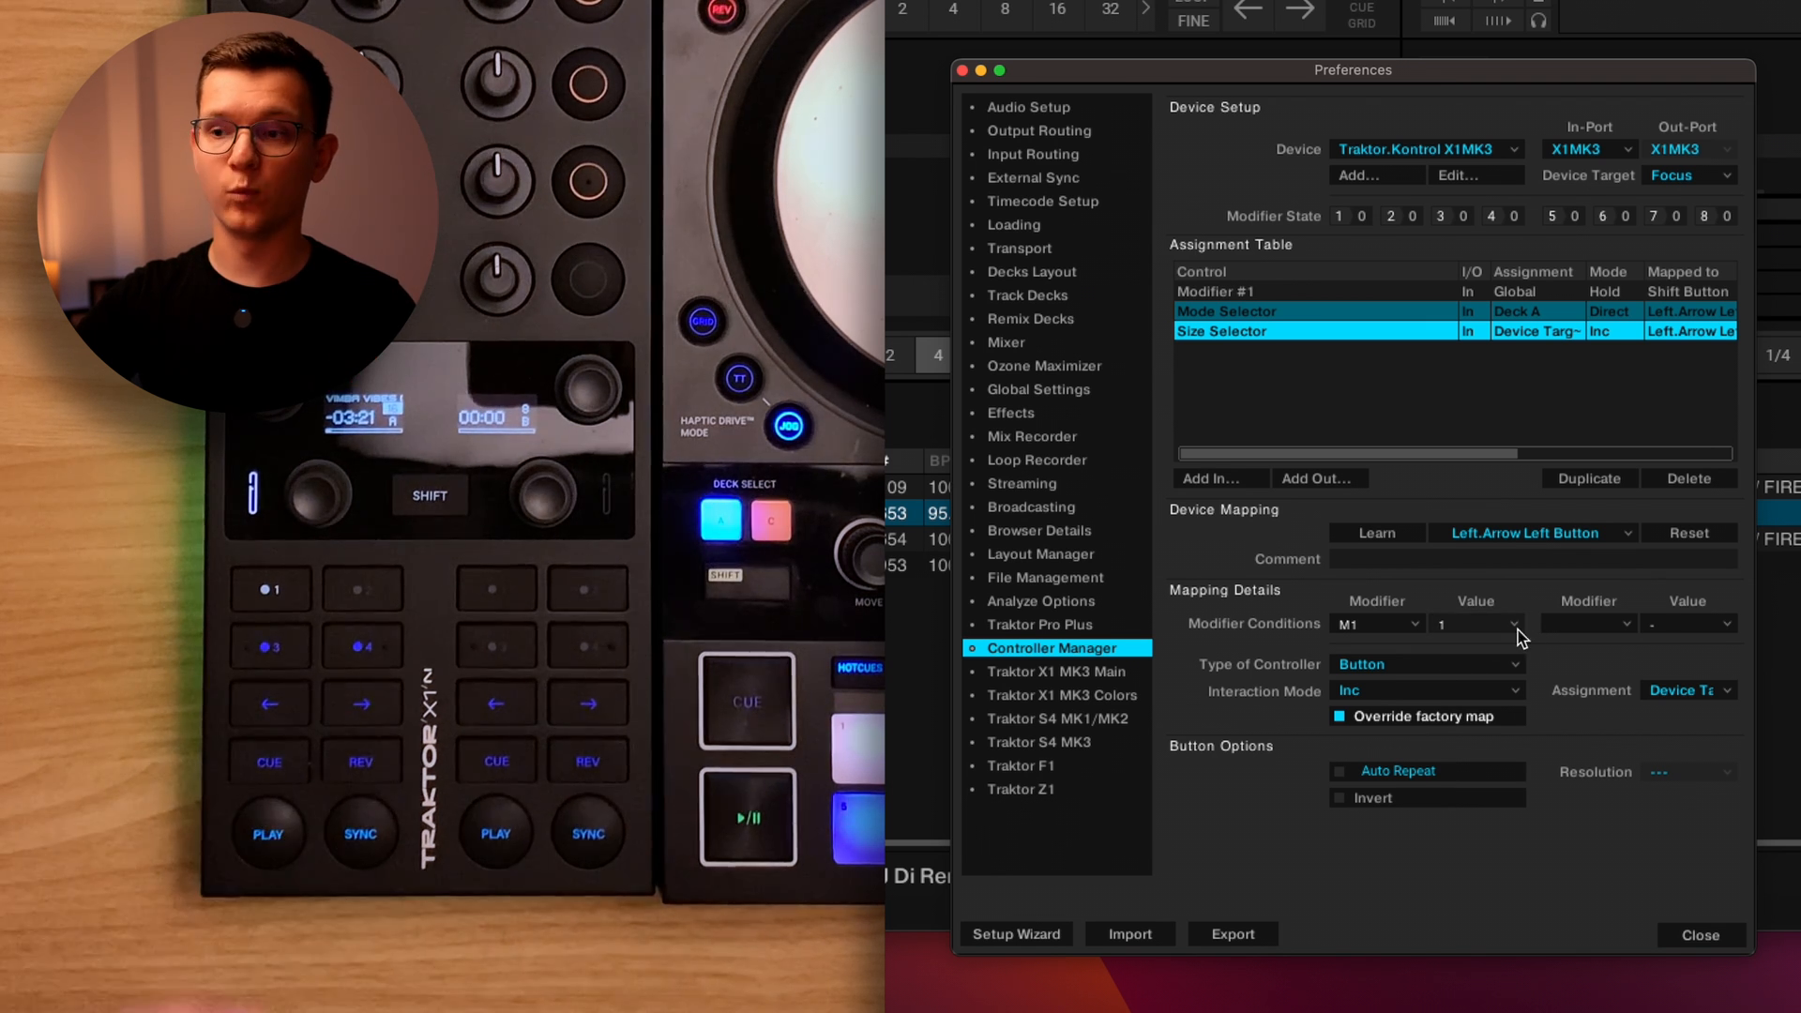
Make it set size value 1 directly, assigned to Deck A.
{"action": "left_click", "coordinate": [1425, 690]}
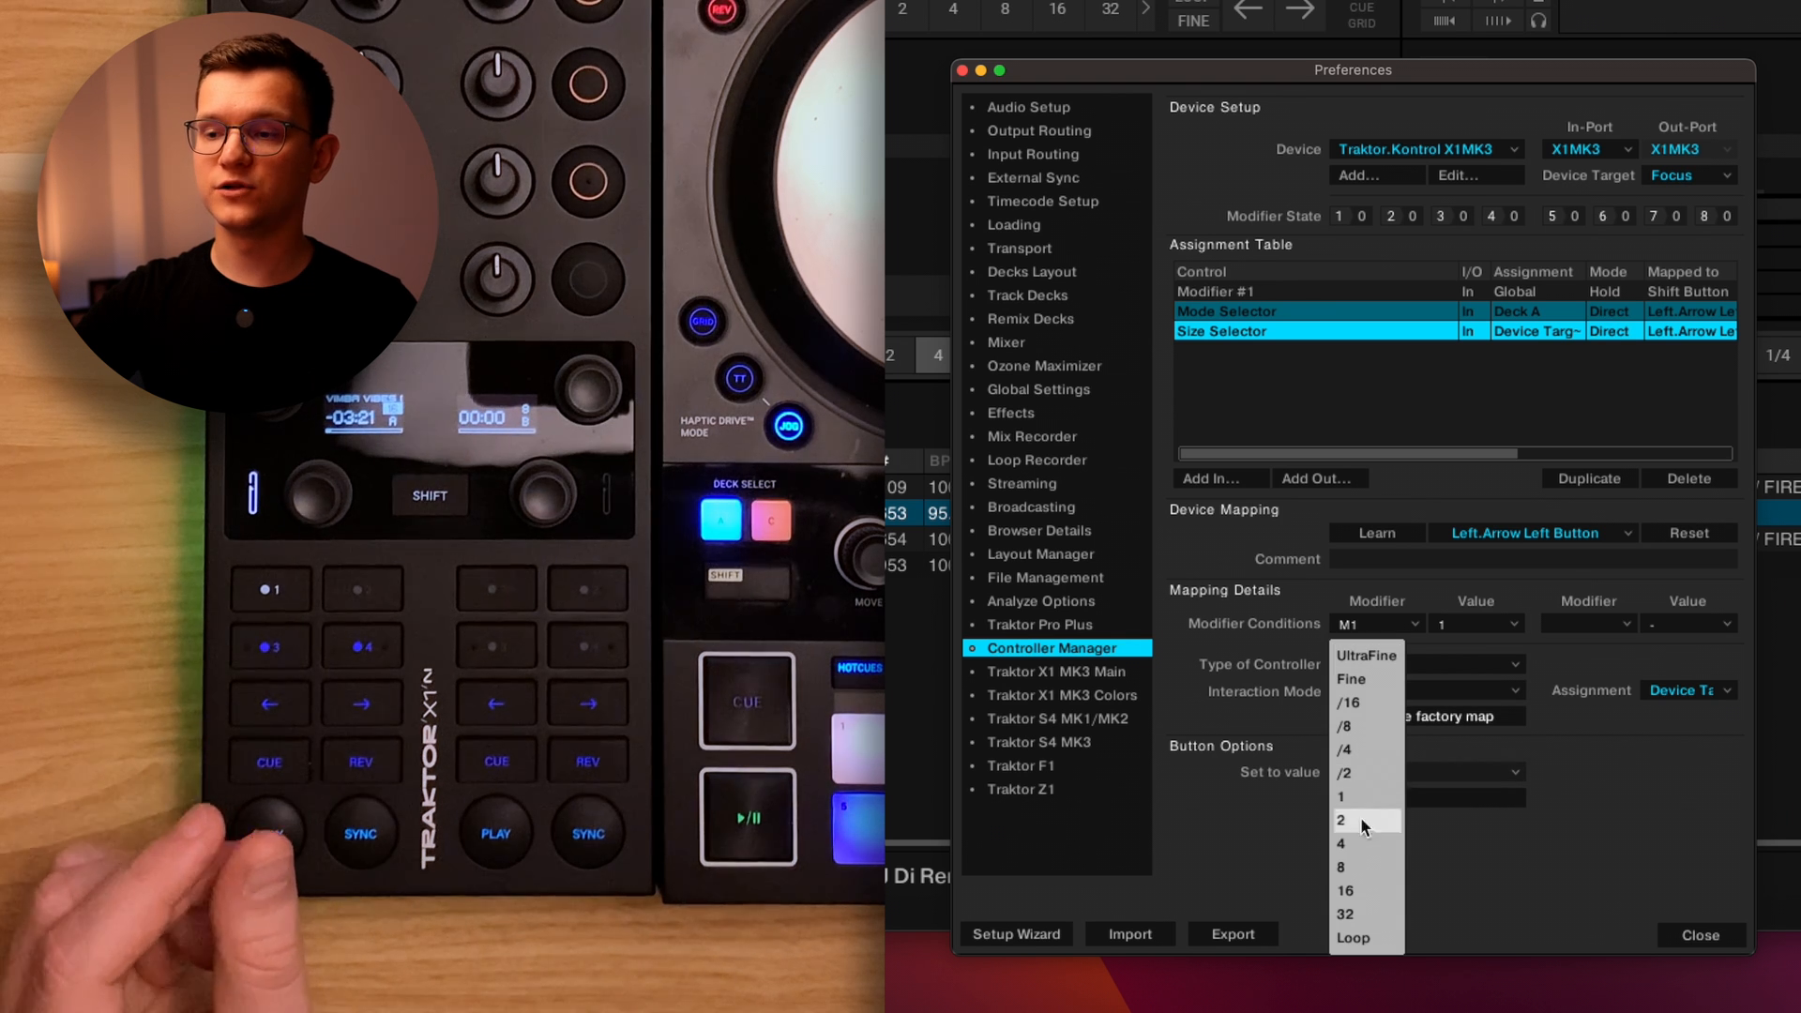
{"action": "left_click", "coordinate": [1339, 796]}
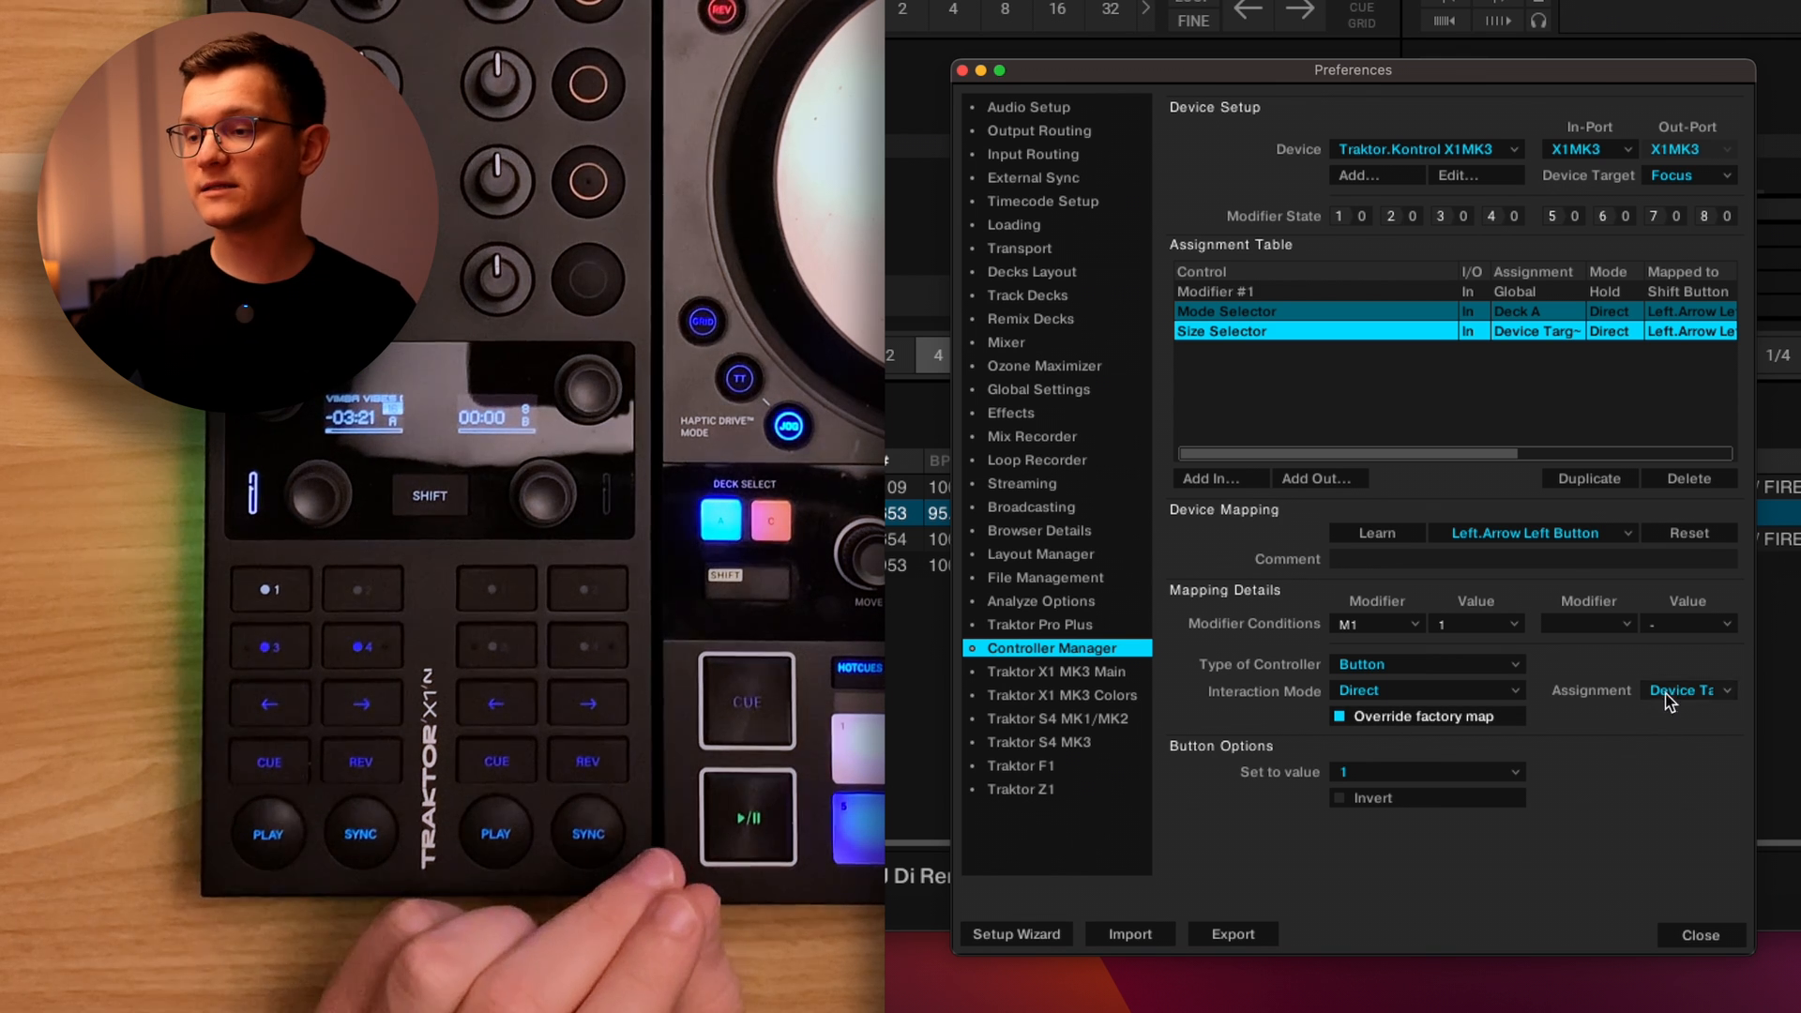
{"action": "left_click", "coordinate": [1690, 691]}
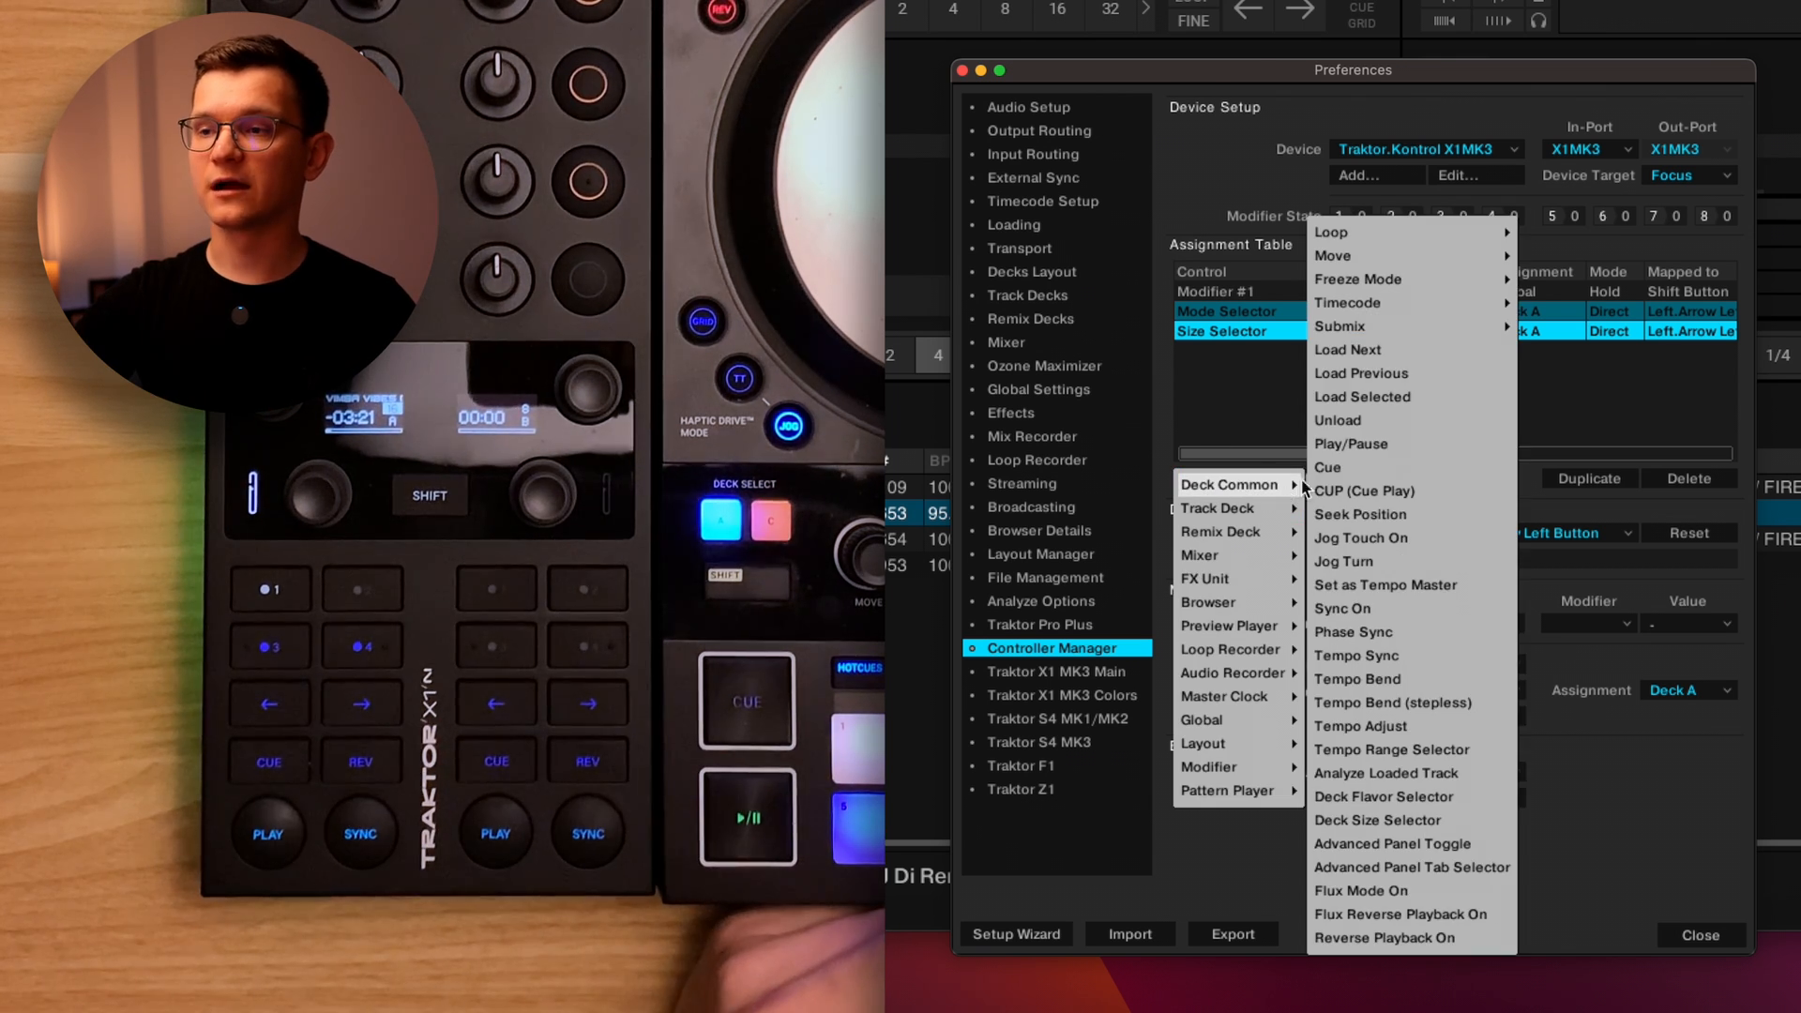
{"action": "mouse_move", "coordinate": [1336, 255]}
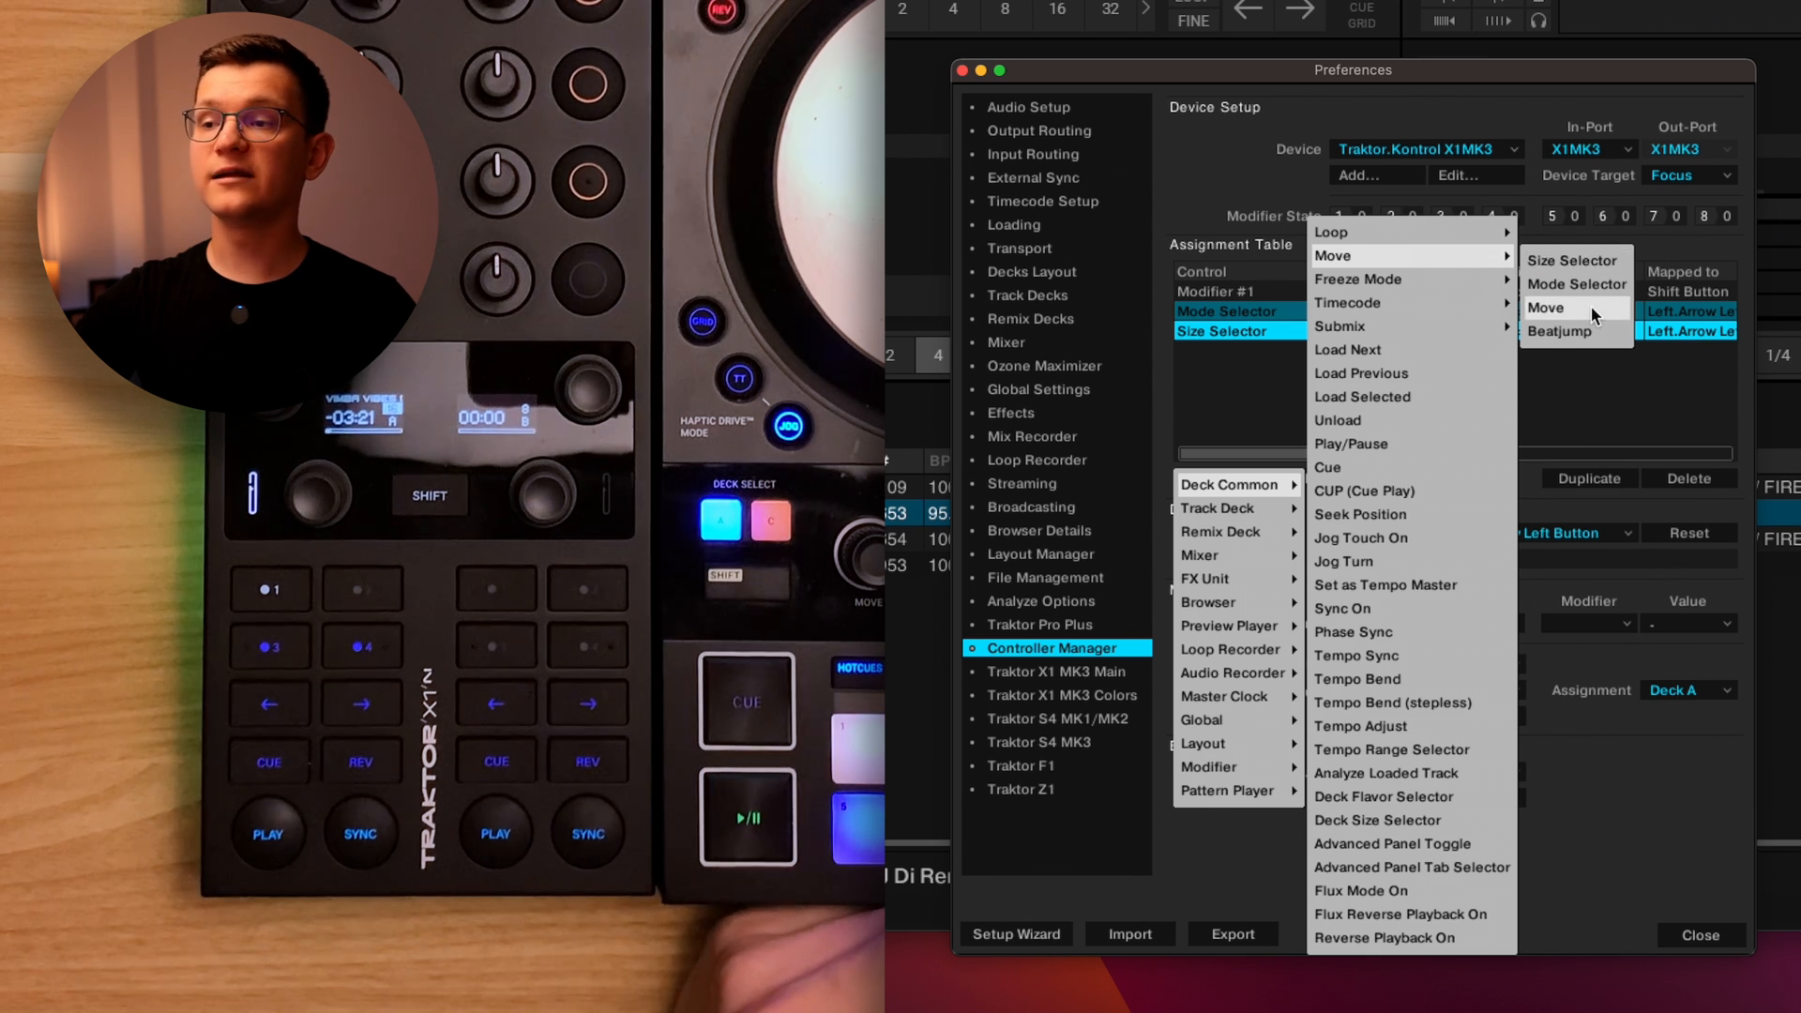
Add a Move assignment with M1 = 1, Interaction Mode Dec, targeting Deck A.
{"action": "left_click", "coordinate": [1545, 310]}
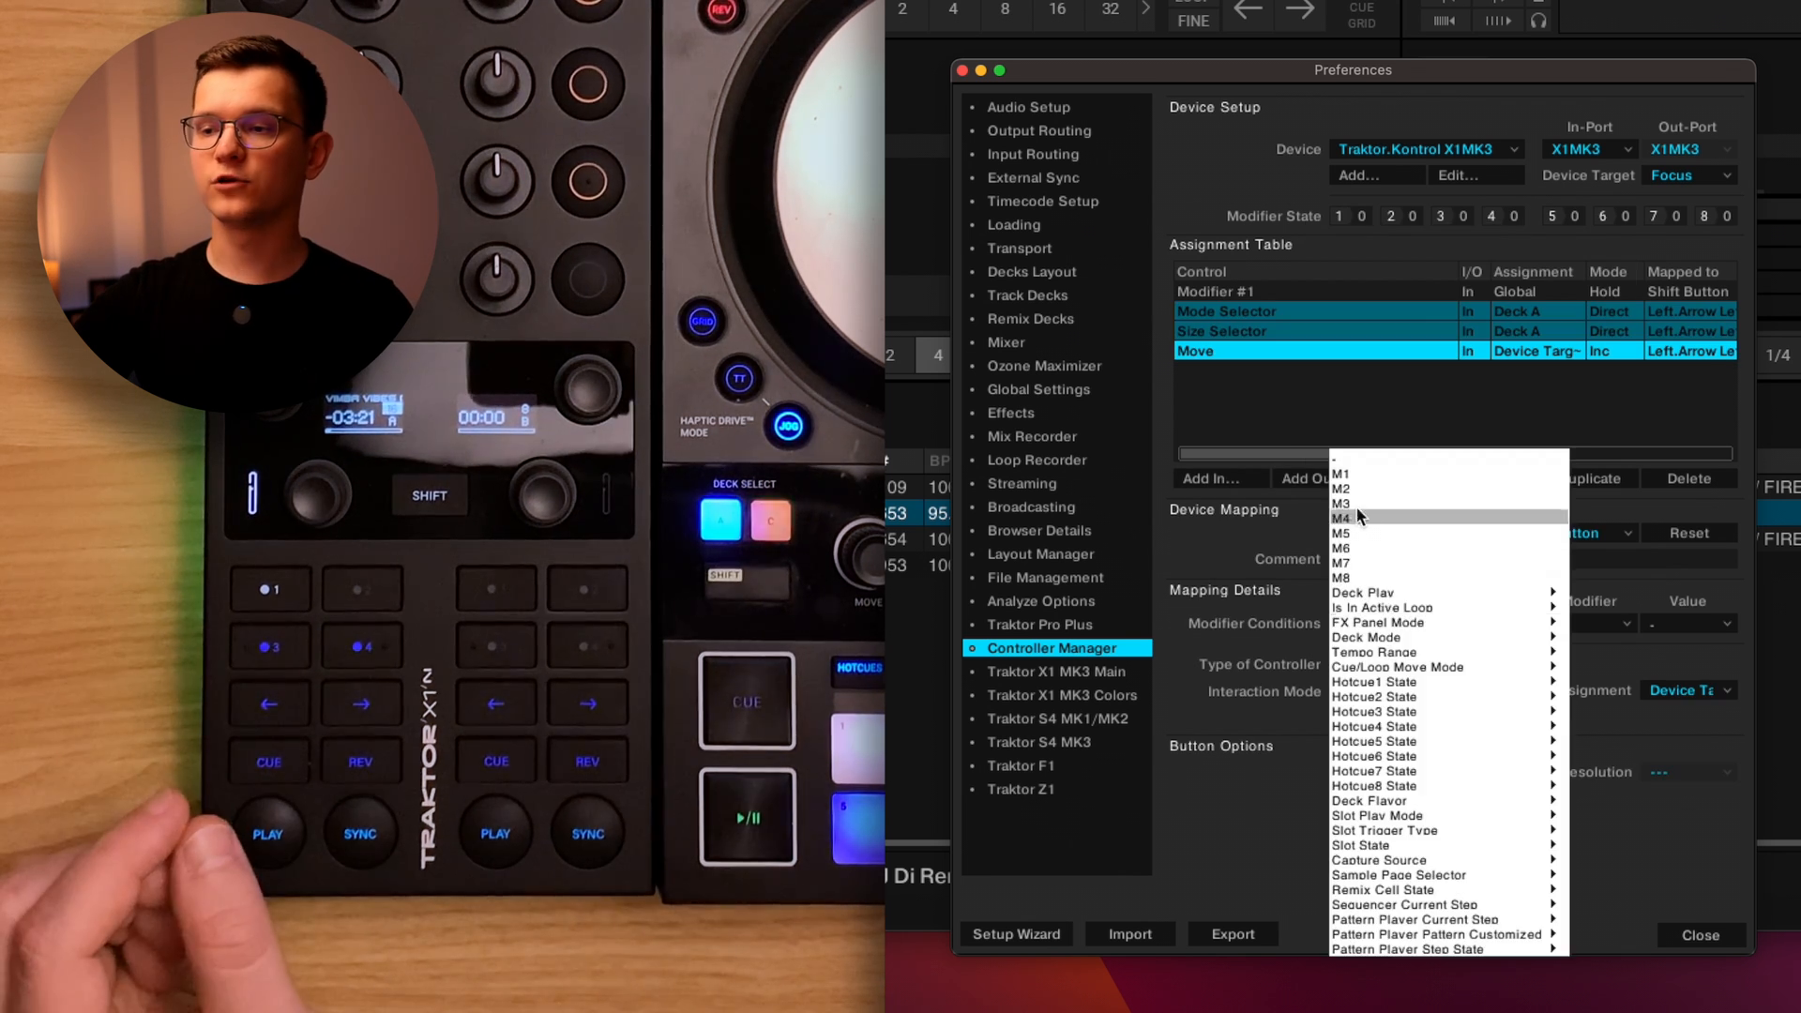
{"action": "left_click", "coordinate": [1339, 474]}
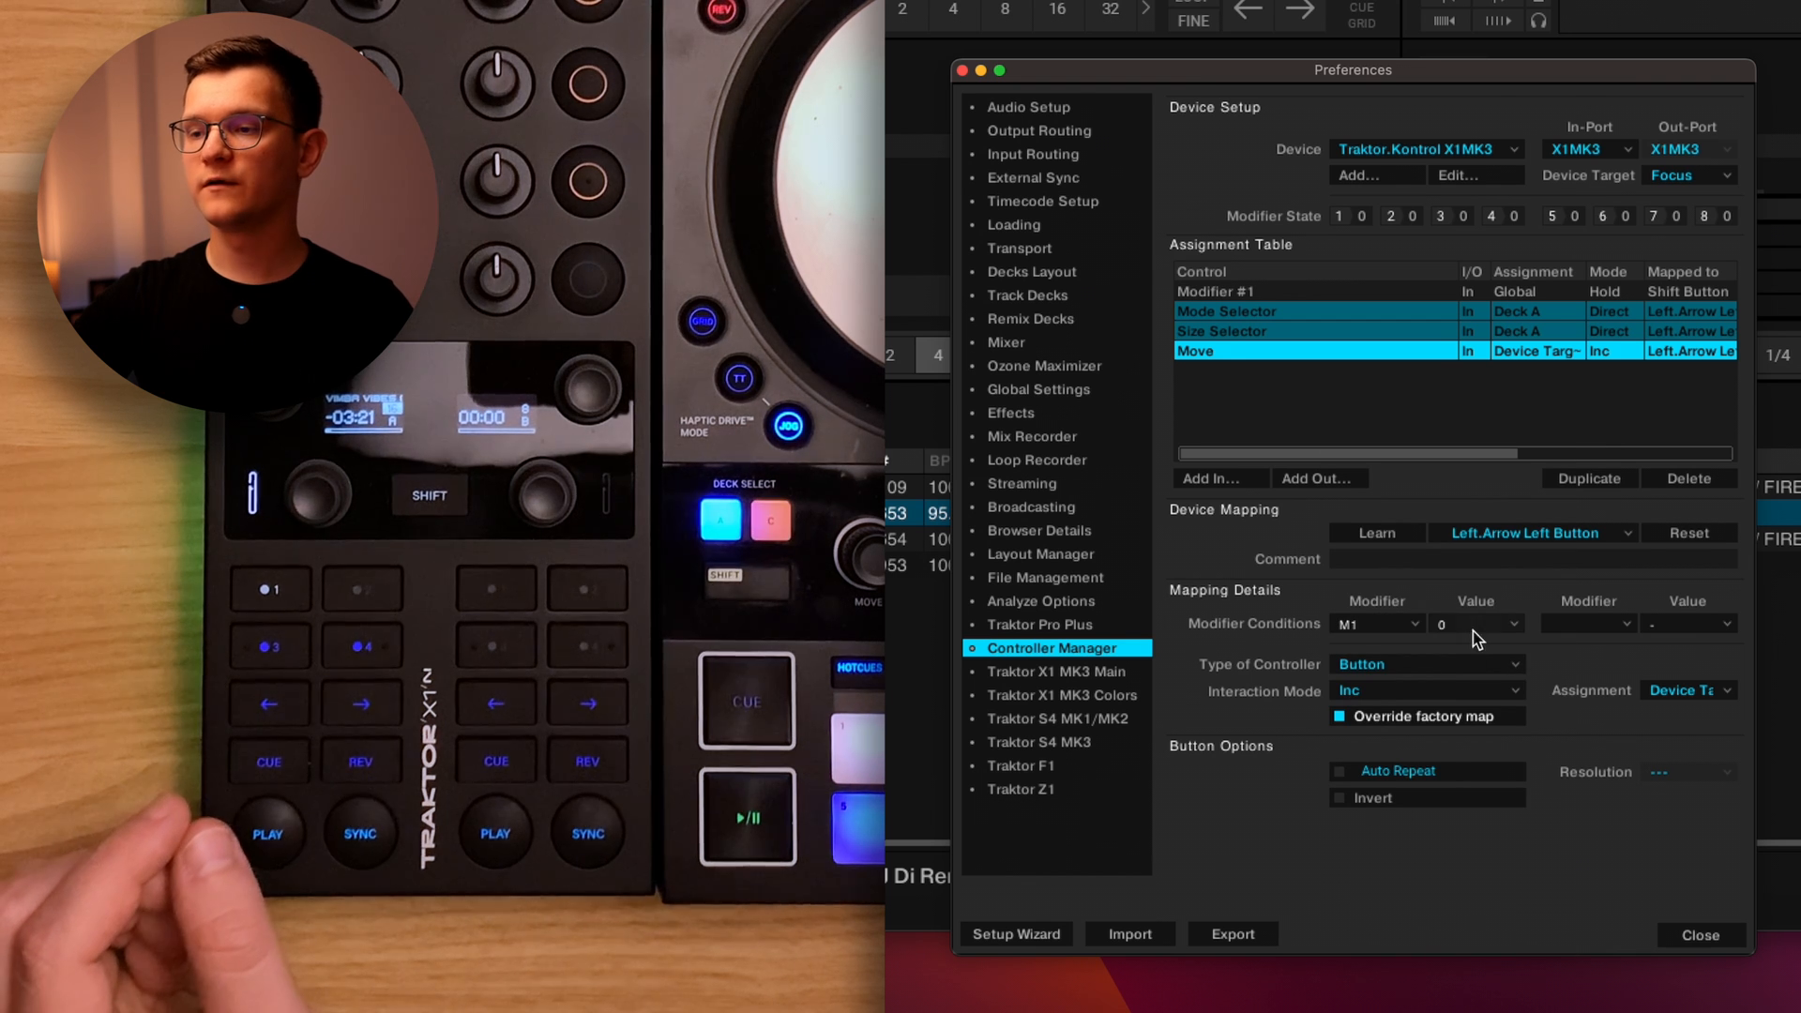
{"action": "left_click", "coordinate": [1425, 690]}
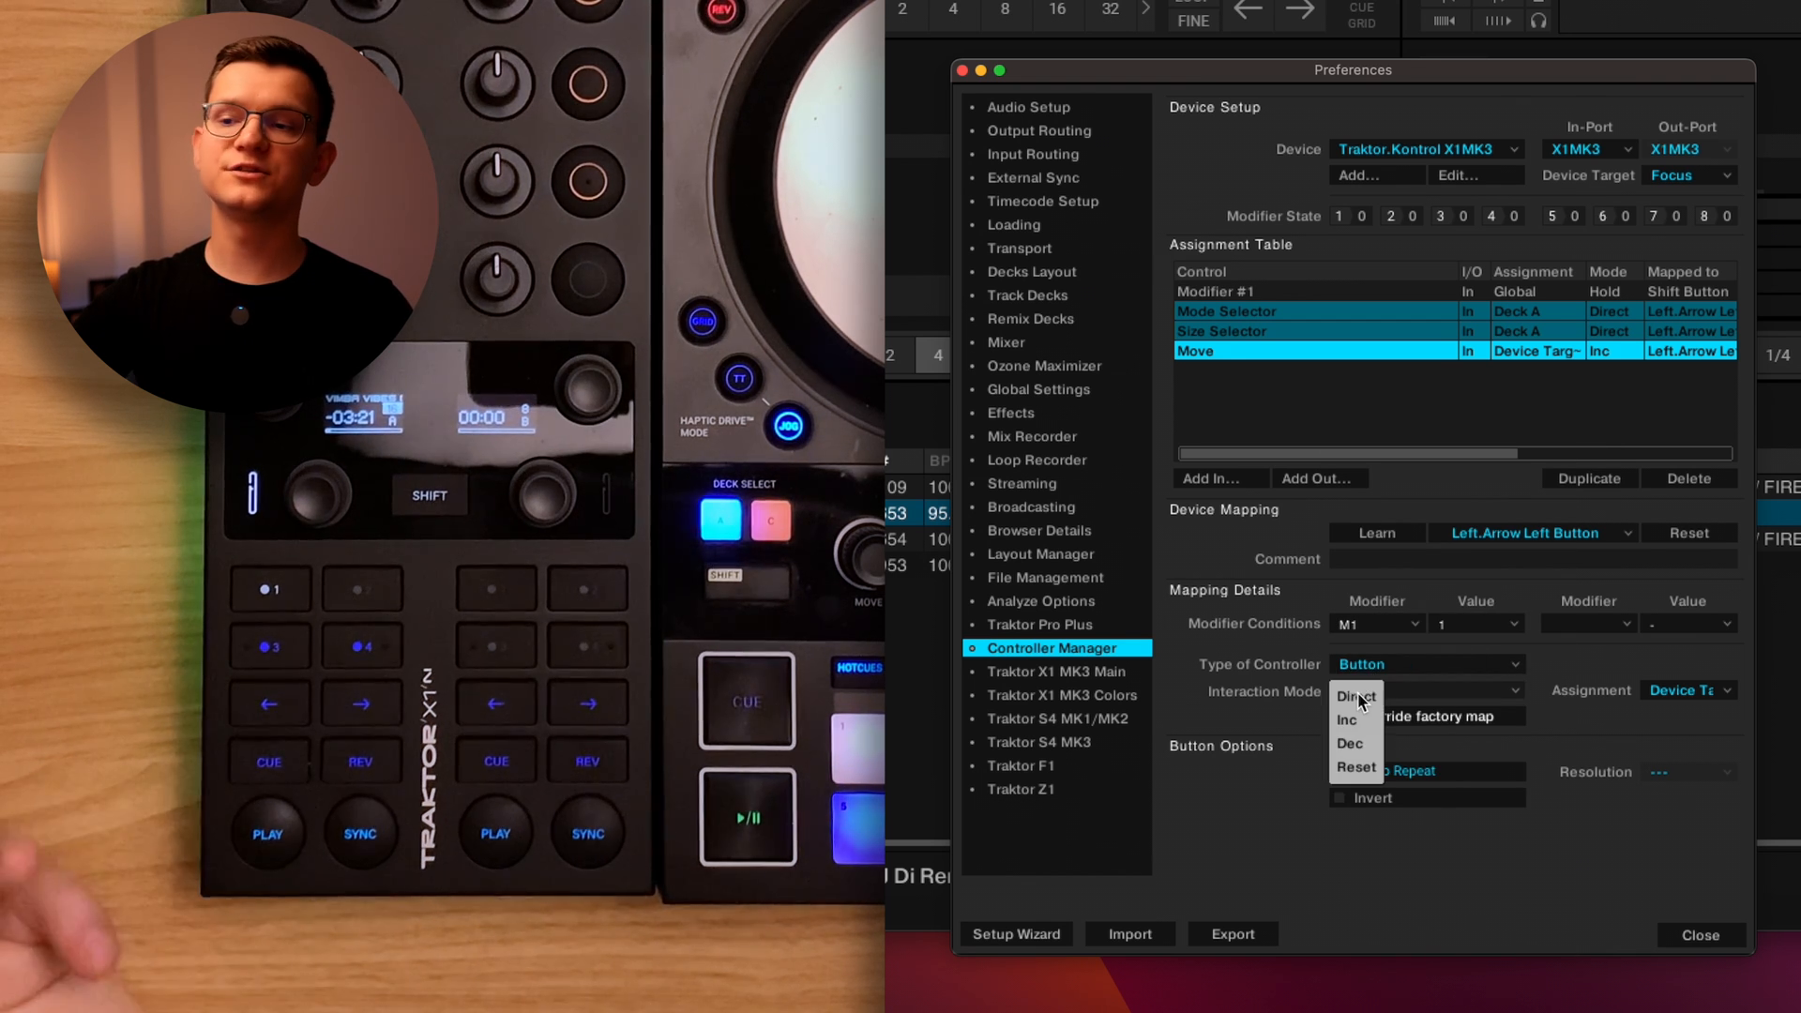
{"action": "left_click", "coordinate": [1349, 743]}
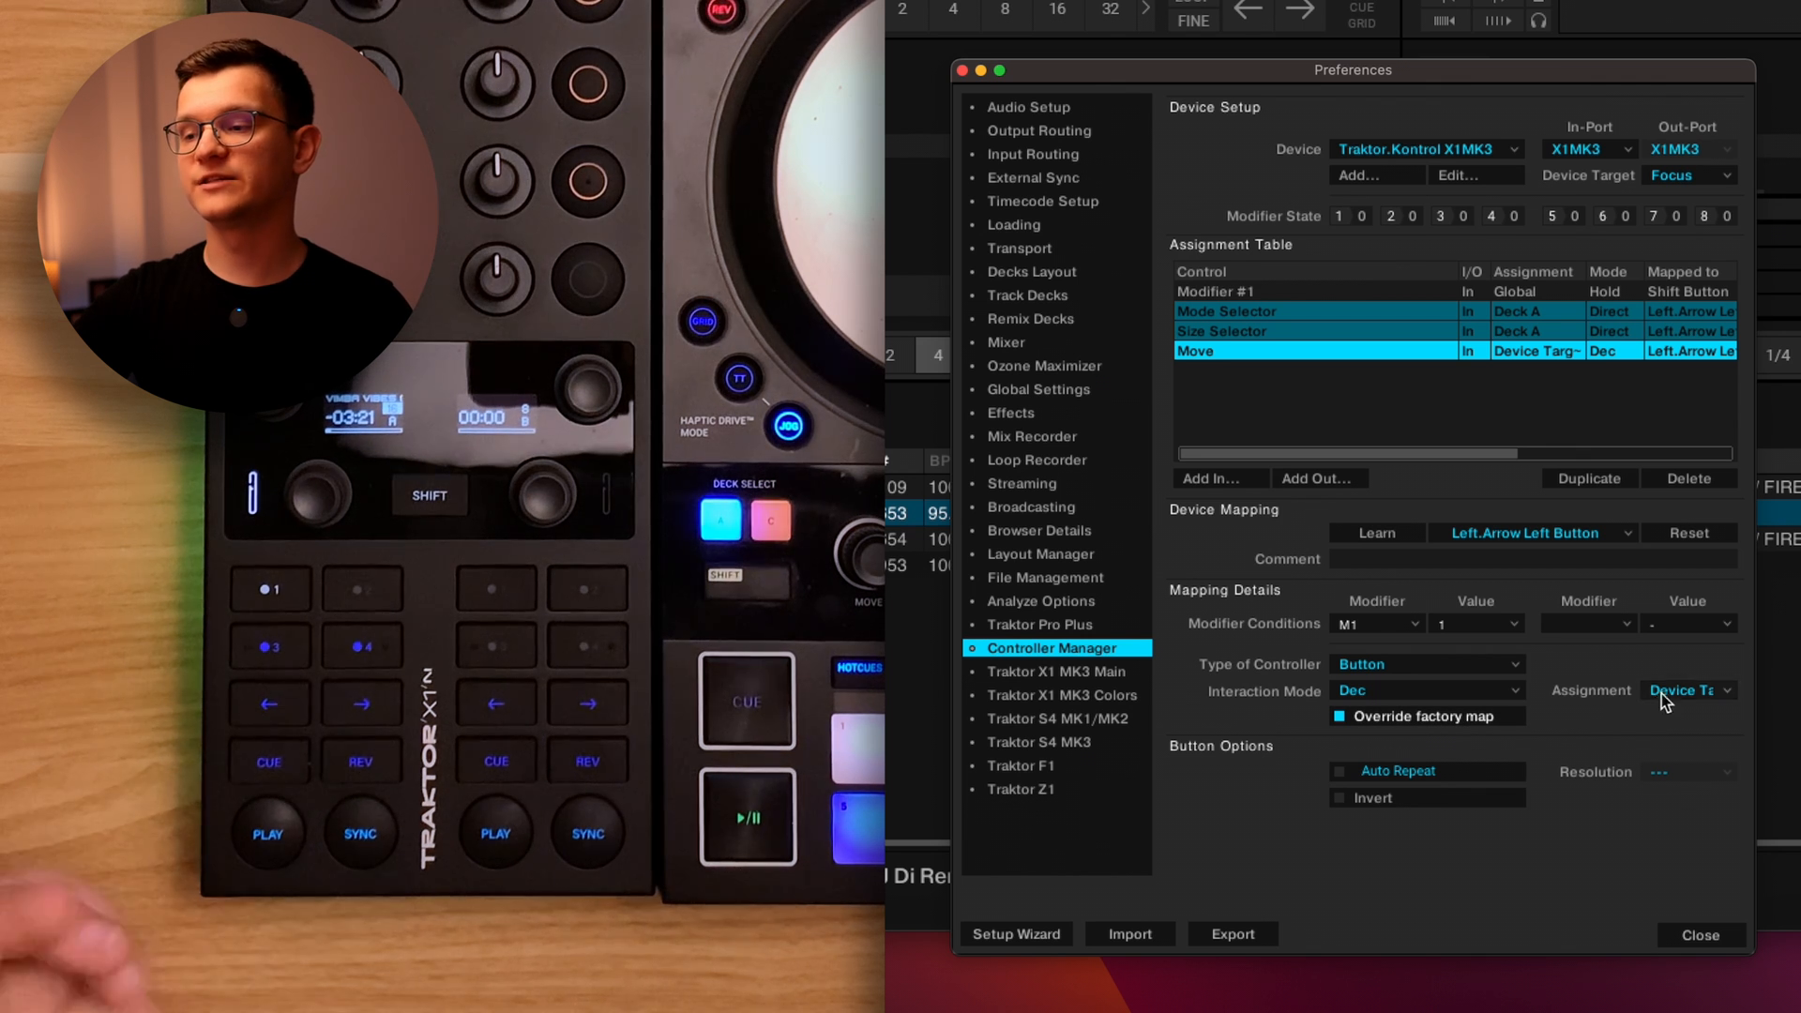
{"action": "left_click", "coordinate": [1689, 691]}
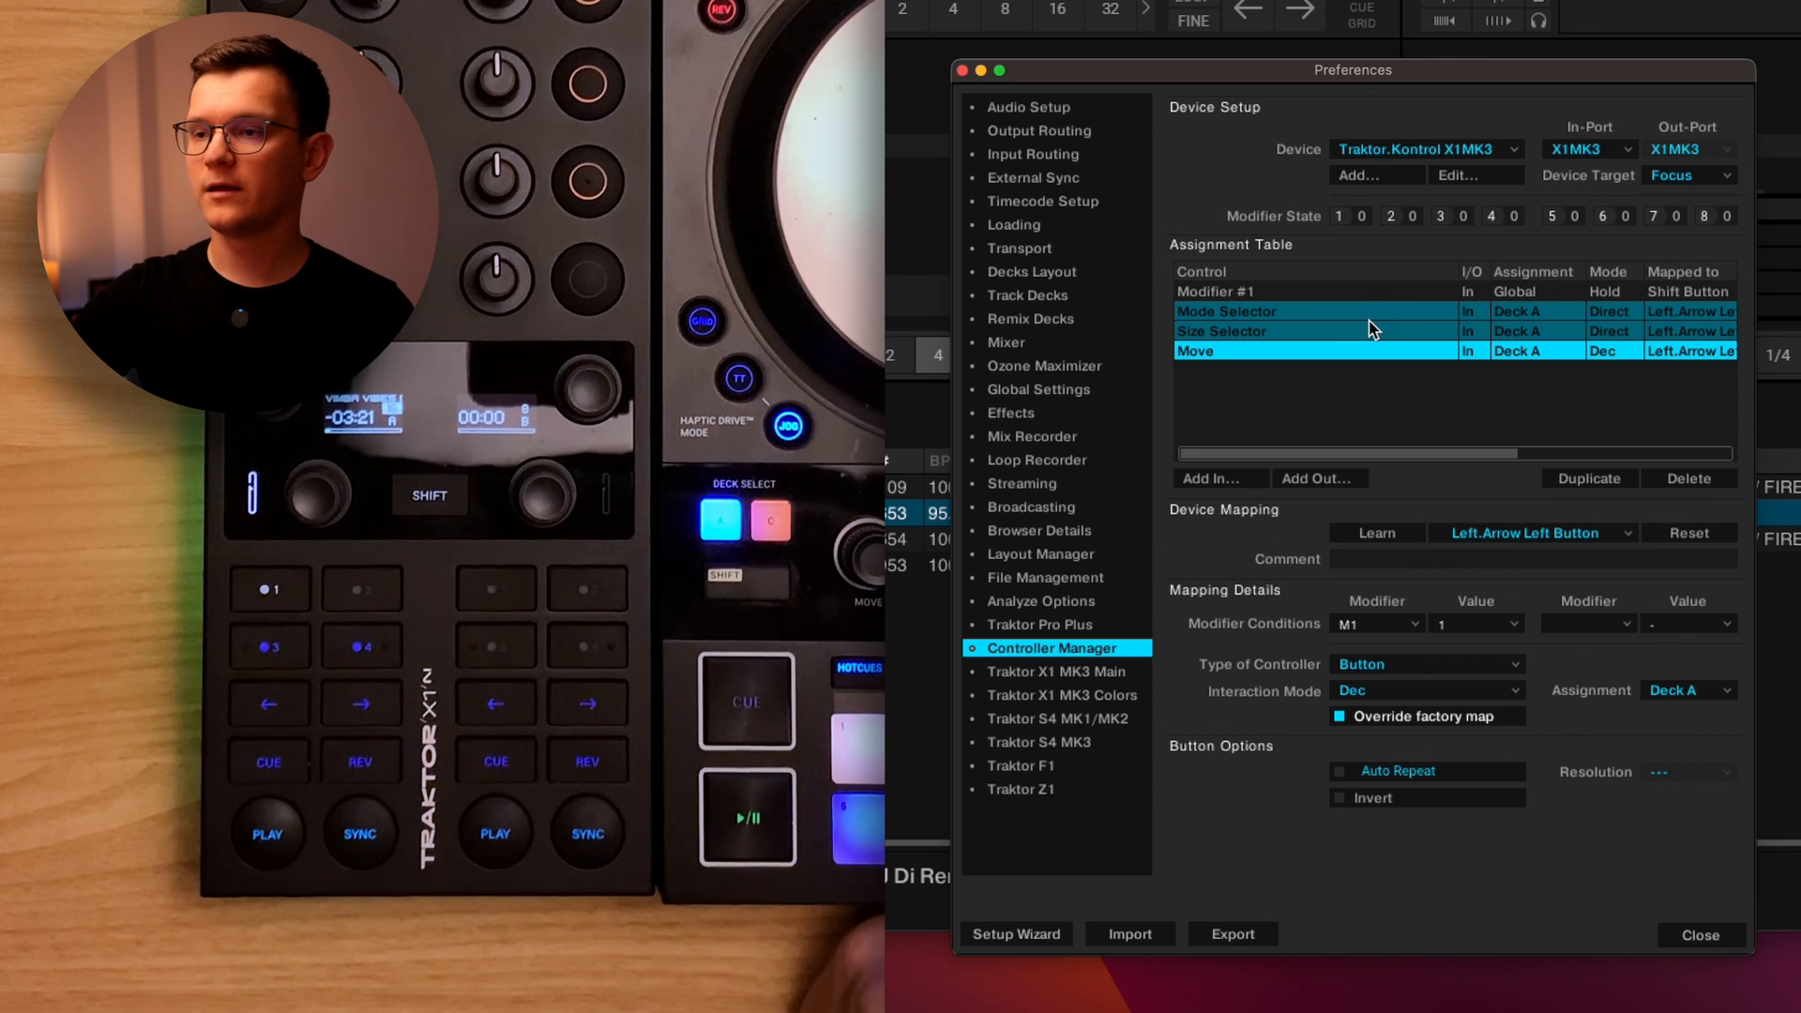
Duplicate the Mode Selector assignment and learn the right arrow button for the copy.
{"action": "left_click", "coordinate": [1589, 478]}
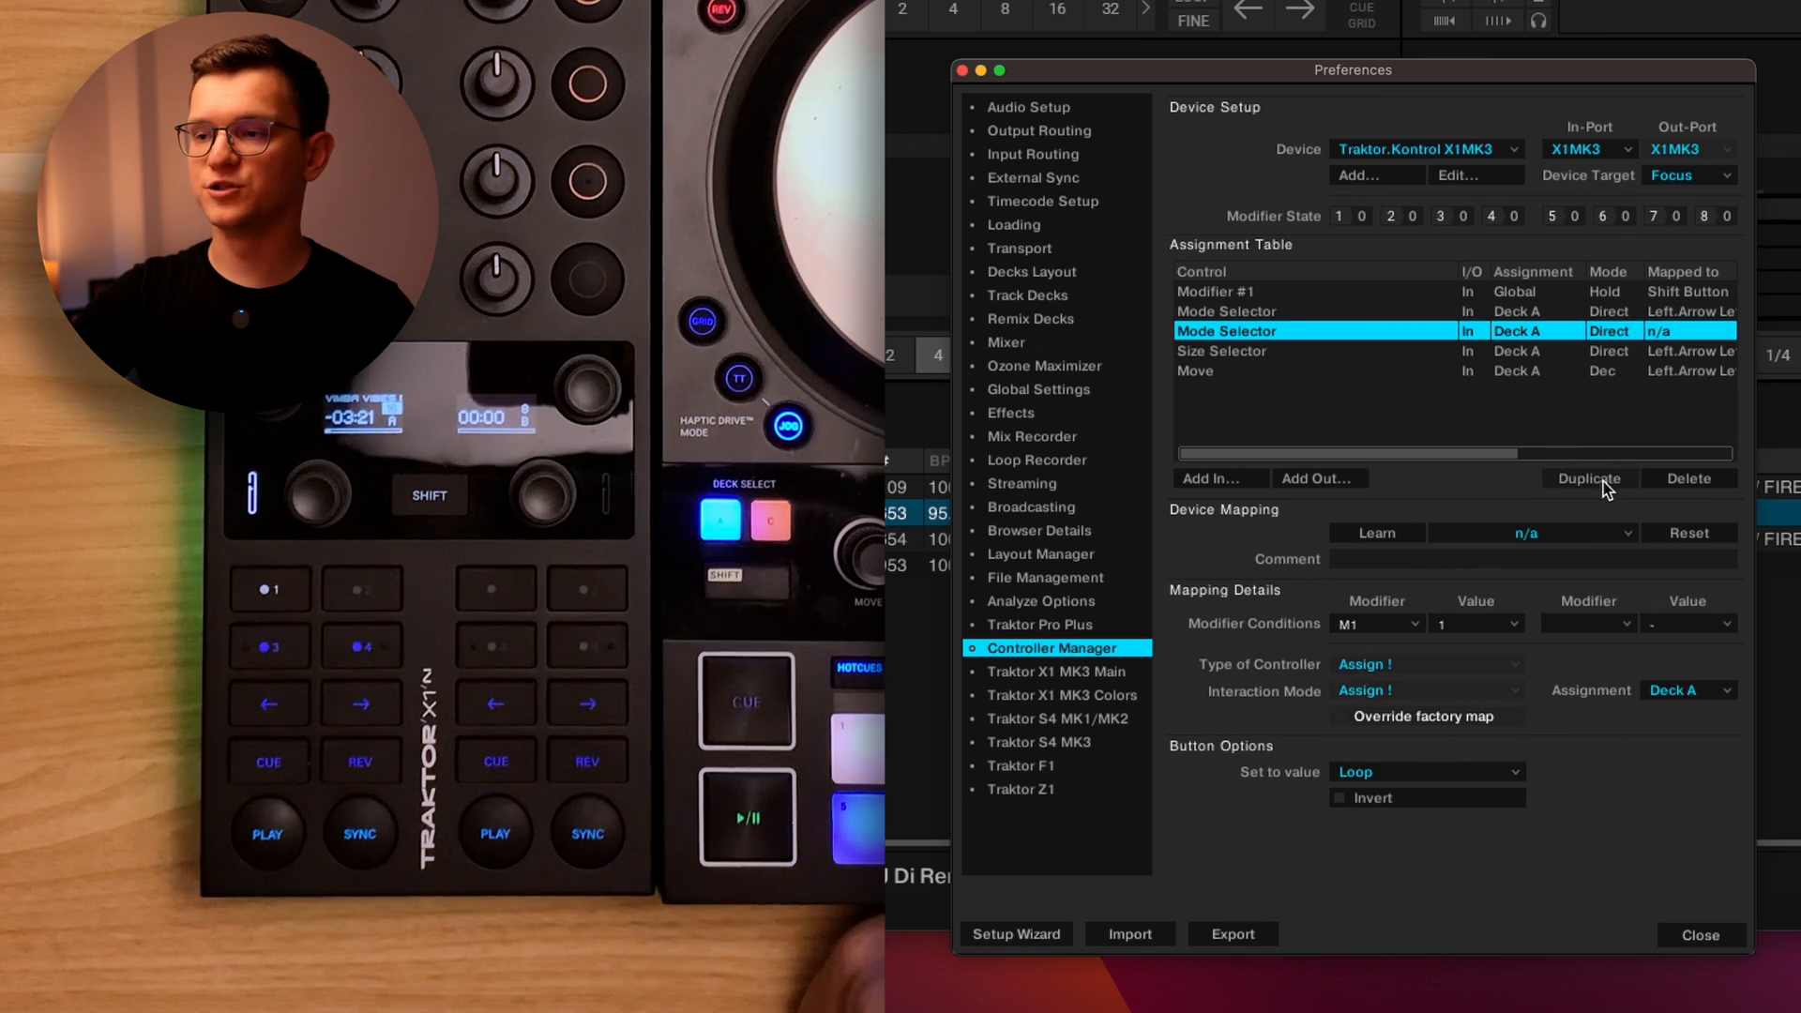
{"action": "left_click", "coordinate": [1375, 531]}
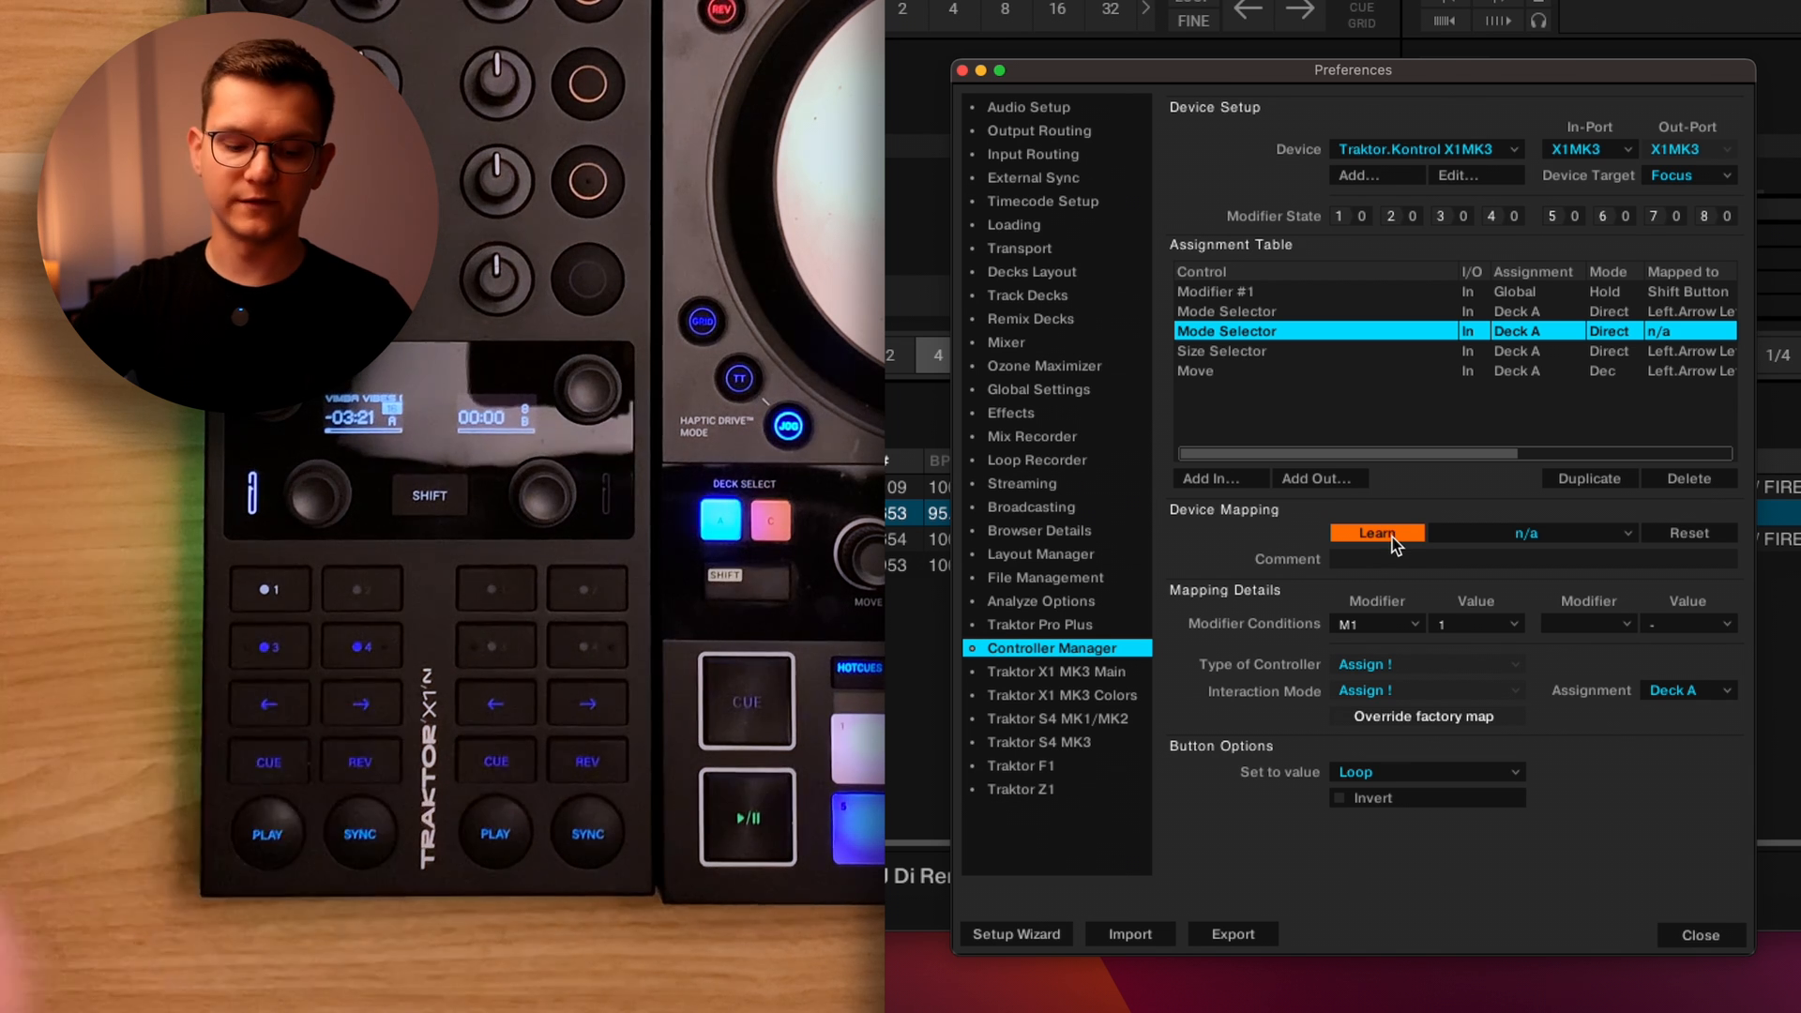
{"action": "left_click", "coordinate": [1375, 531]}
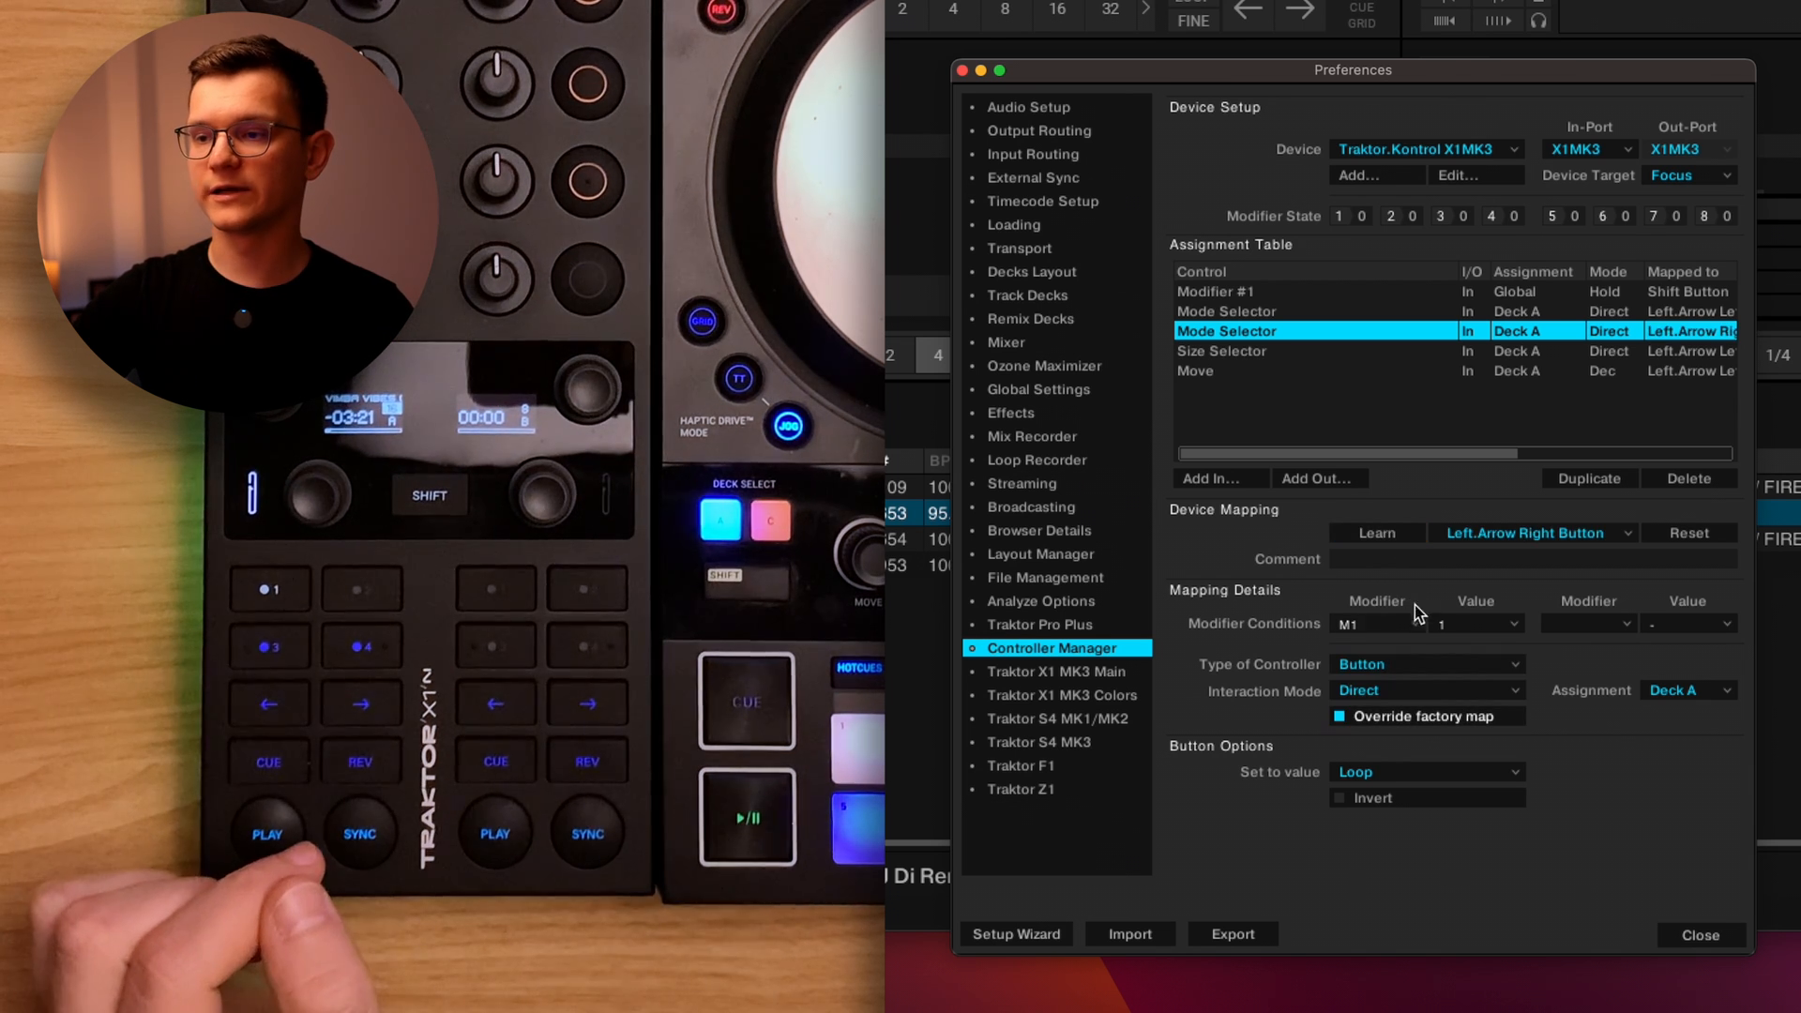
{"action": "mouse_move", "coordinate": [1493, 636]}
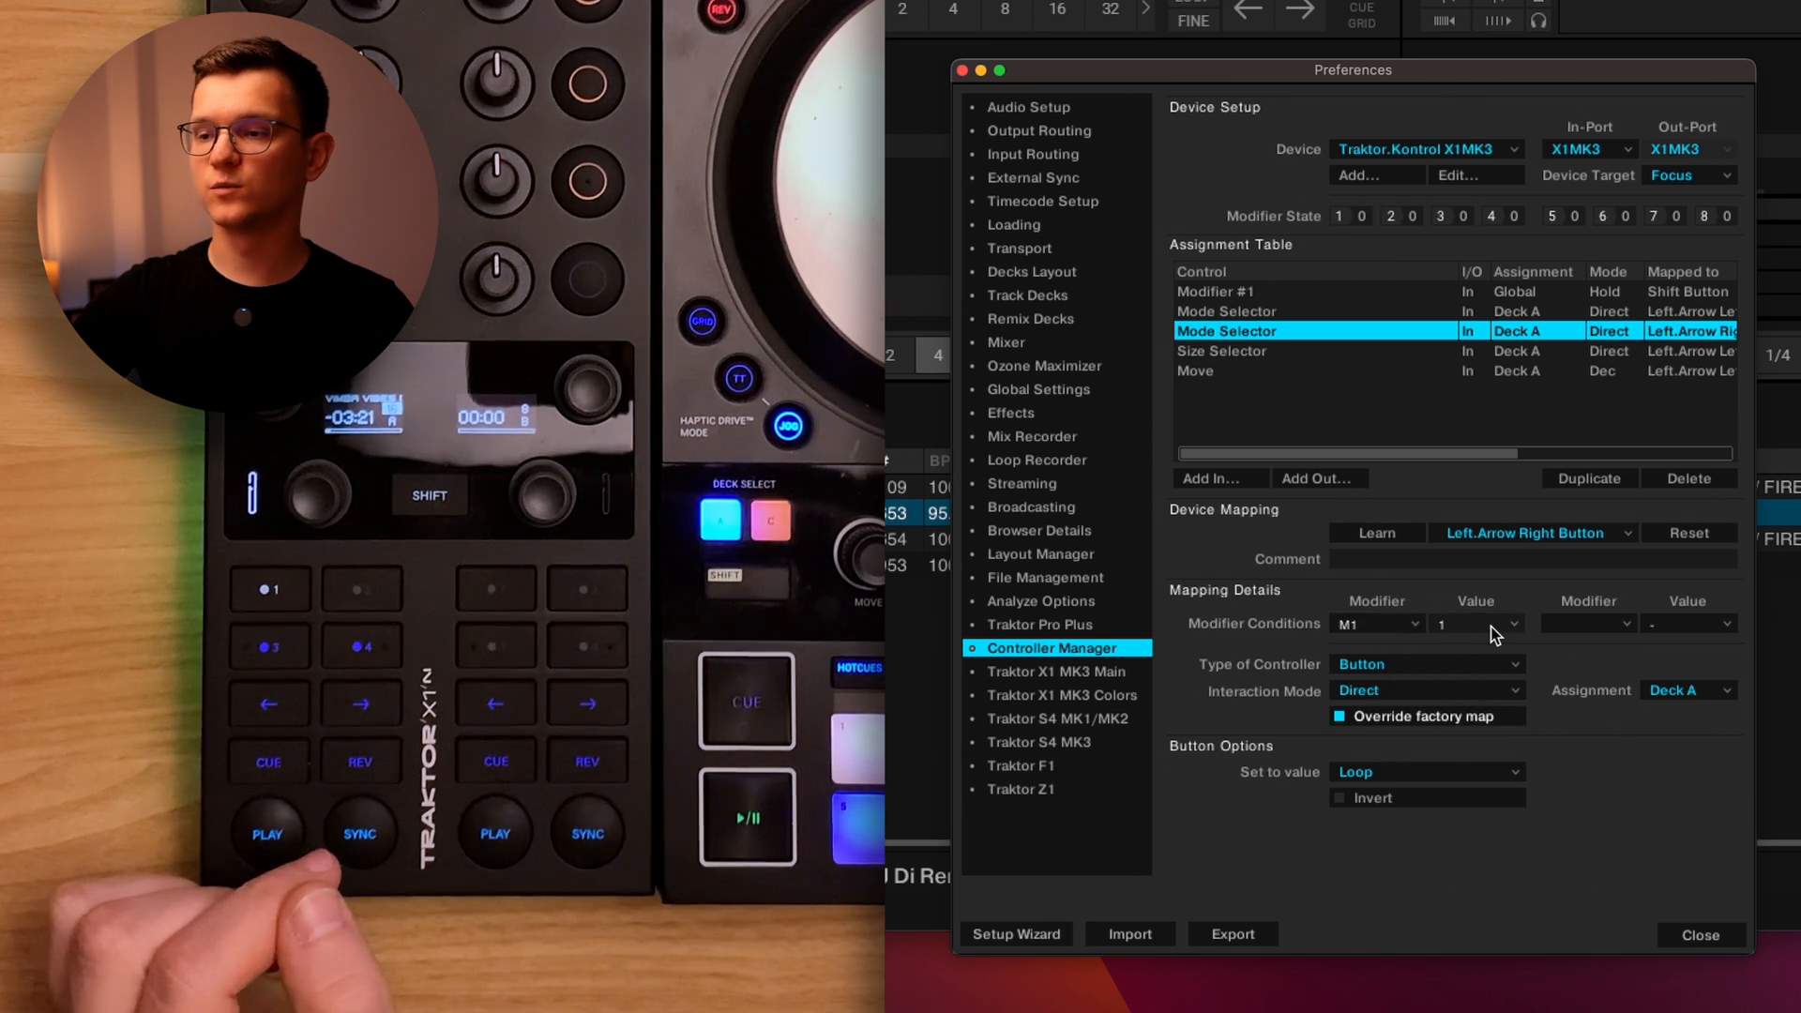
{"action": "mouse_move", "coordinate": [1435, 664]}
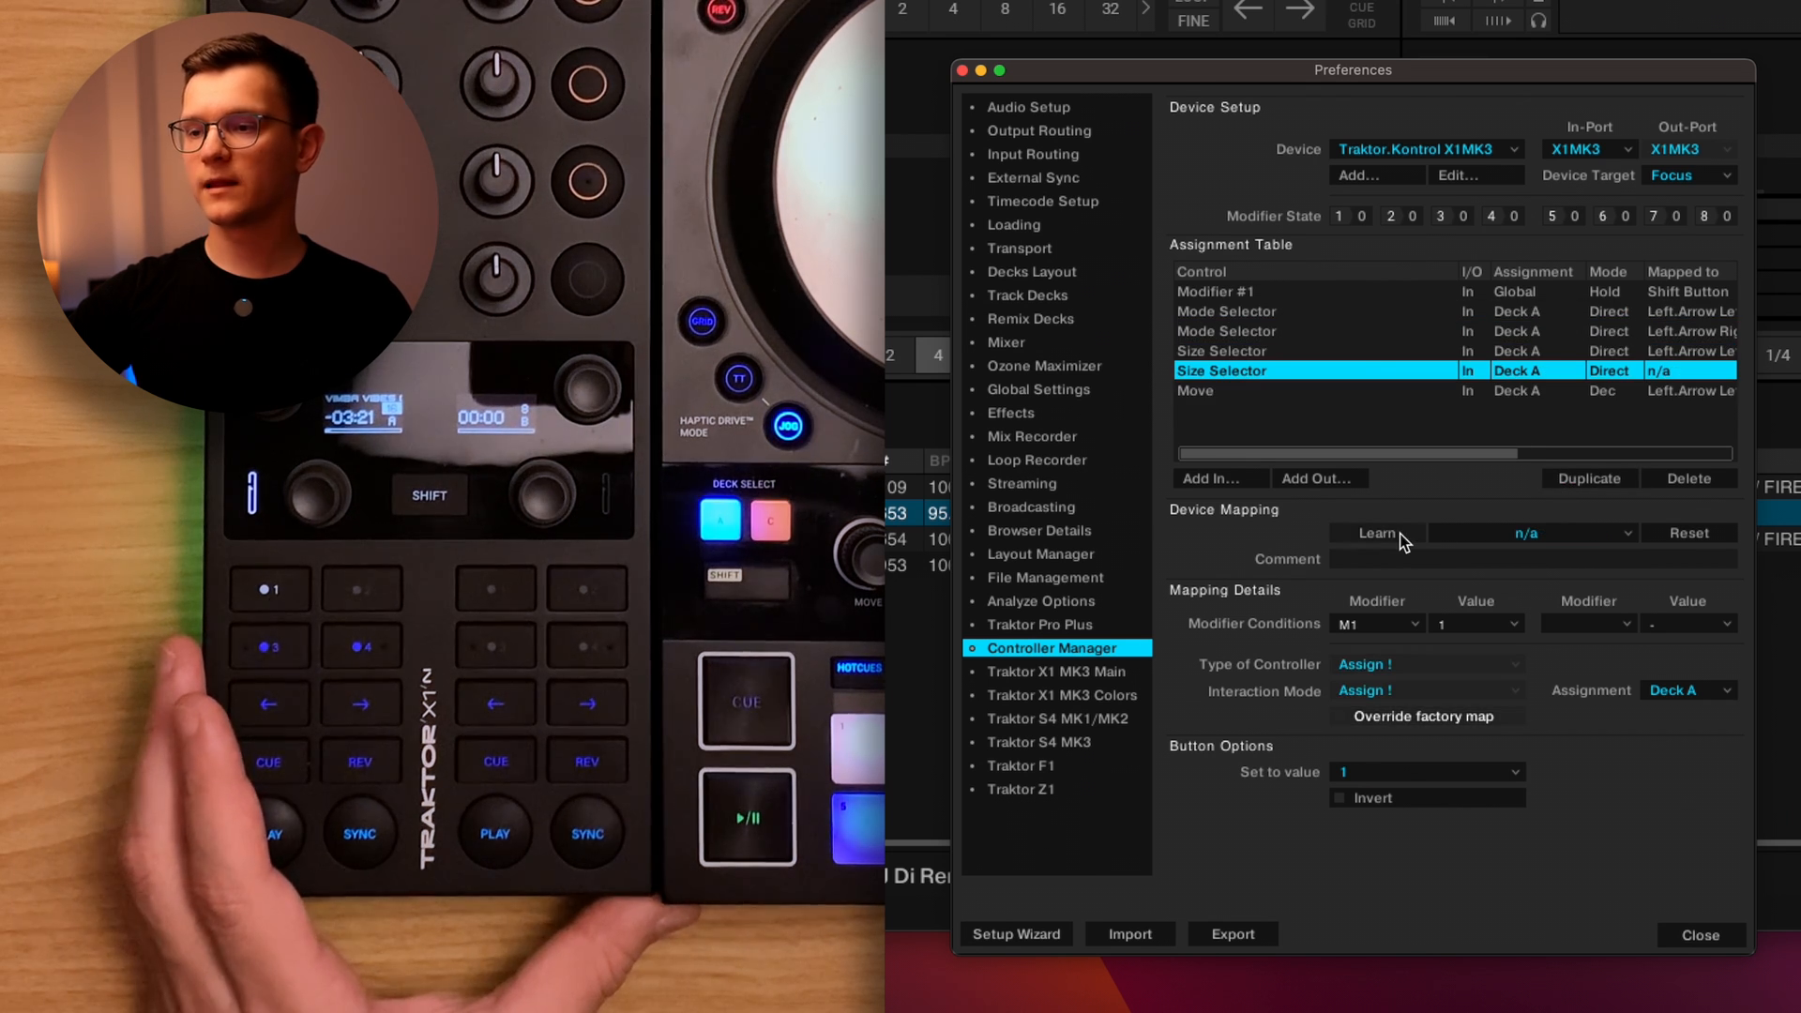
Learn the right arrow button for the duplicated Size Selector assignment.
{"action": "left_click", "coordinate": [1375, 531]}
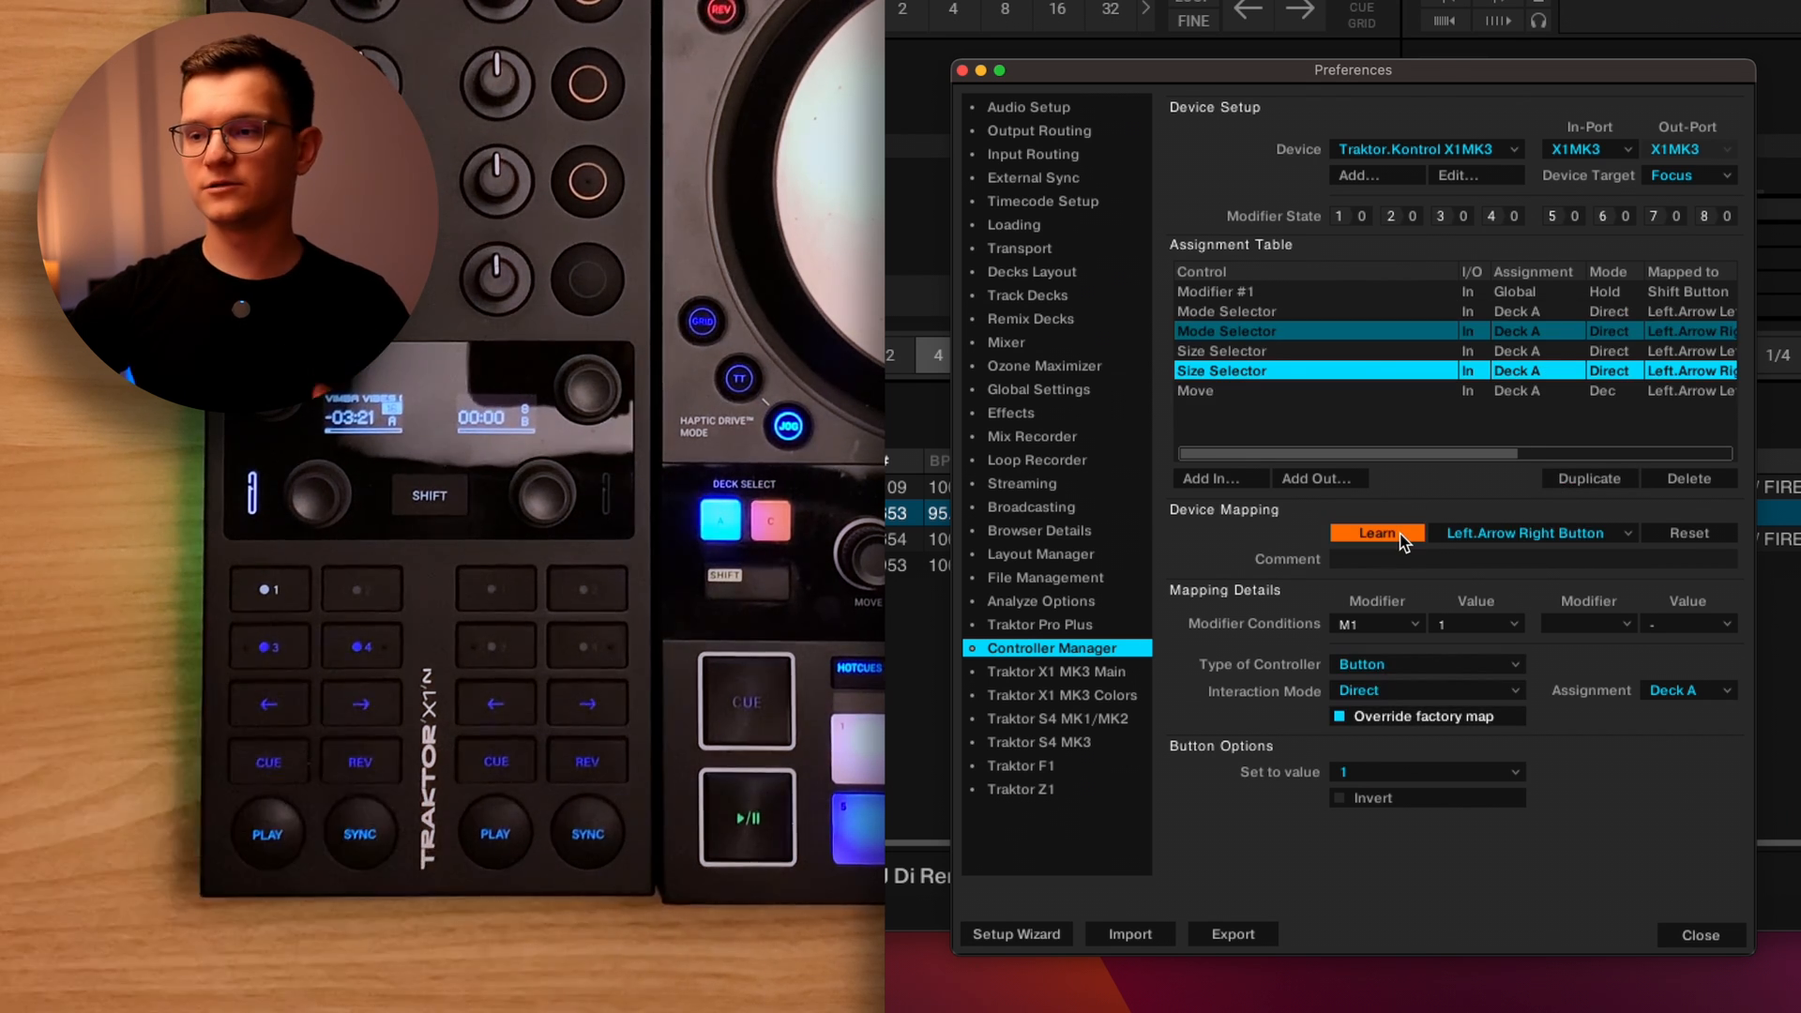
{"action": "left_click", "coordinate": [1375, 530]}
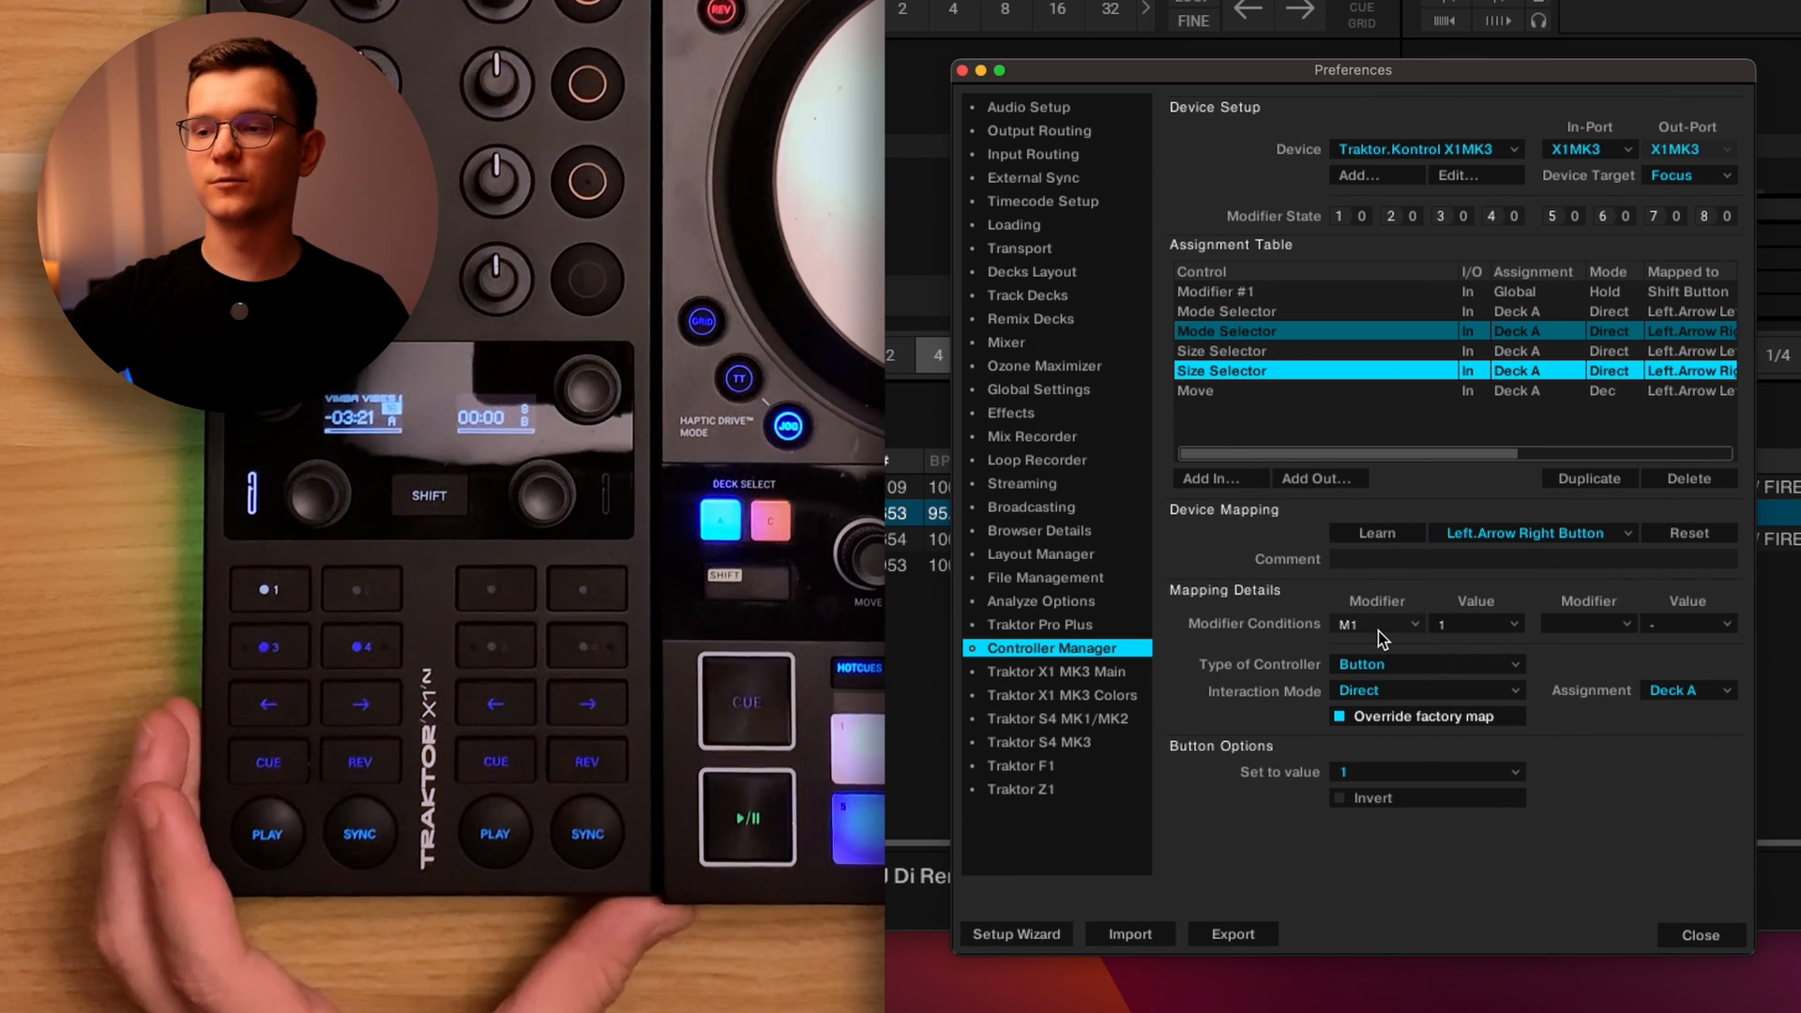
{"action": "mouse_move", "coordinate": [1310, 699]}
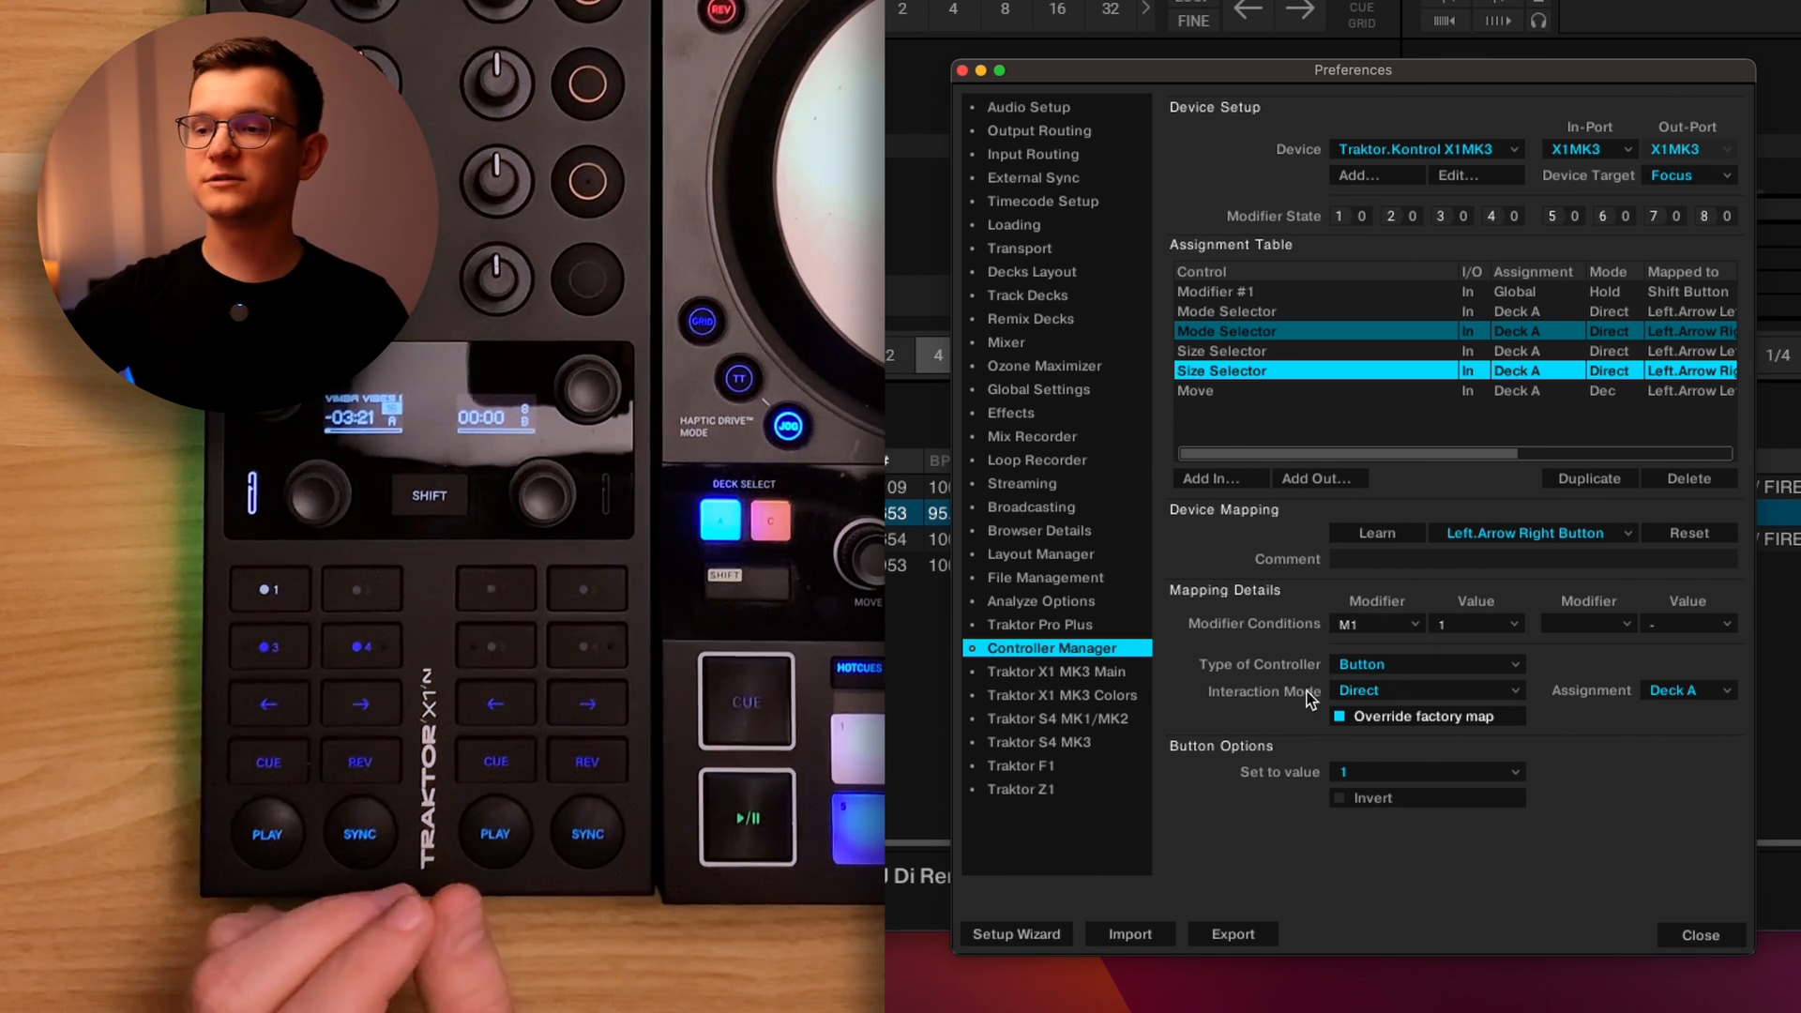
{"action": "mouse_move", "coordinate": [1367, 786]}
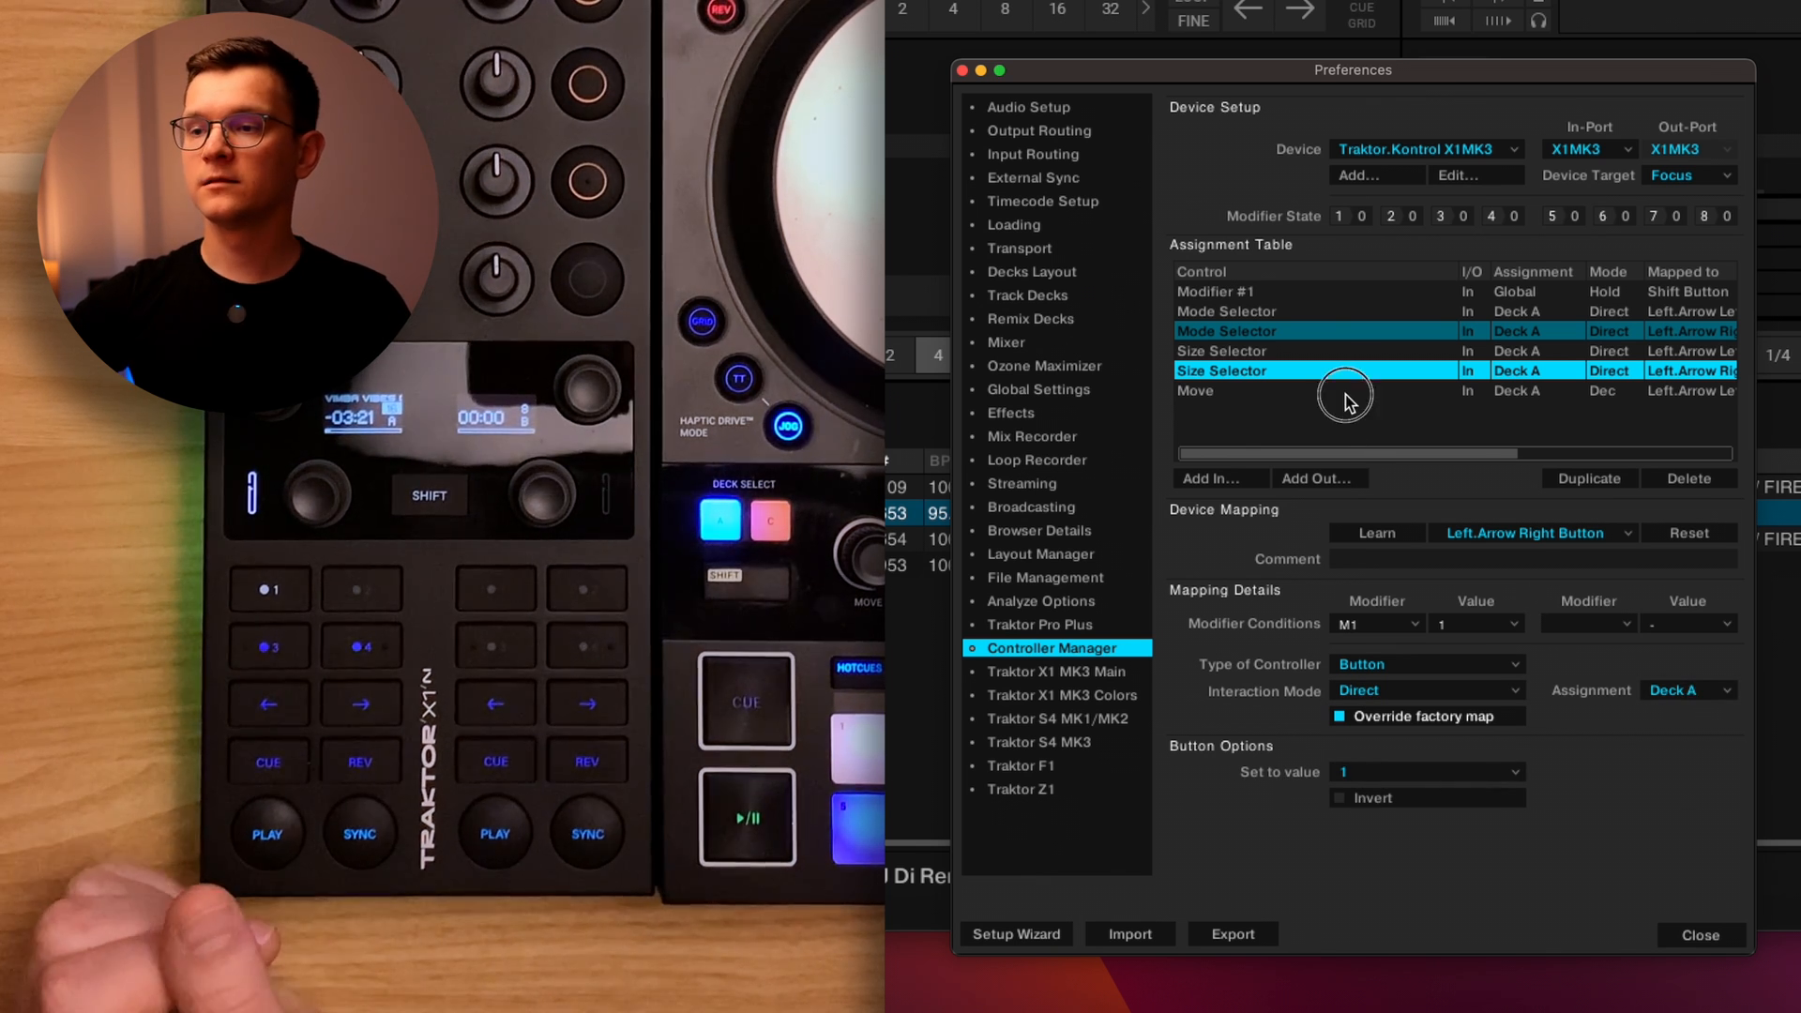
Duplicate the Move assignment onto the right arrow button with Interaction Mode Inc.
{"action": "left_click", "coordinate": [1240, 411]}
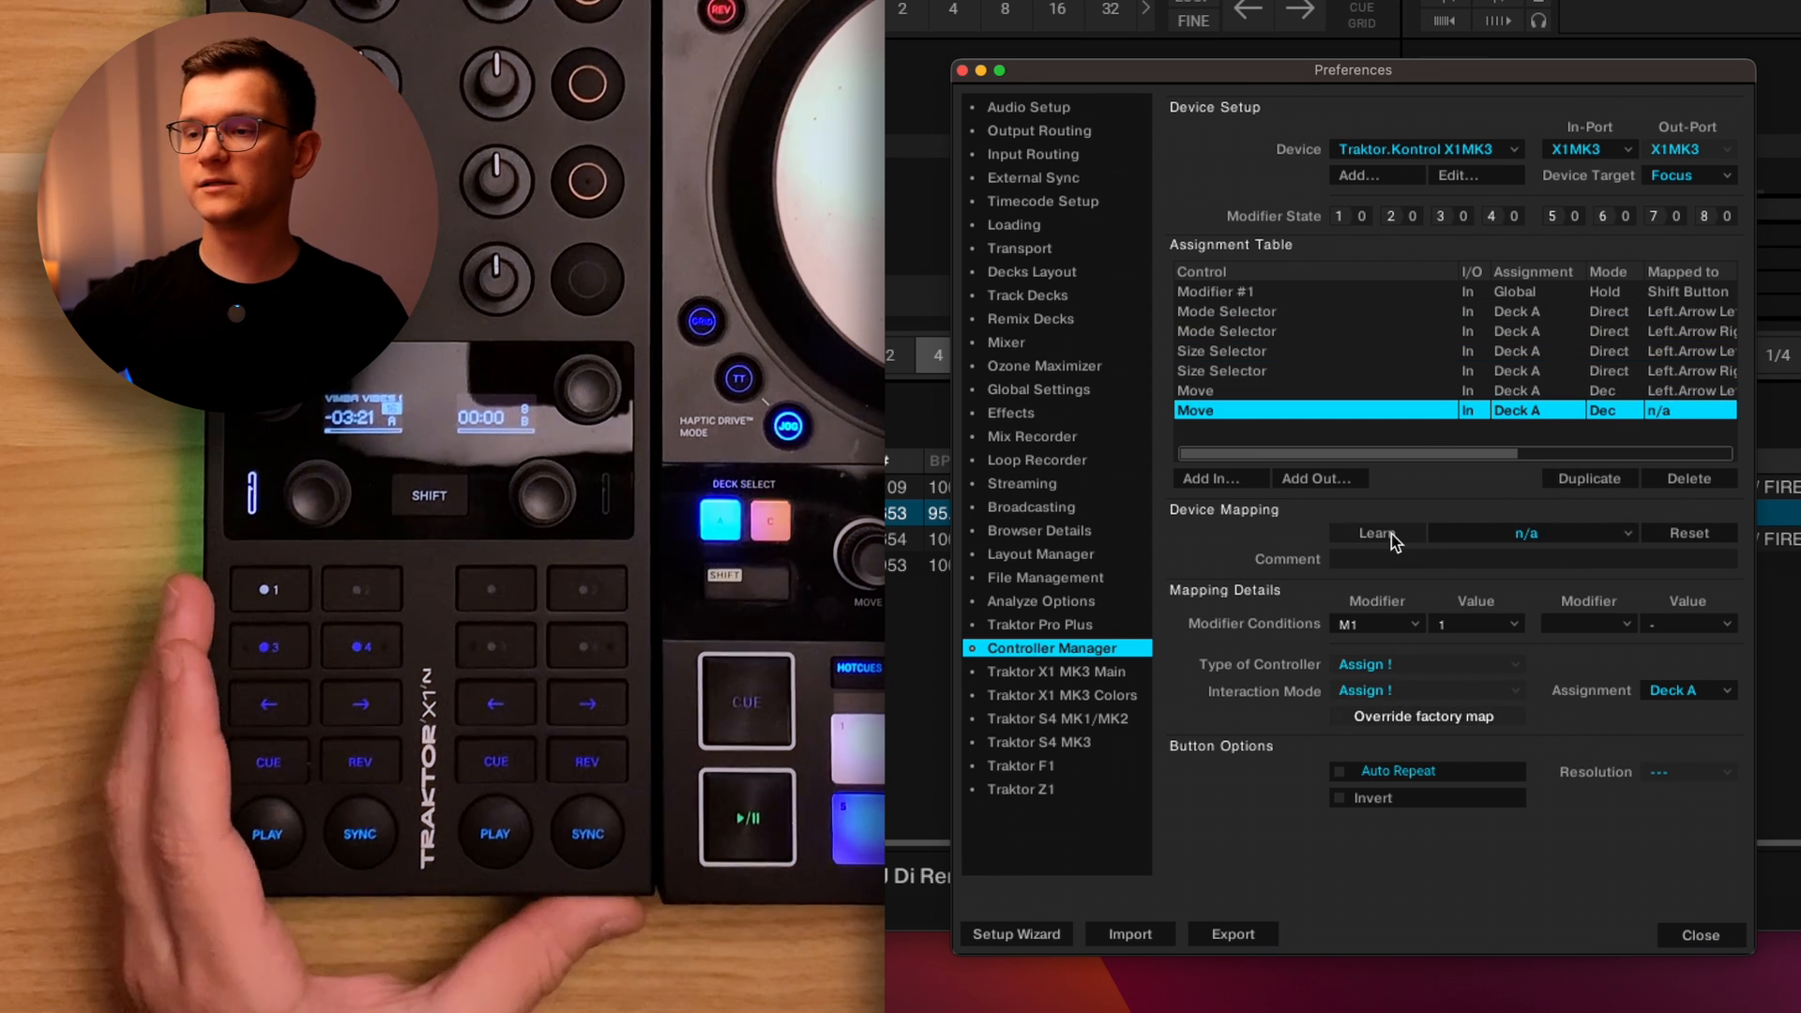
{"action": "left_click", "coordinate": [1375, 533]}
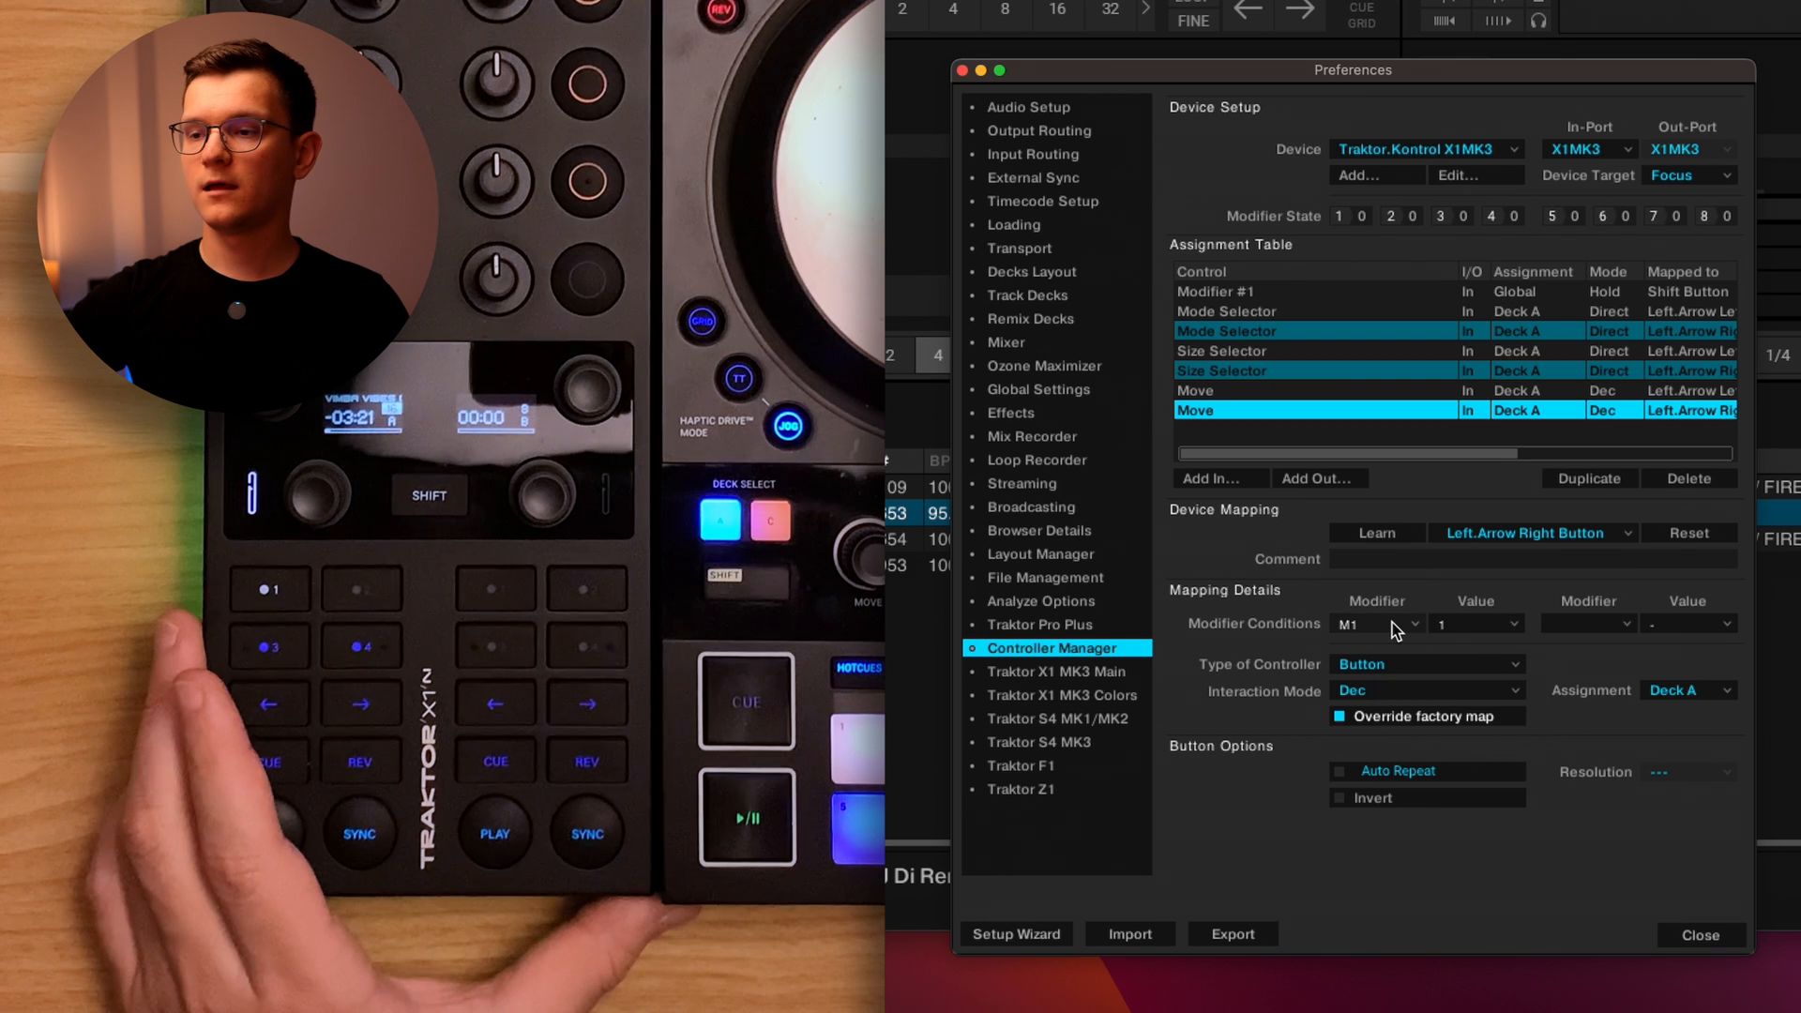
{"action": "mouse_move", "coordinate": [1305, 705]}
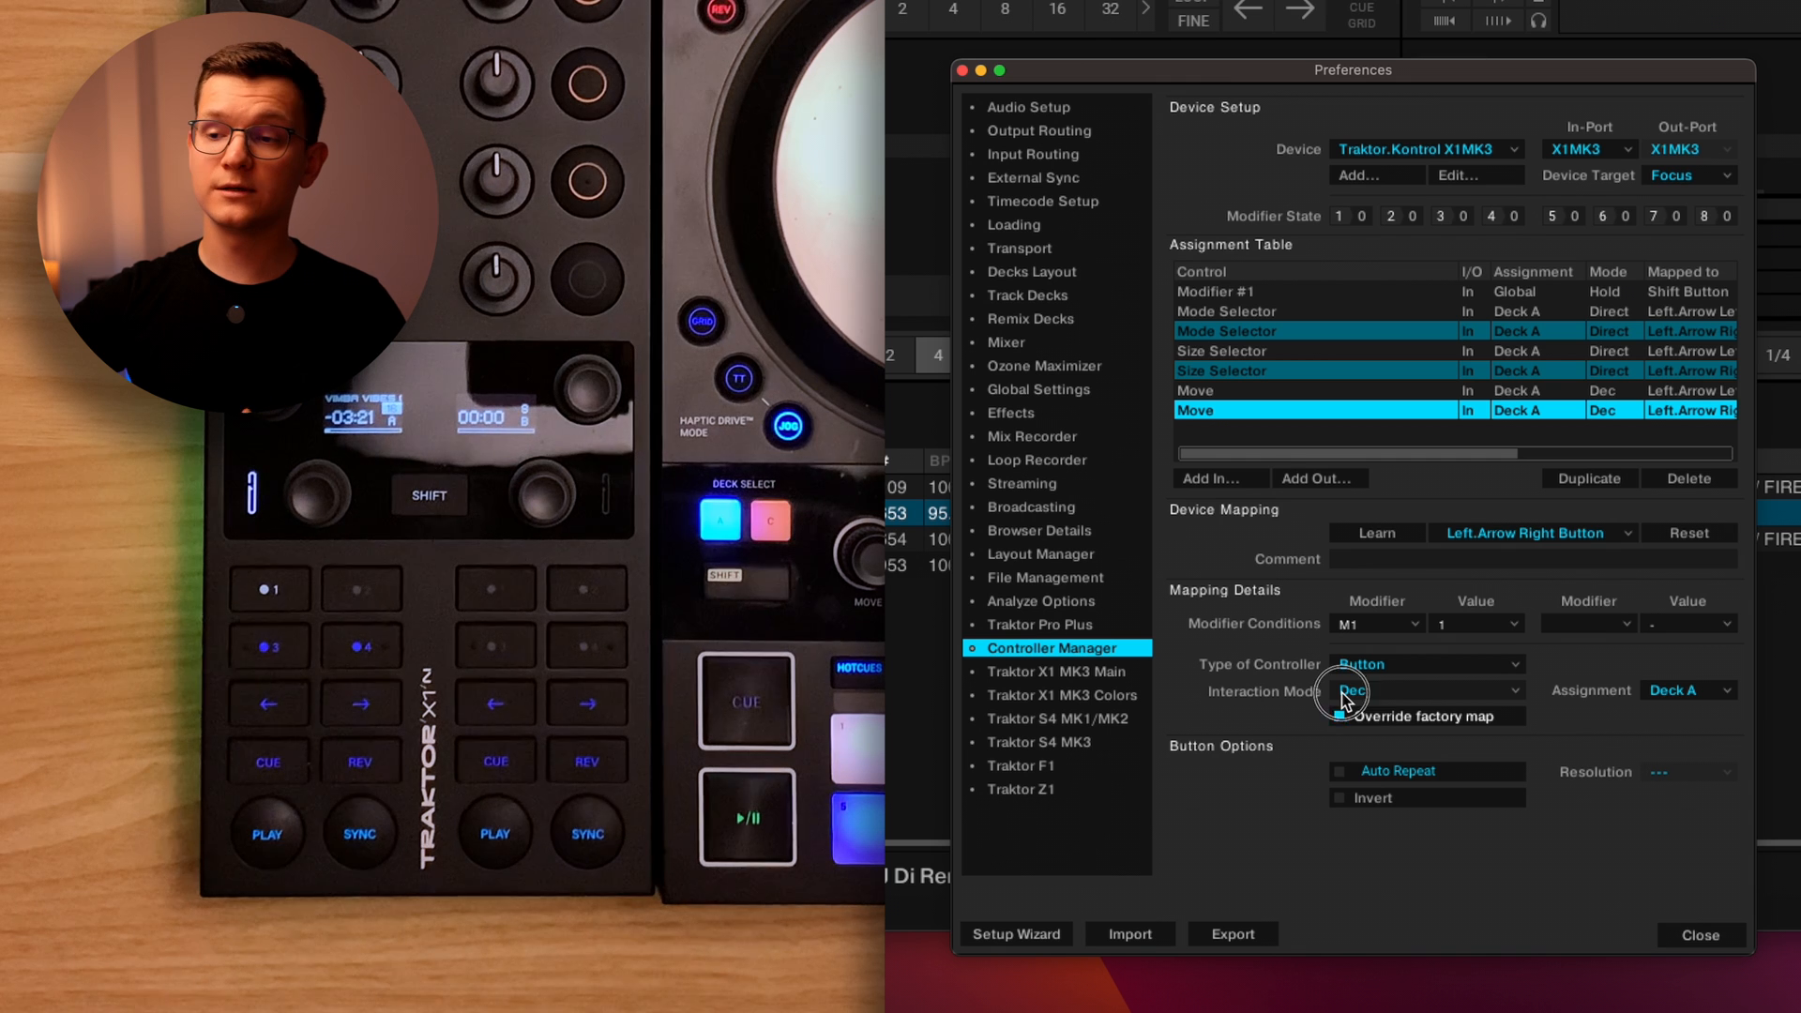
{"action": "left_click", "coordinate": [1349, 690]}
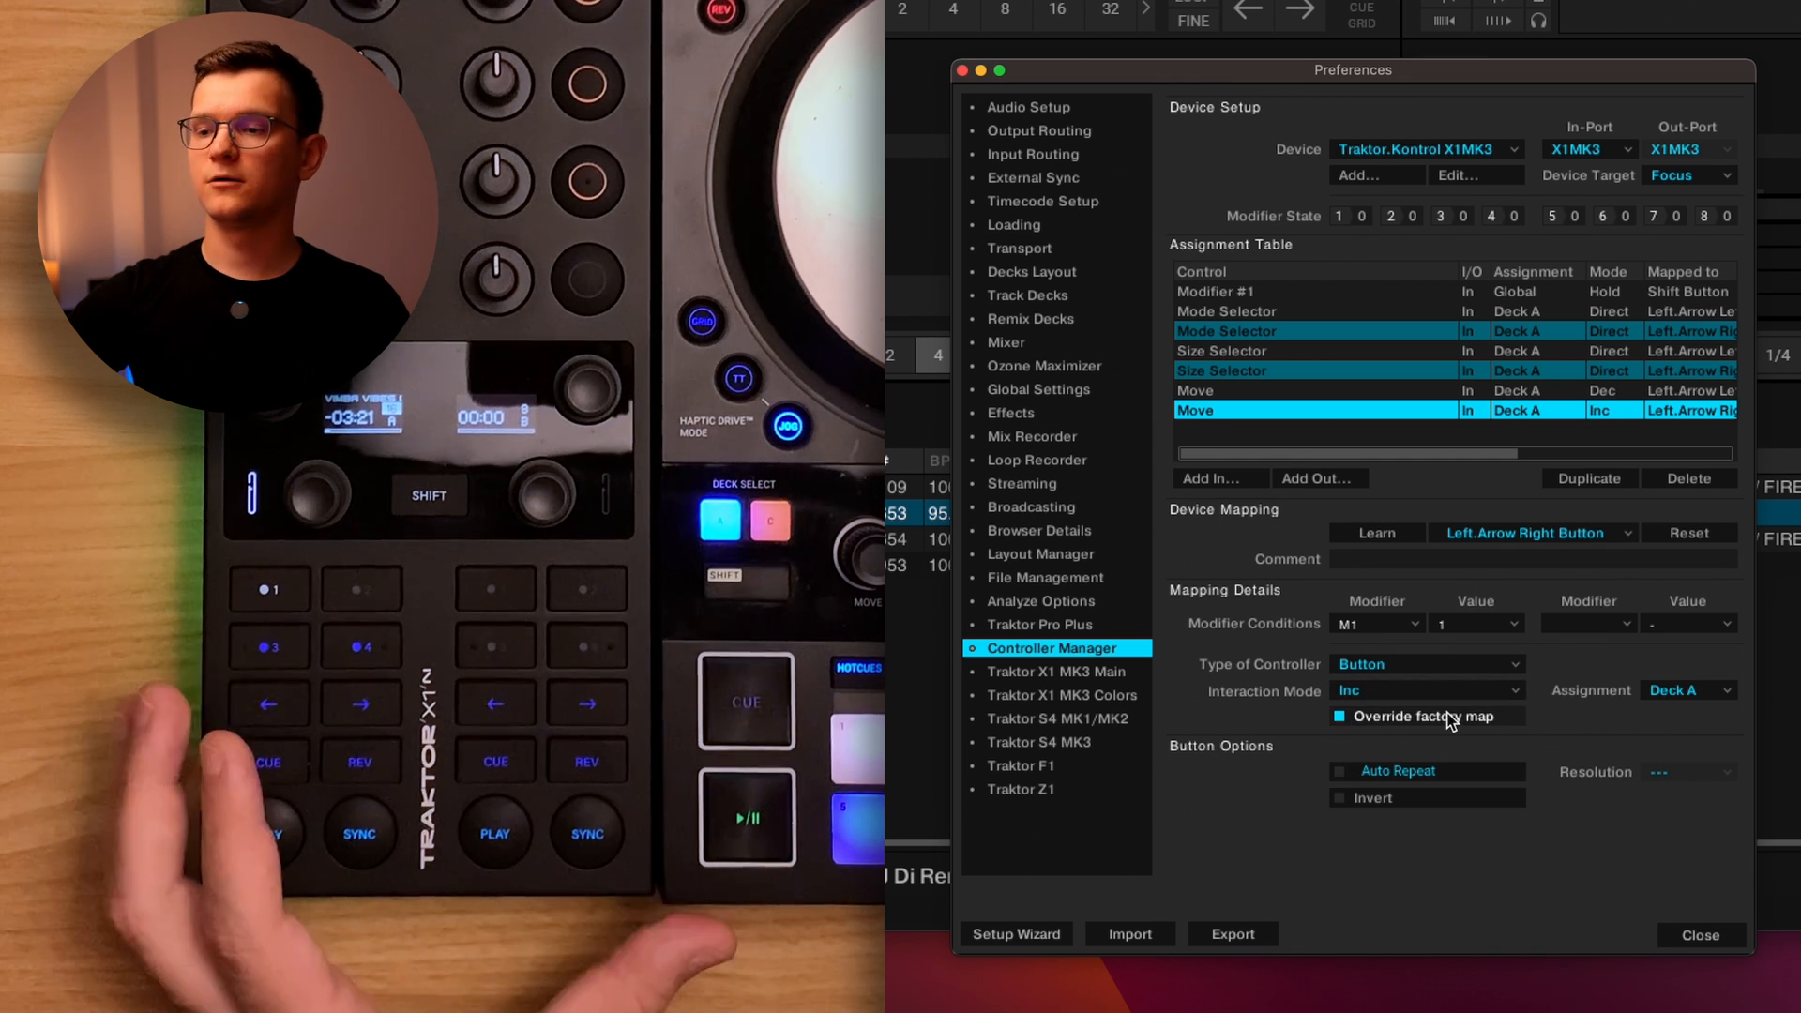